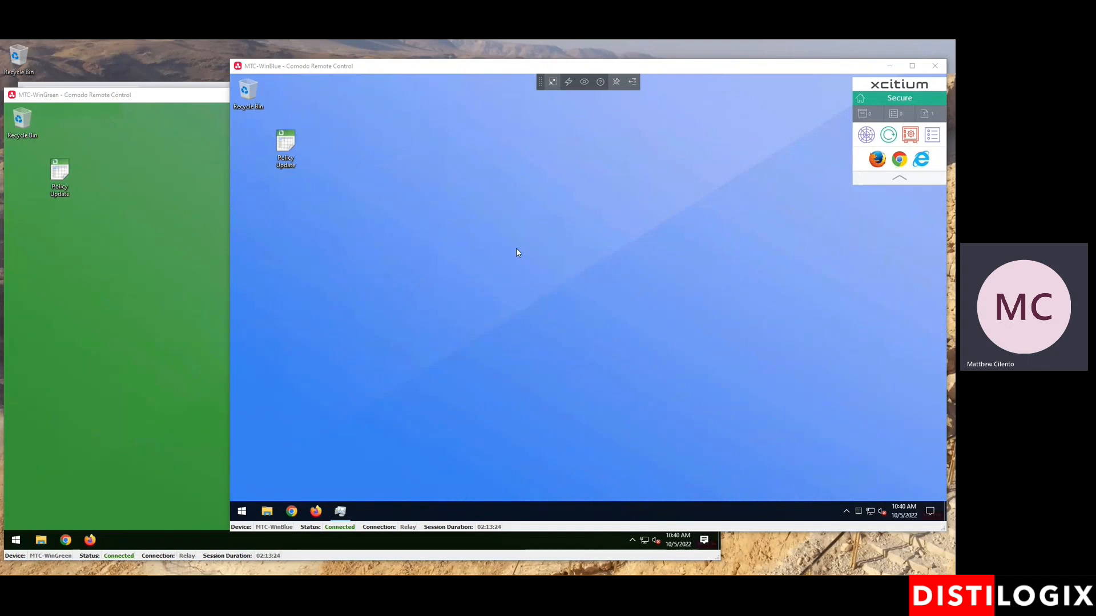
pyautogui.moveTo(580, 390)
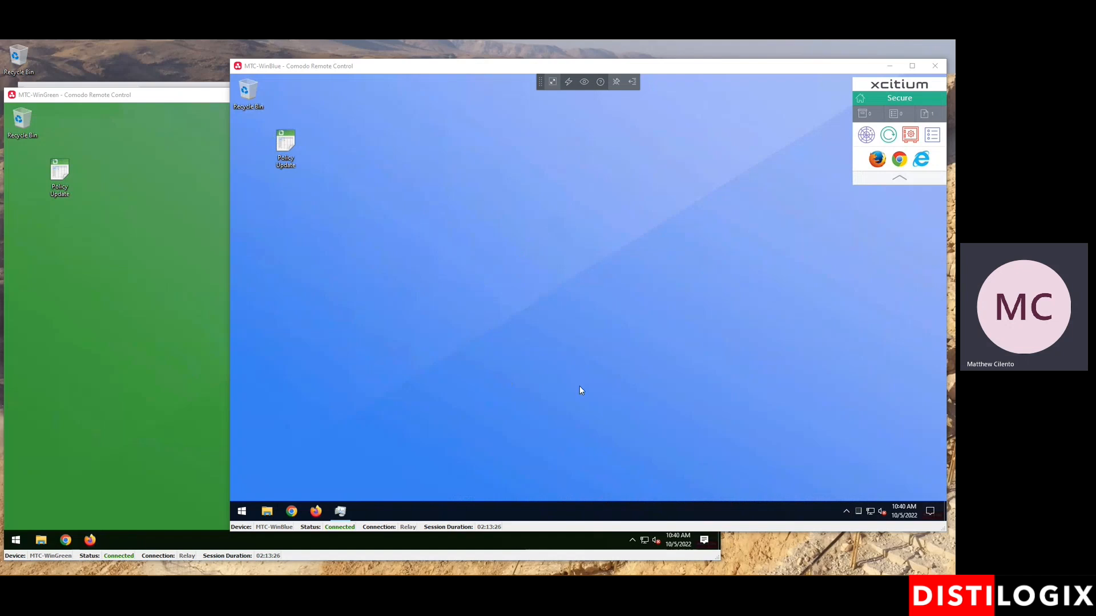
pyautogui.moveTo(594, 389)
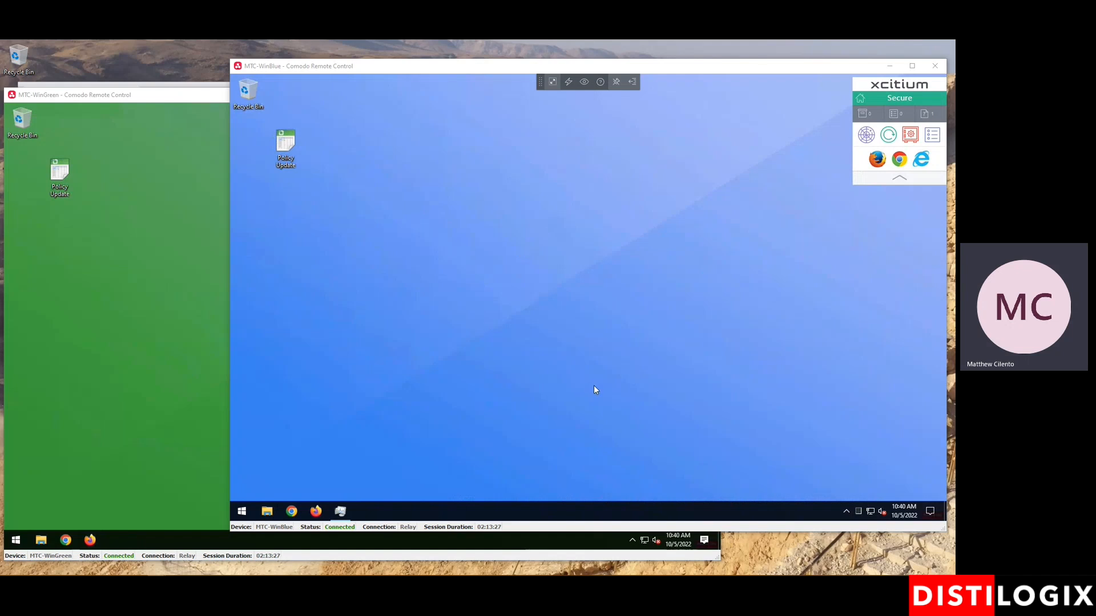
pyautogui.moveTo(453, 371)
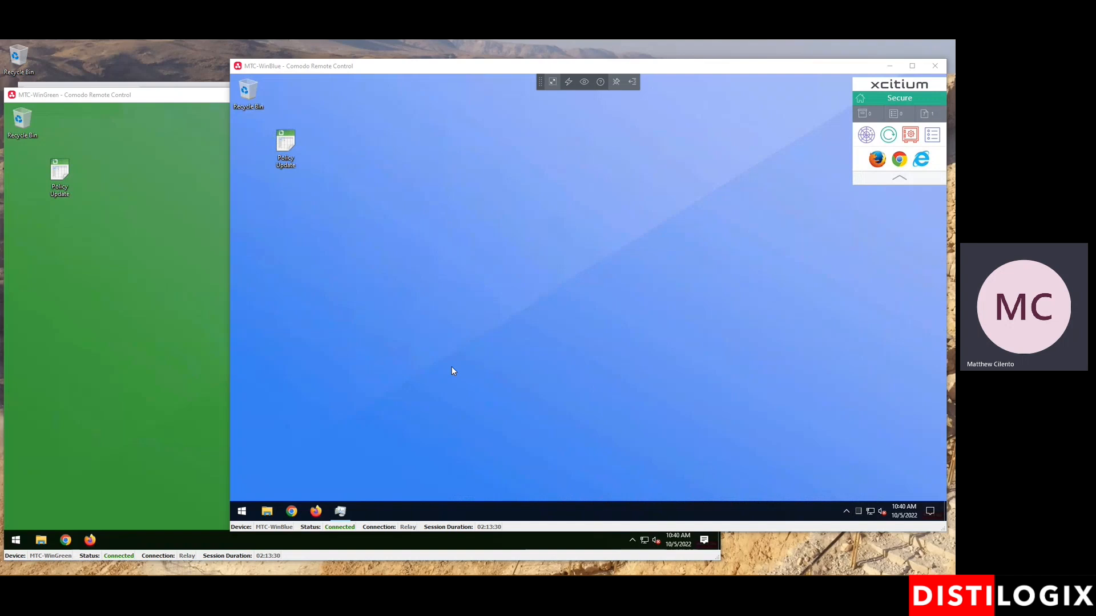
pyautogui.moveTo(591, 290)
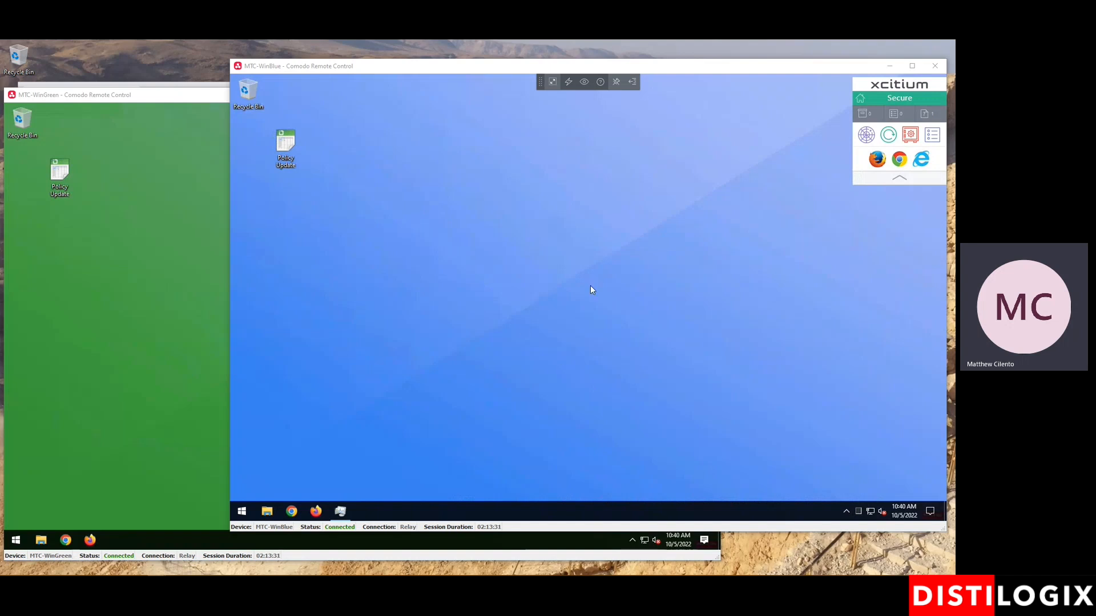
pyautogui.moveTo(523, 330)
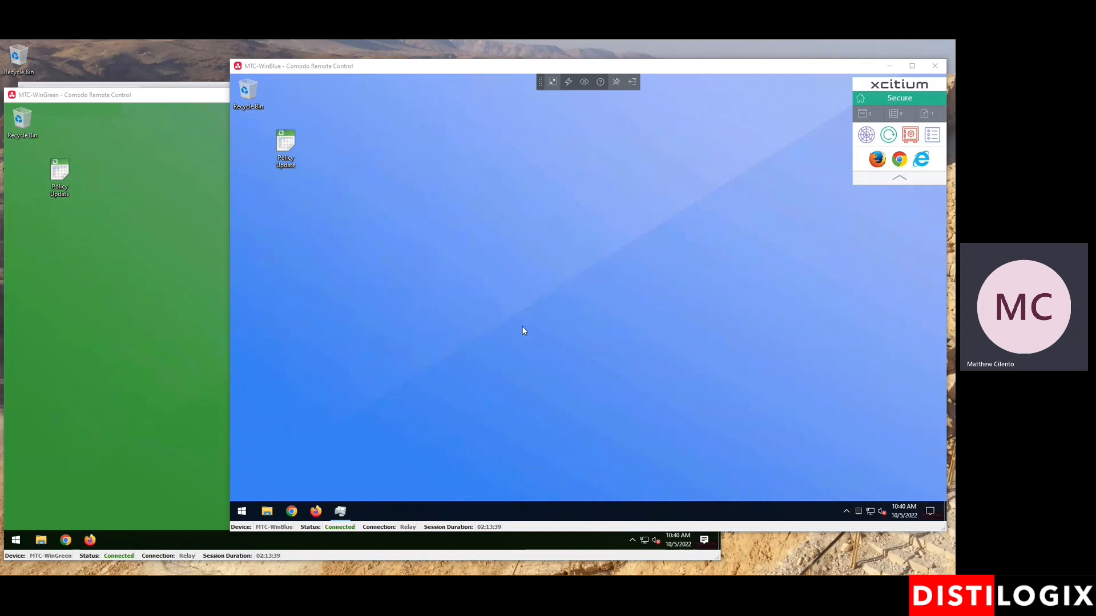
pyautogui.moveTo(56, 357)
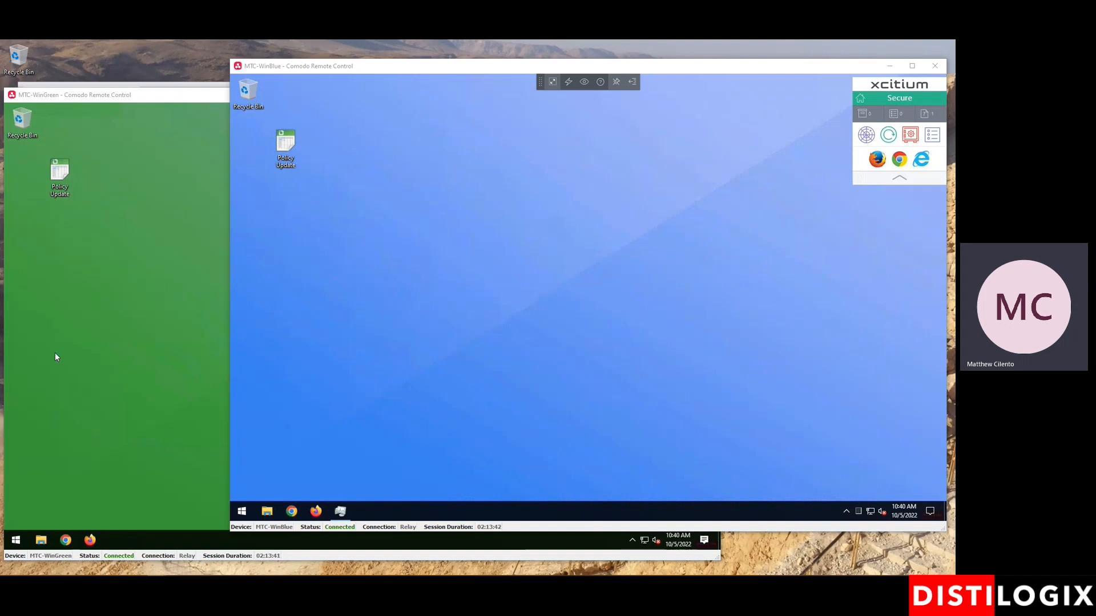
pyautogui.moveTo(594, 359)
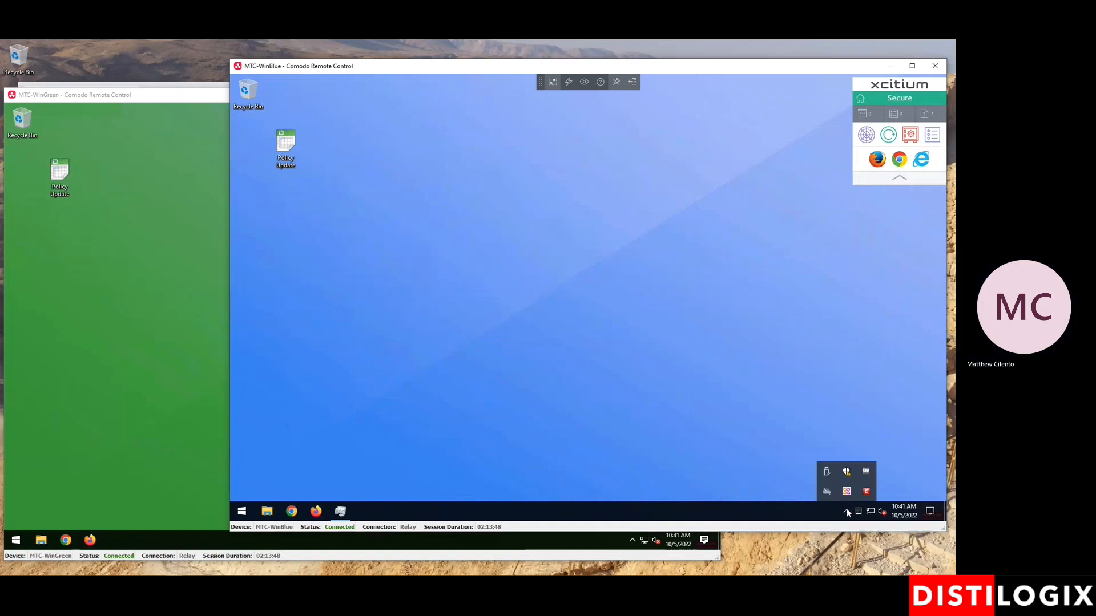
pyautogui.moveTo(827, 491)
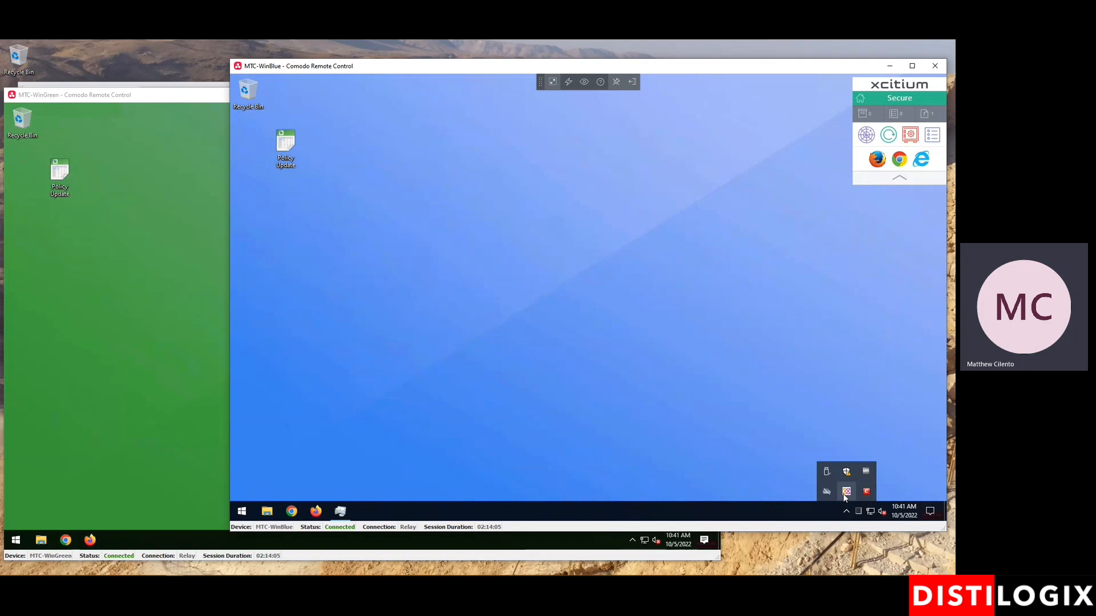
pyautogui.moveTo(842, 498)
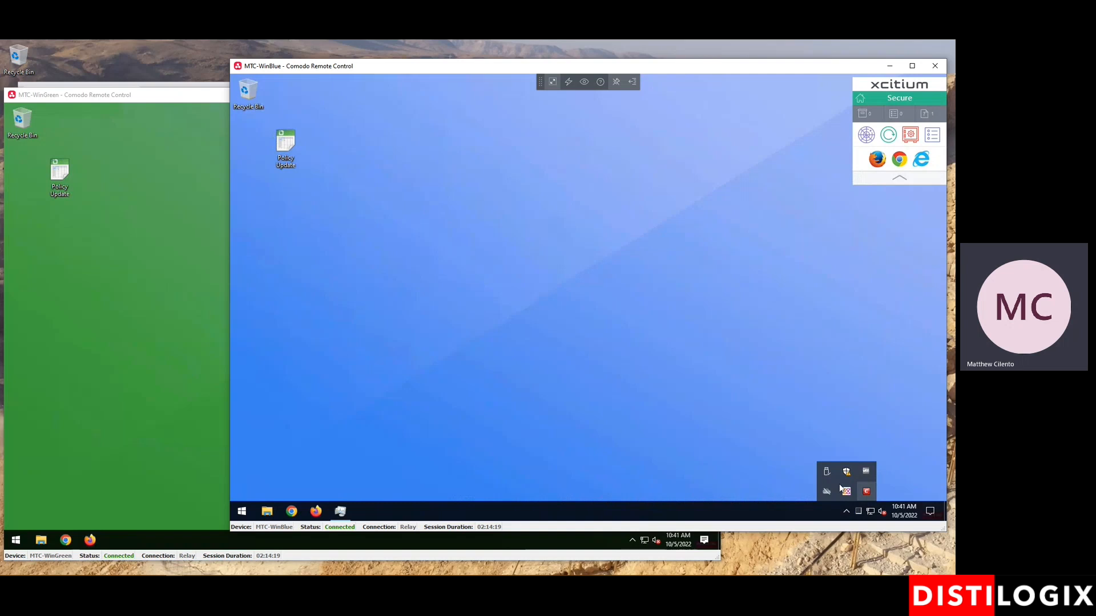
# - Open the Xcitium client from the tray and show its enabled protection components
pyautogui.click(866, 491)
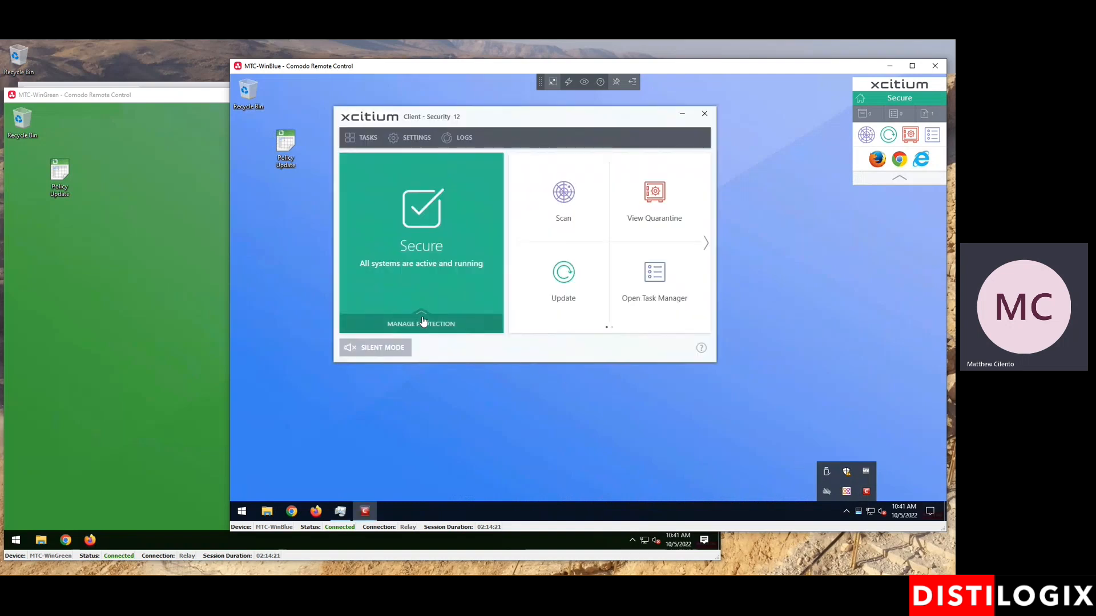
pyautogui.click(420, 323)
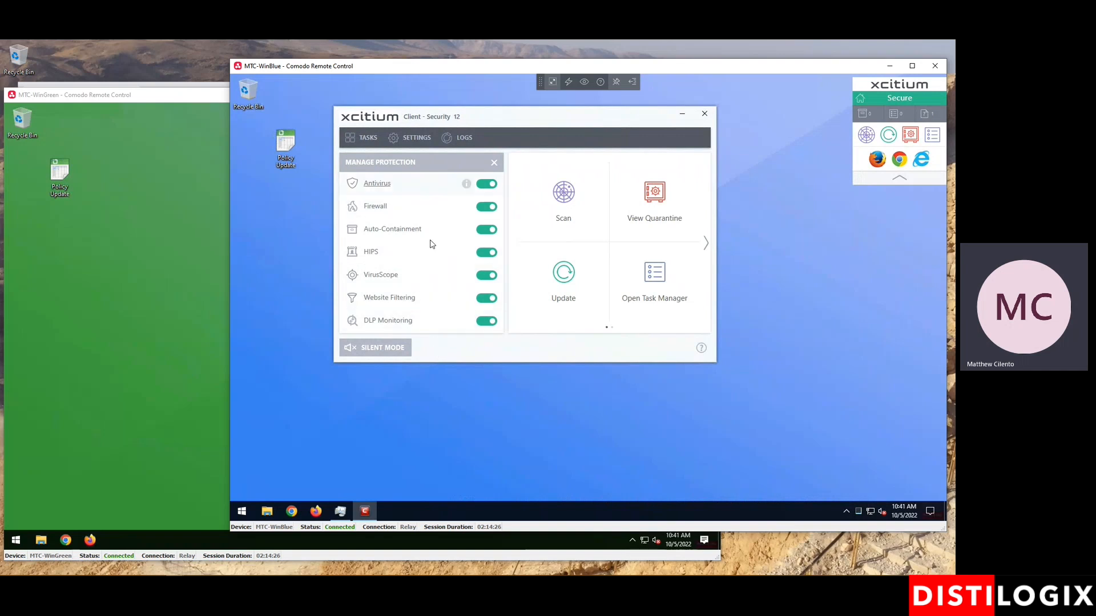
pyautogui.moveTo(416, 182)
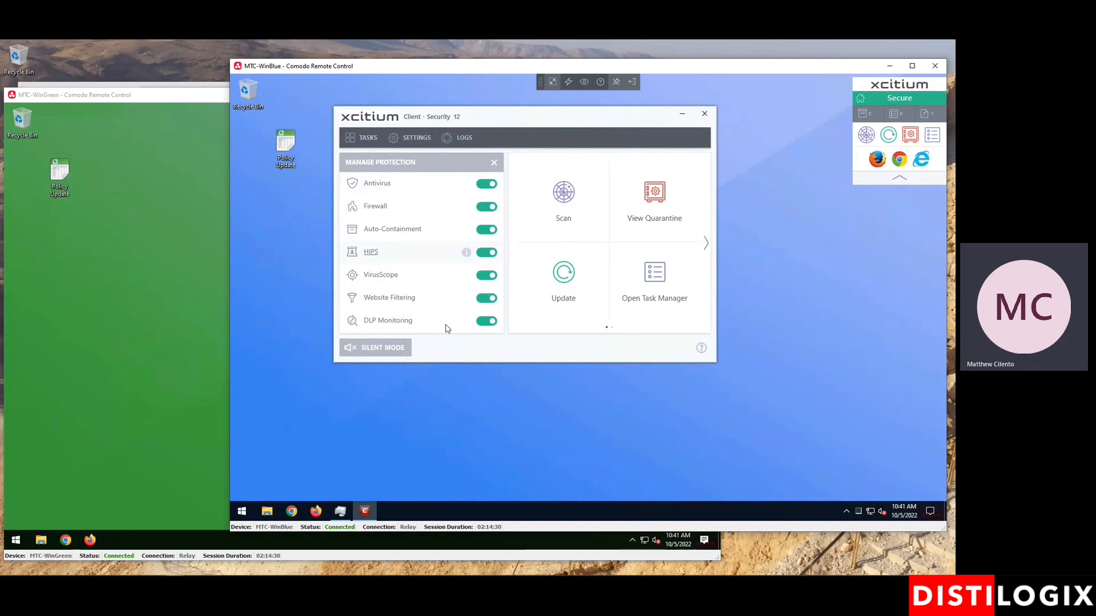
pyautogui.moveTo(413, 187)
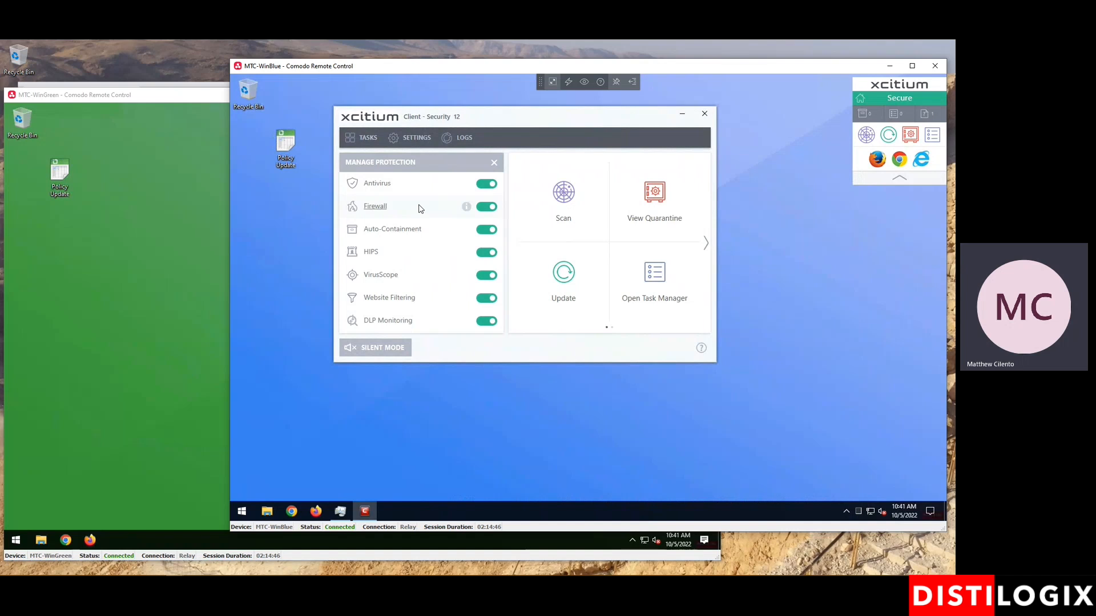
pyautogui.moveTo(446, 219)
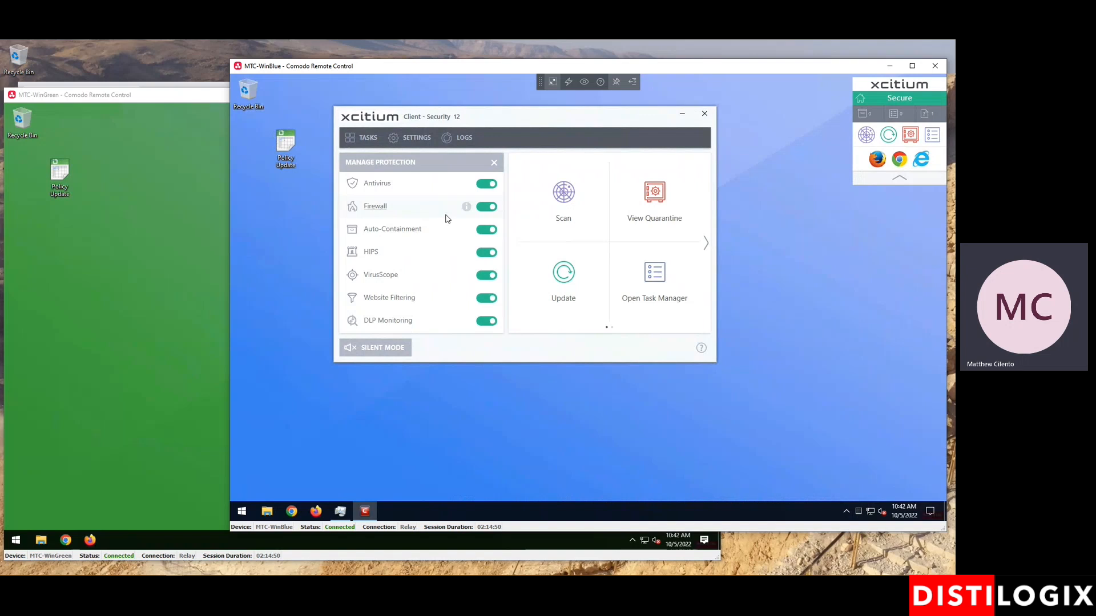
pyautogui.moveTo(432, 215)
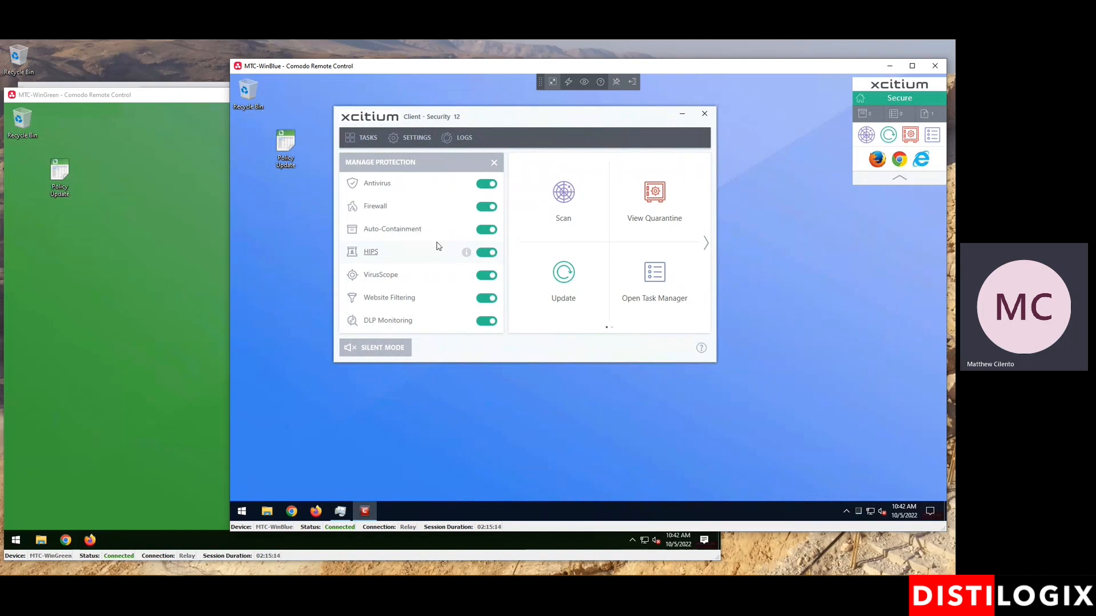
pyautogui.moveTo(418, 247)
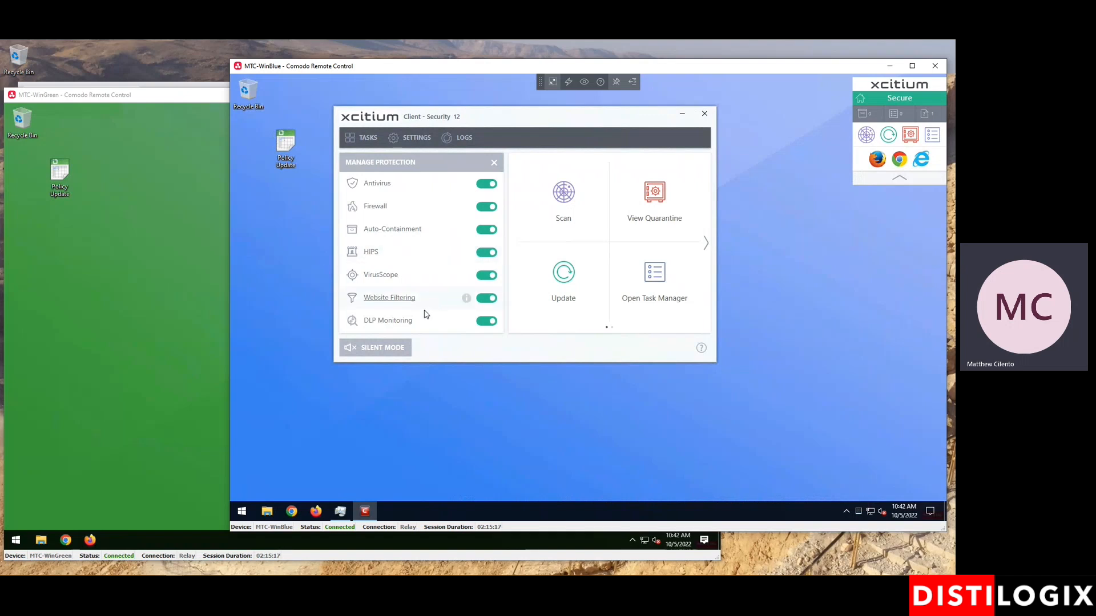
pyautogui.moveTo(429, 299)
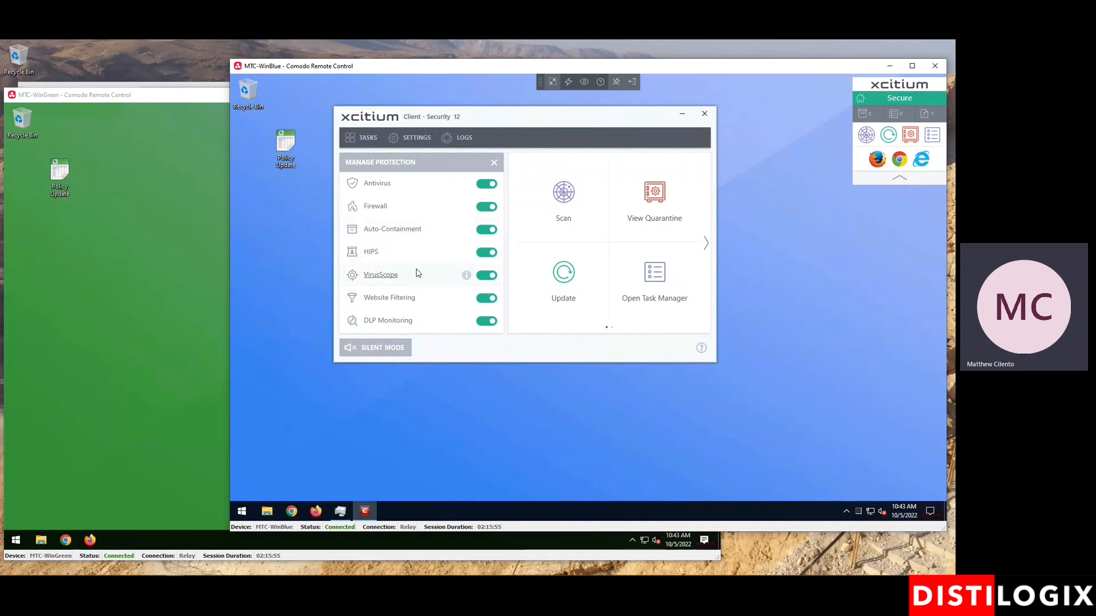
pyautogui.moveTo(410, 280)
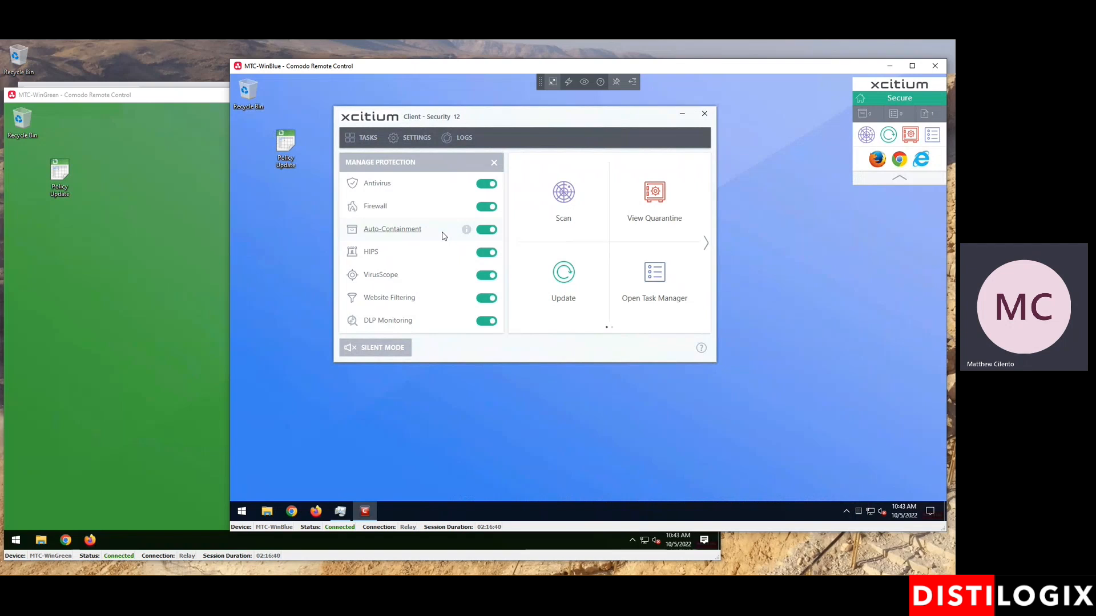
pyautogui.moveTo(704, 124)
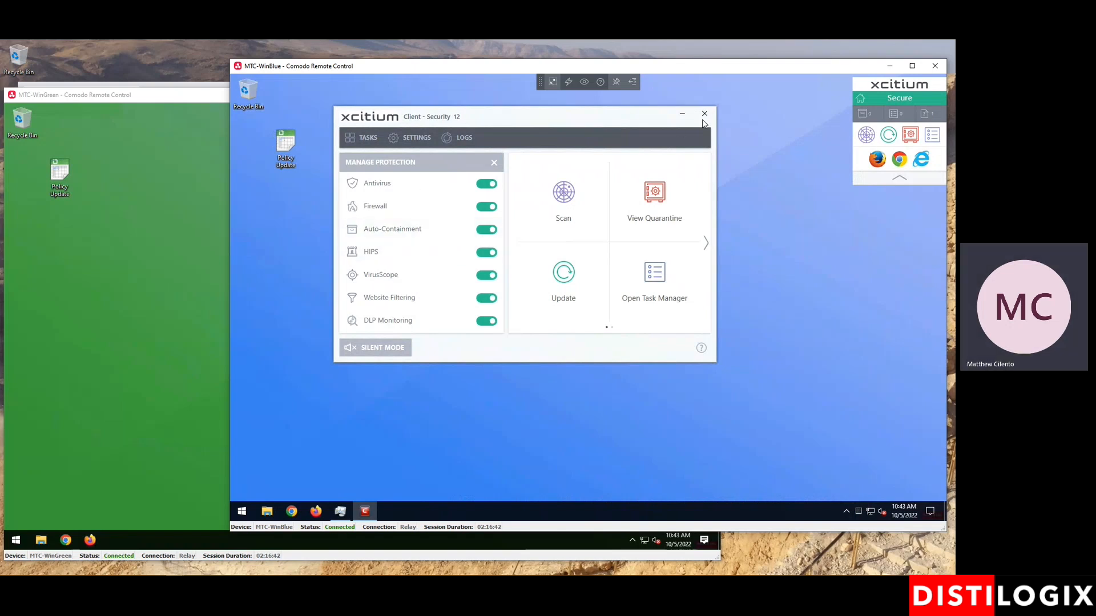
# - Close the client and open the contained Active Processes list with the remote access password
pyautogui.click(704, 113)
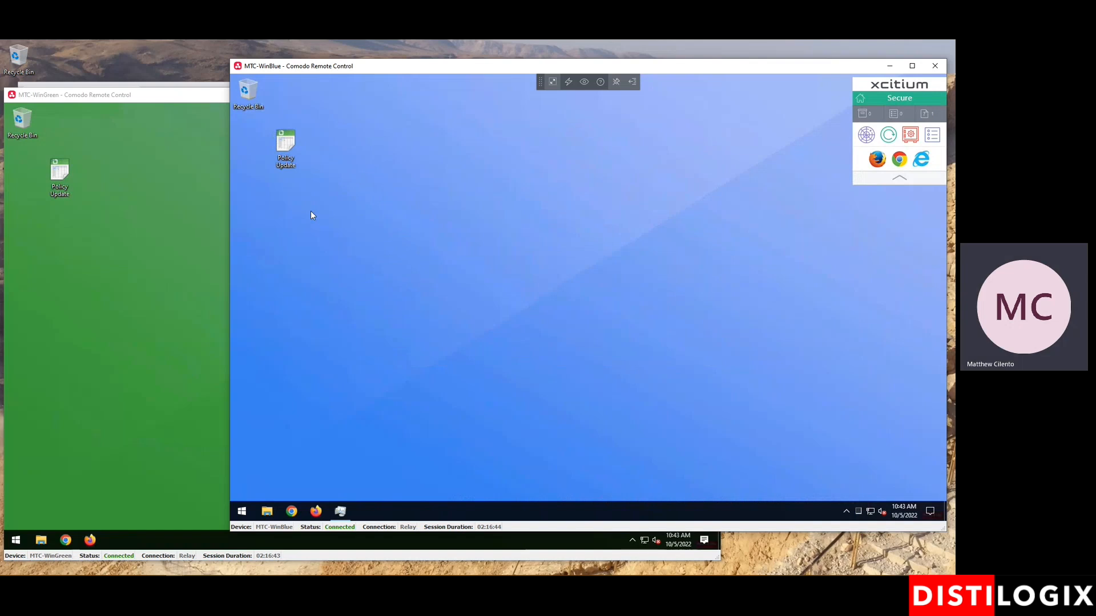
pyautogui.moveTo(29, 224)
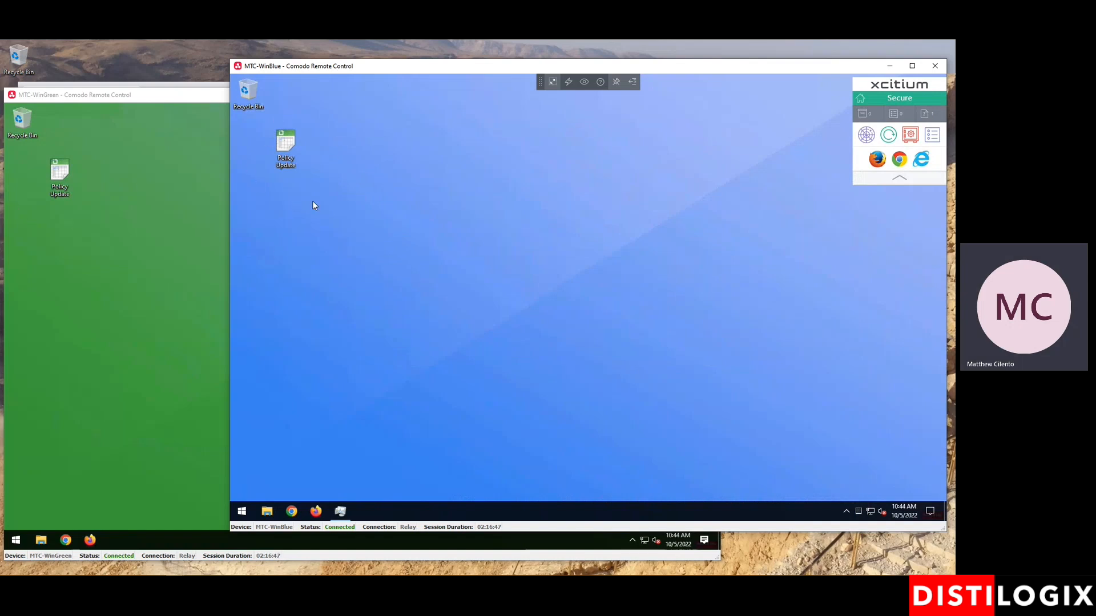
pyautogui.moveTo(269, 183)
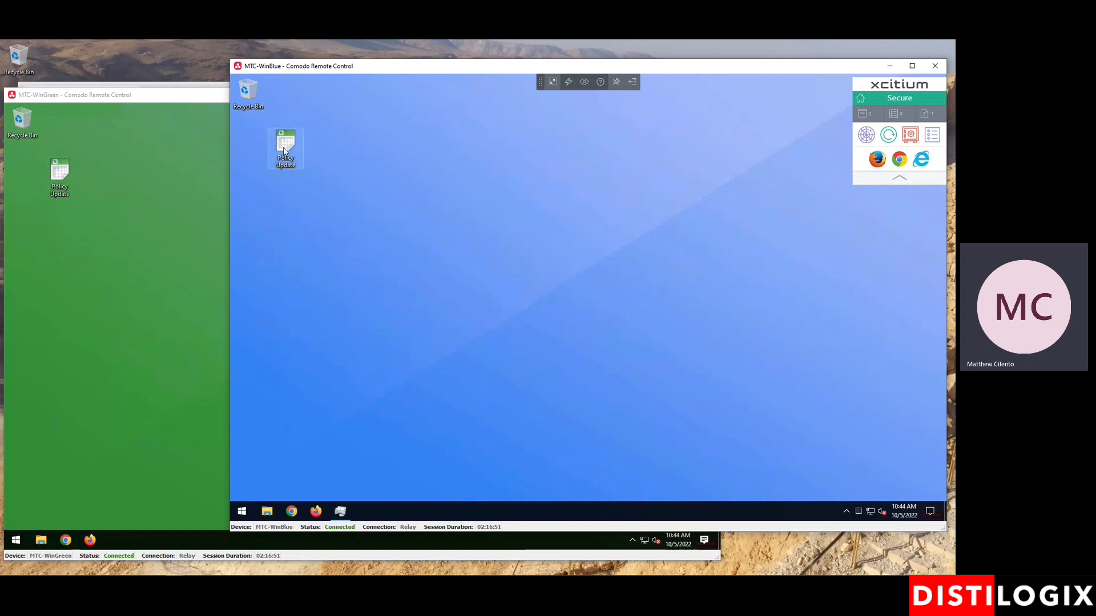
pyautogui.moveTo(286, 149)
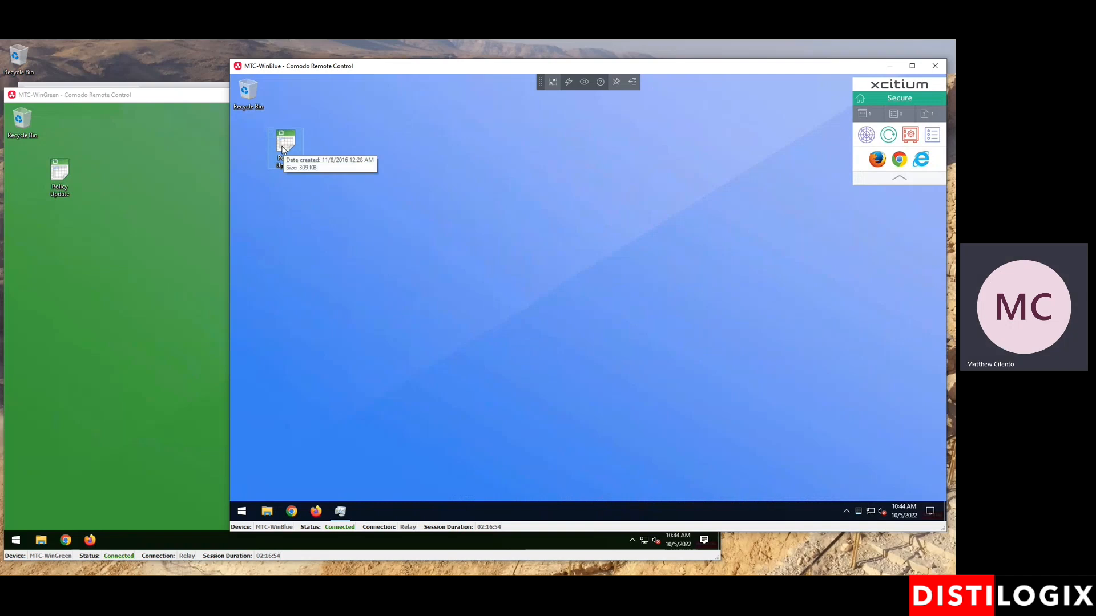
pyautogui.moveTo(865, 119)
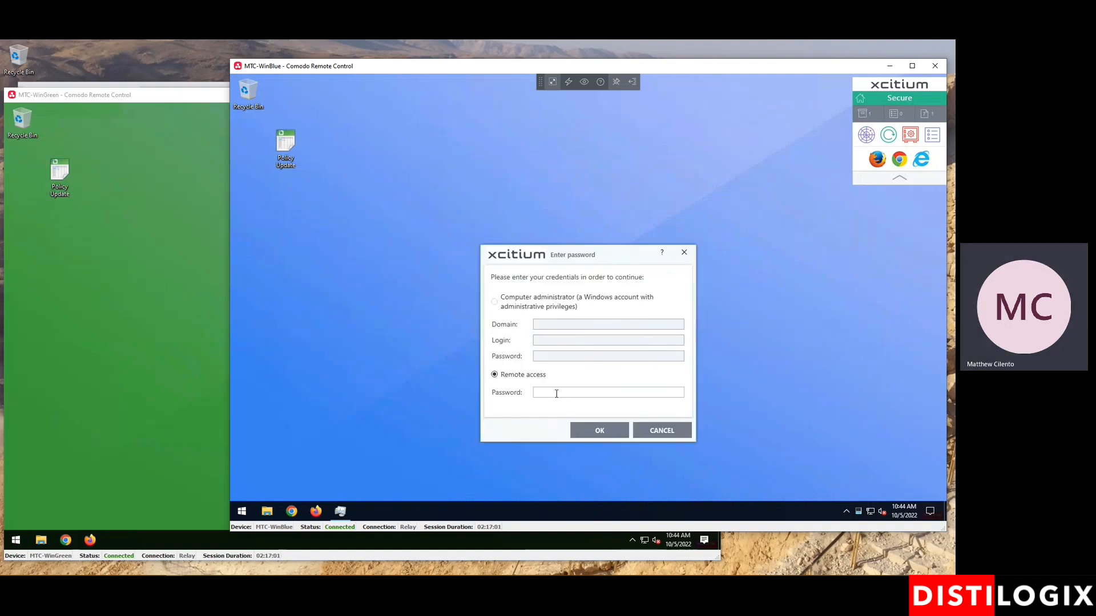
pyautogui.write('••')
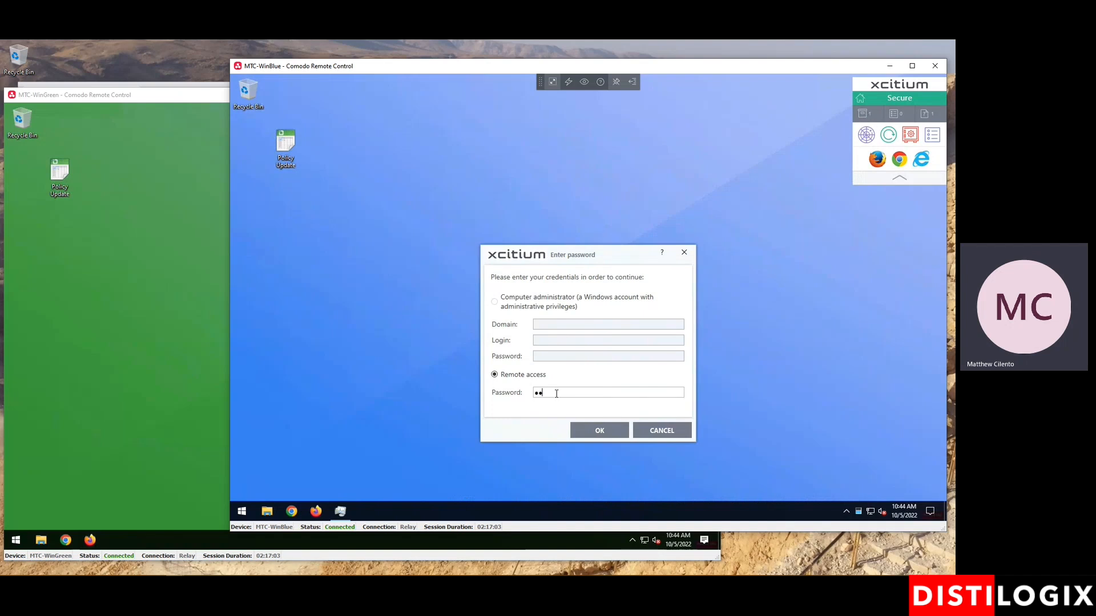
pyautogui.click(599, 430)
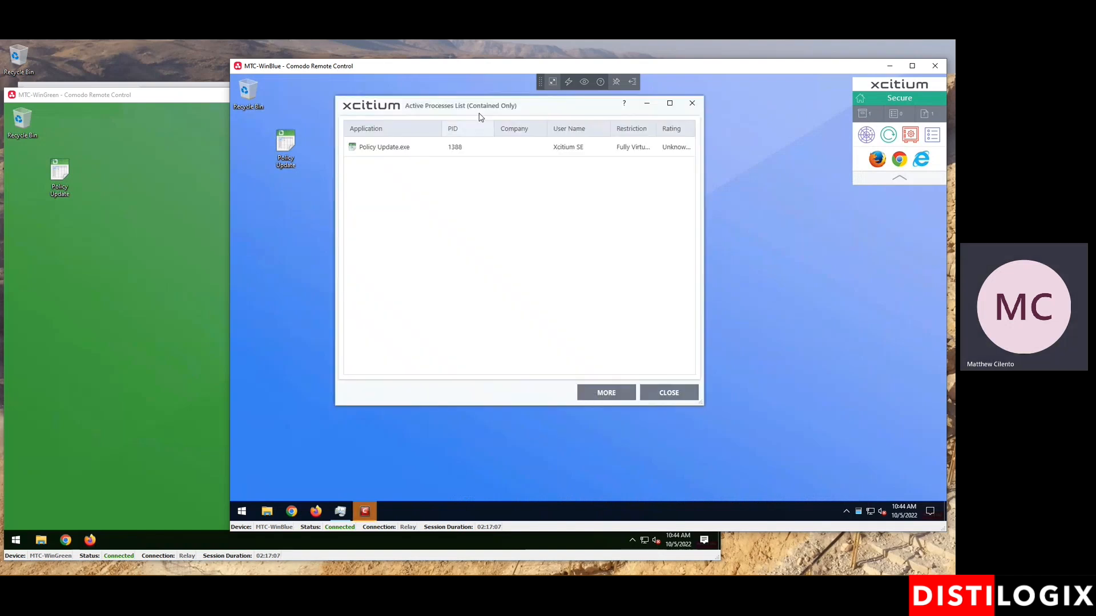
# - Review Policy Update.exe's activity log of DLLs, 1.txt and kernel objects, then close it
pyautogui.rightClick(384, 147)
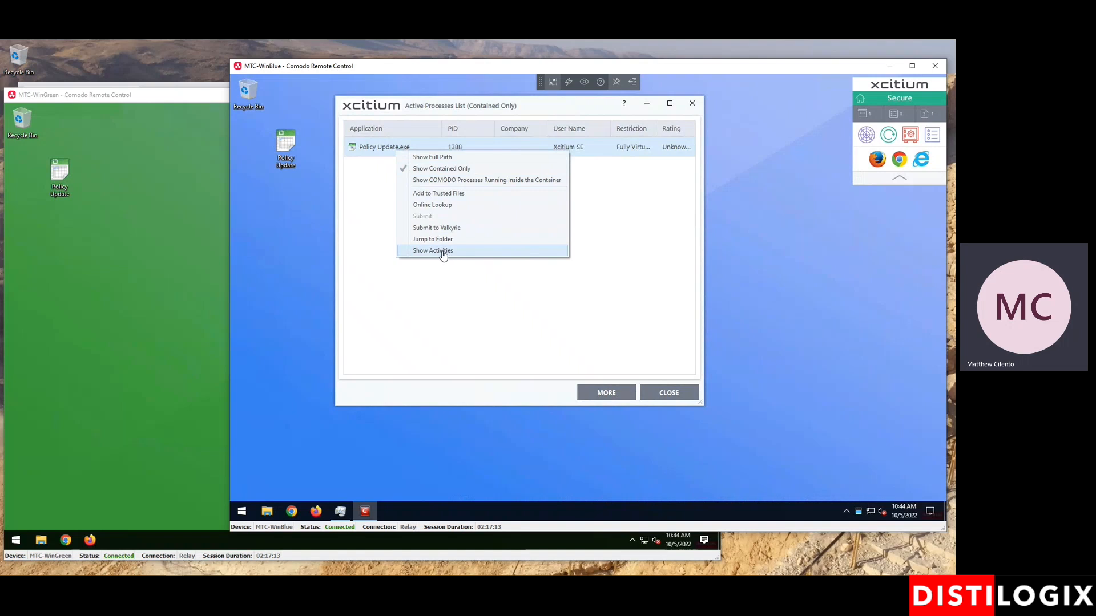
pyautogui.click(433, 250)
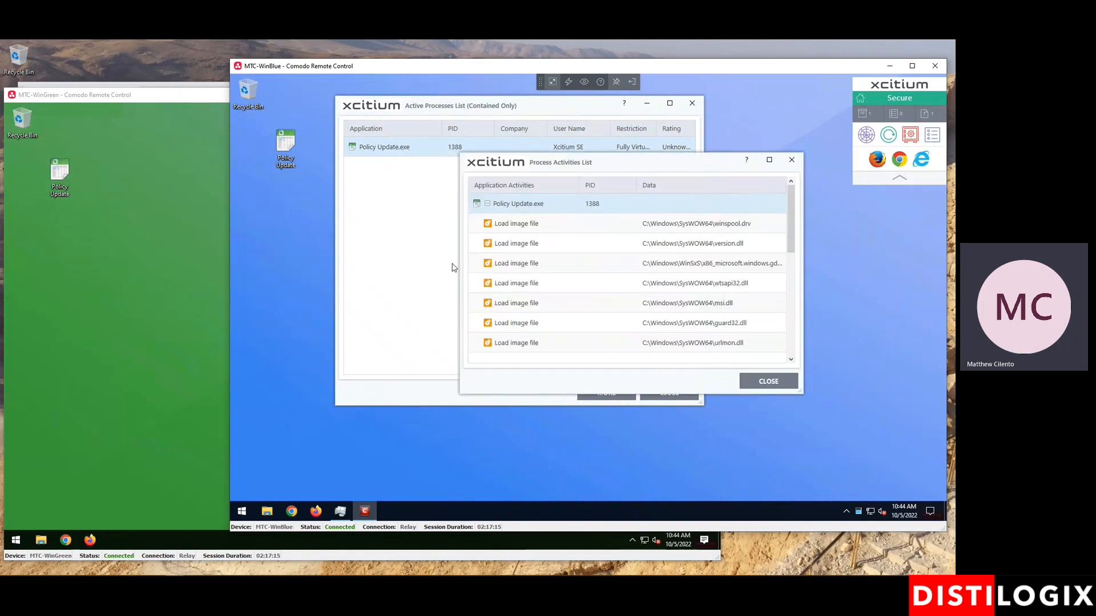
pyautogui.moveTo(778, 215)
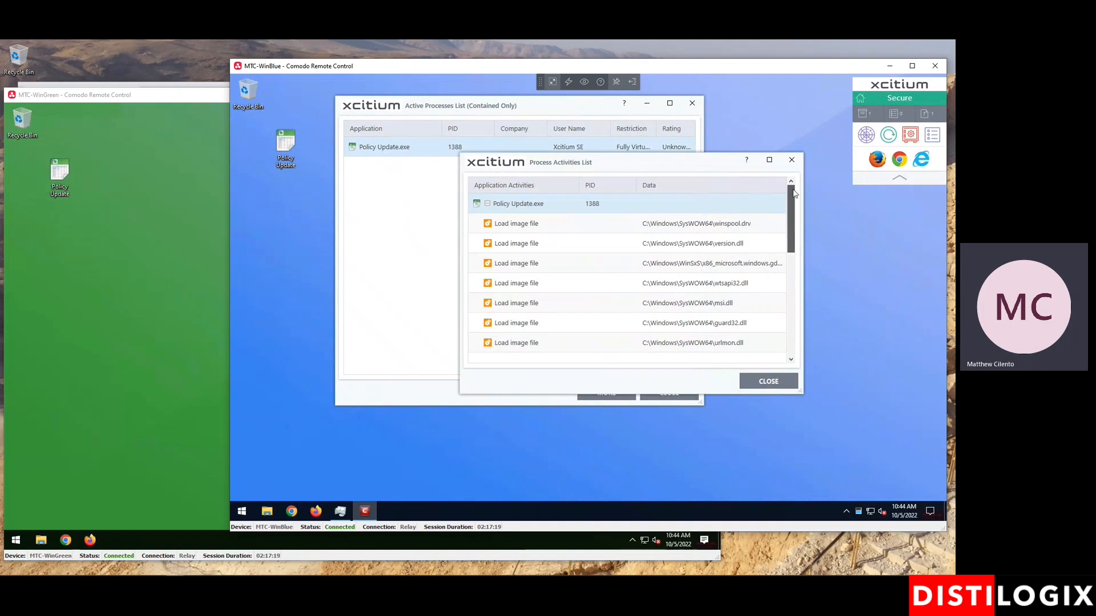
pyautogui.scroll(-3)
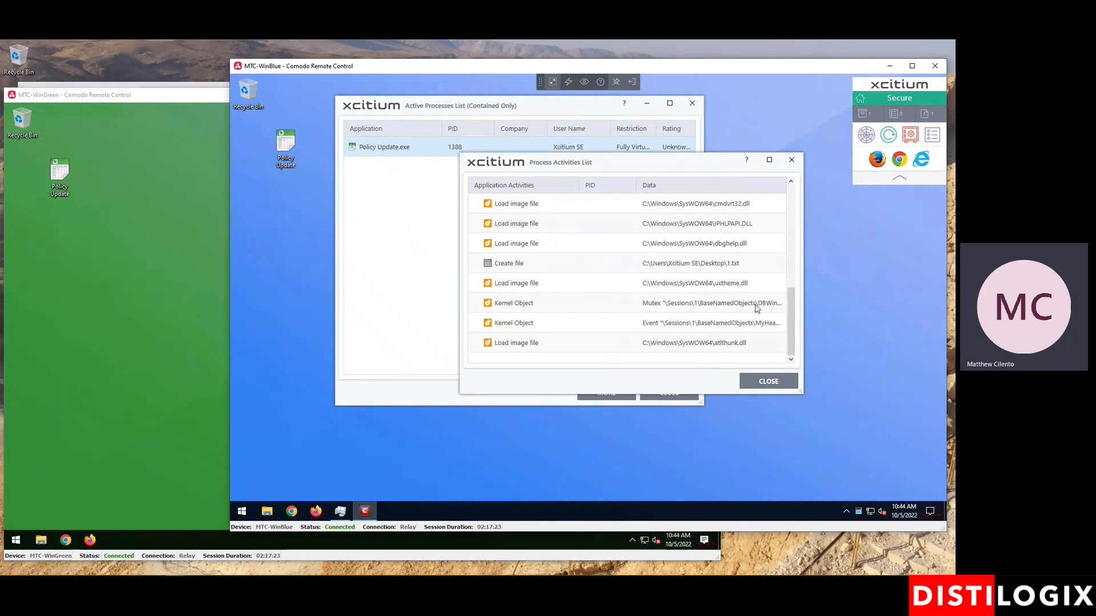
pyautogui.moveTo(744, 314)
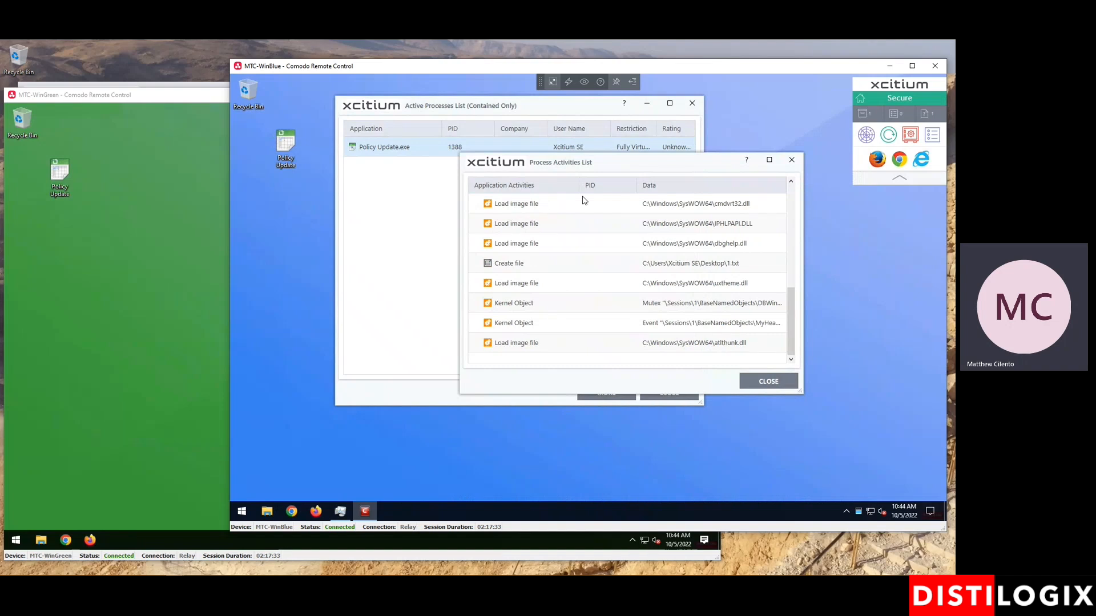
pyautogui.click(767, 381)
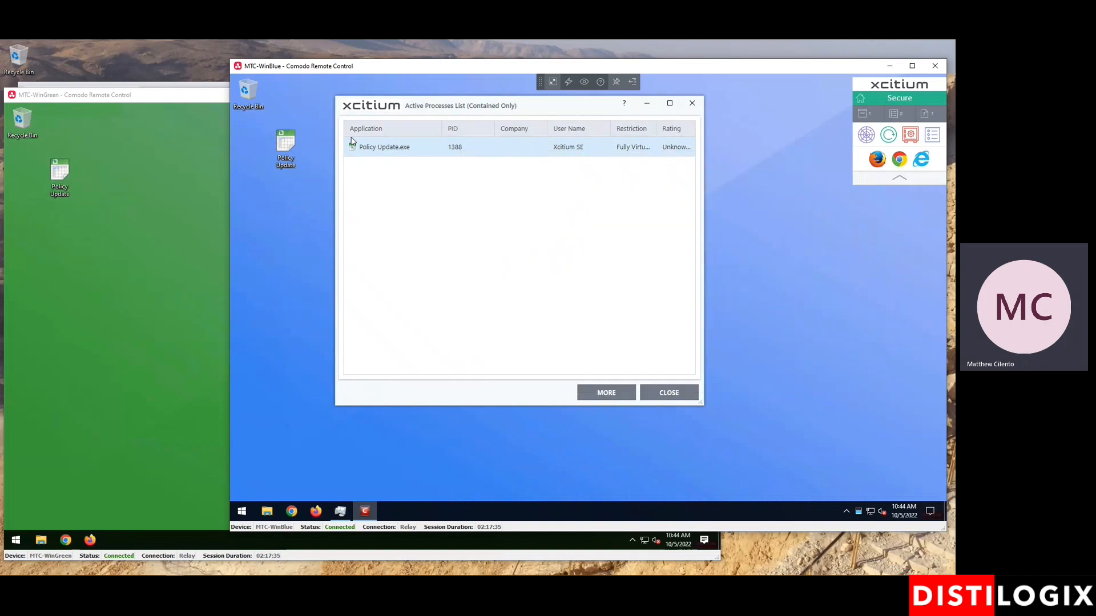
# - Check wordpad.exe and splwow64.exe under Policy Update.exe, then close the contained processes list
pyautogui.rightClick(384, 147)
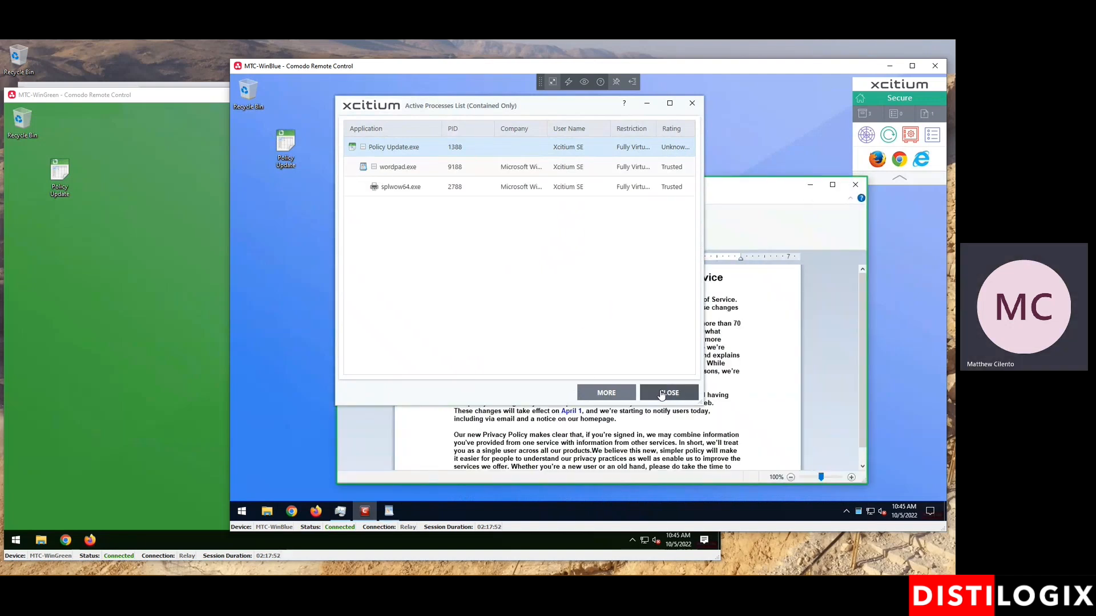
pyautogui.click(668, 392)
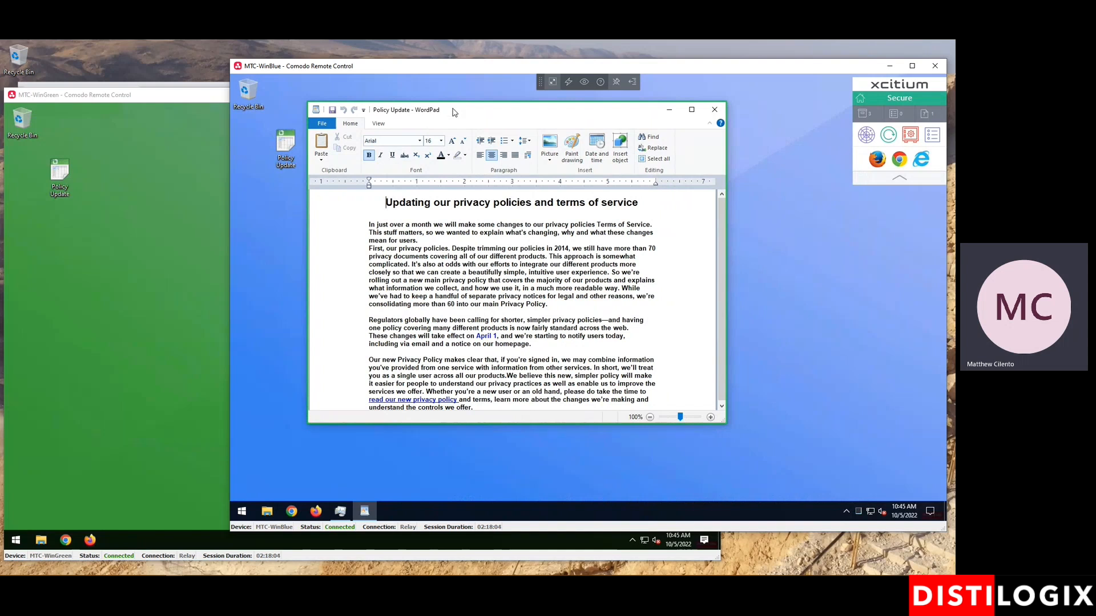
pyautogui.moveTo(373, 425)
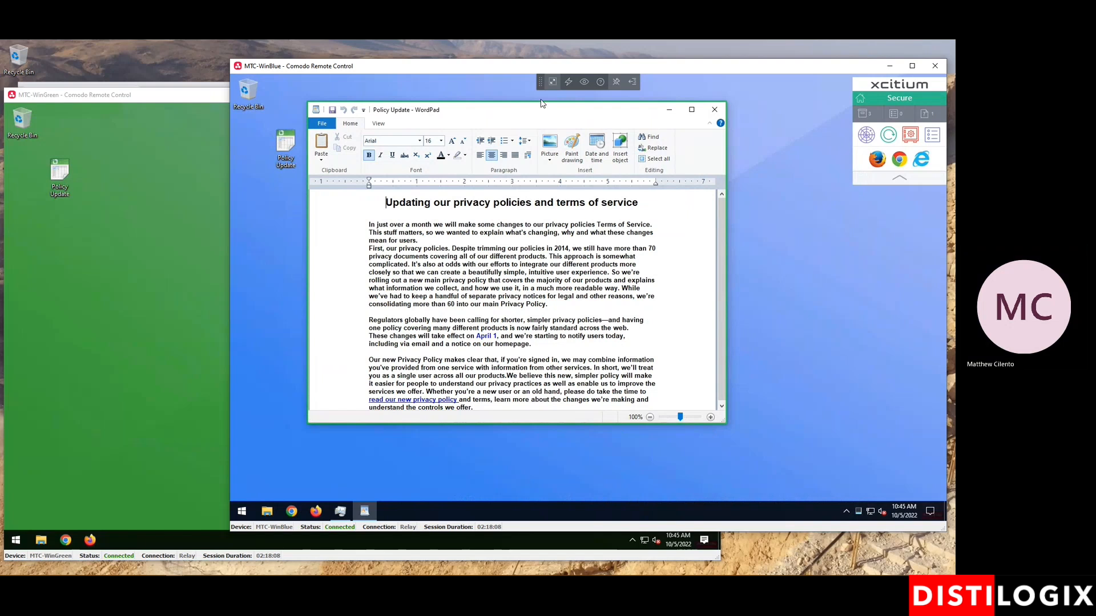
pyautogui.moveTo(639, 212)
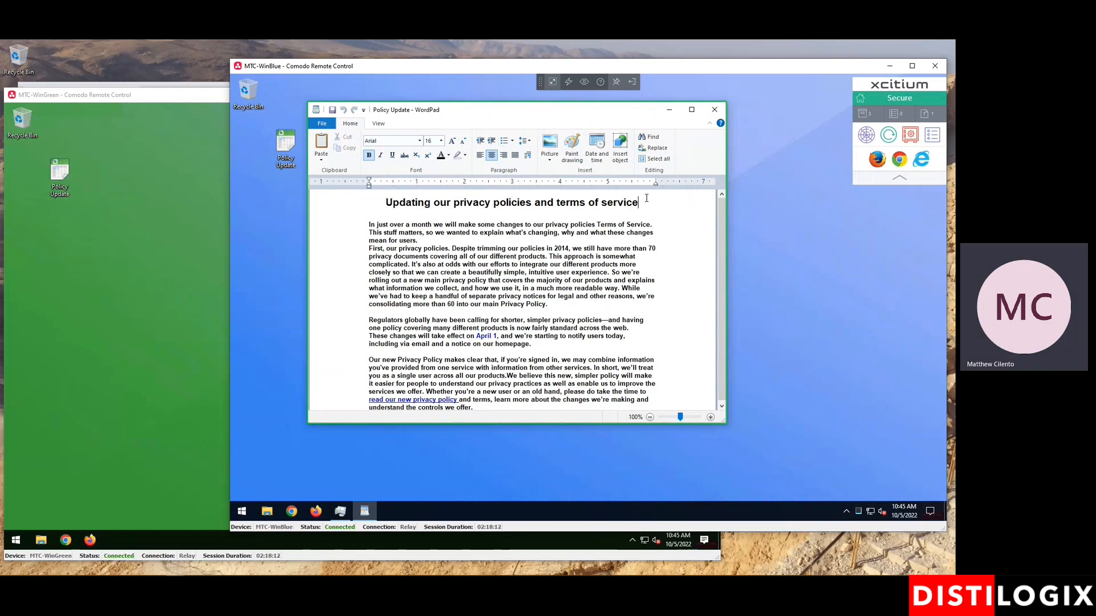
# - Type "This is editable..." on a new line under the privacy policy title
pyautogui.write('This is e')
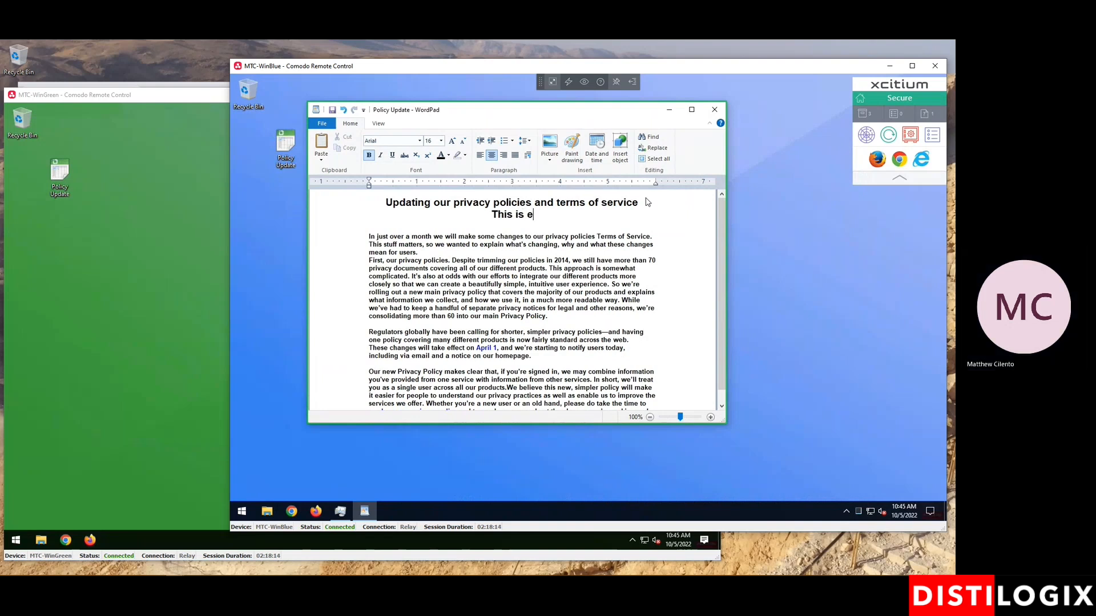
pyautogui.write('ditable..')
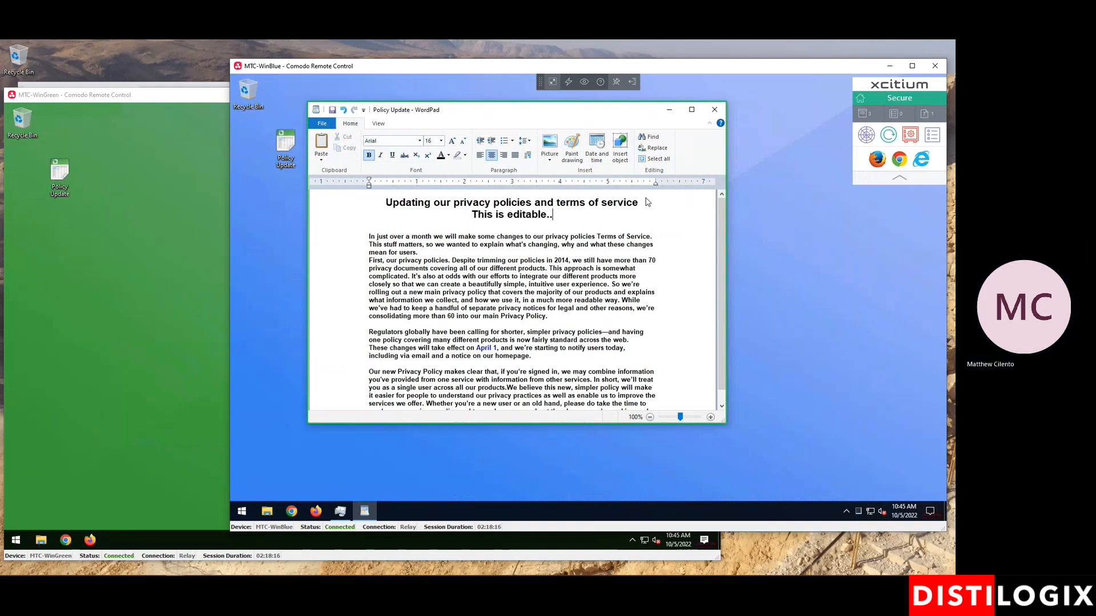
pyautogui.write('.')
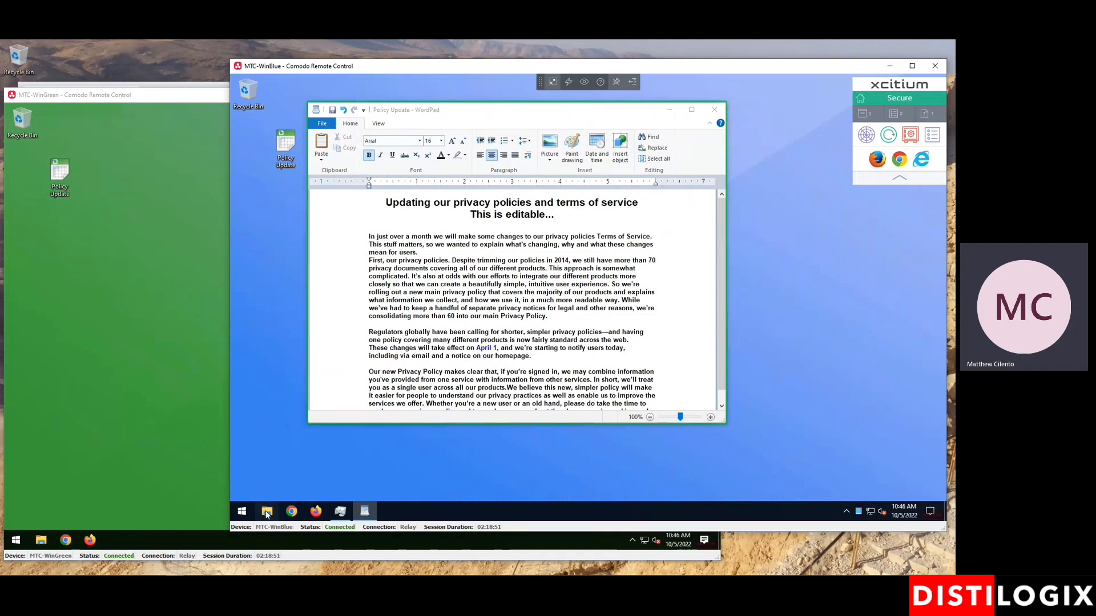
# - Open File Explorer and browse Local Disk (C:)
pyautogui.click(267, 510)
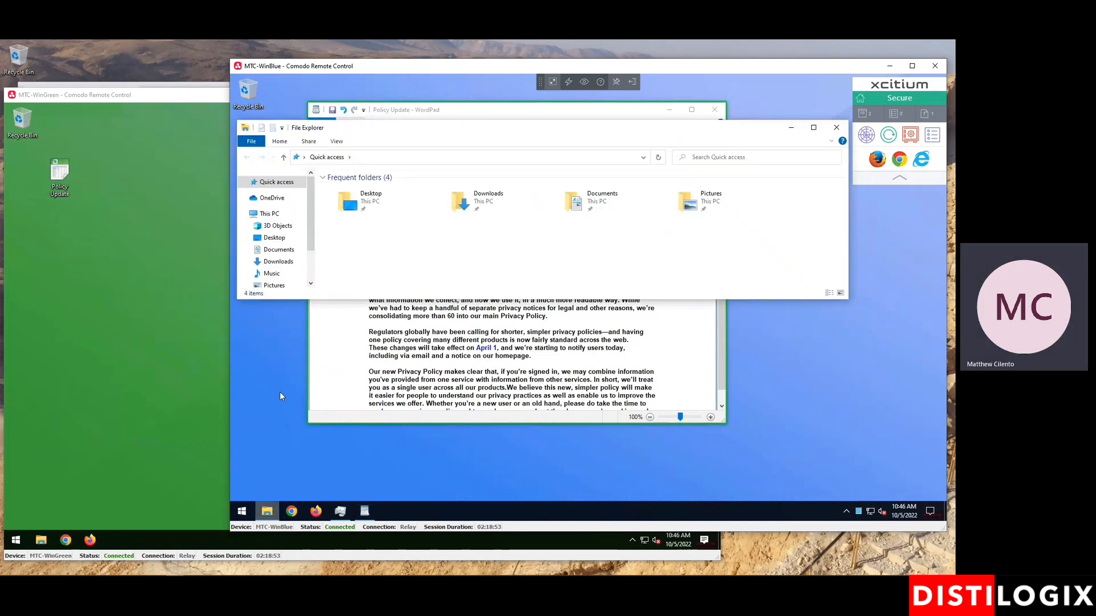
pyautogui.scroll(-3)
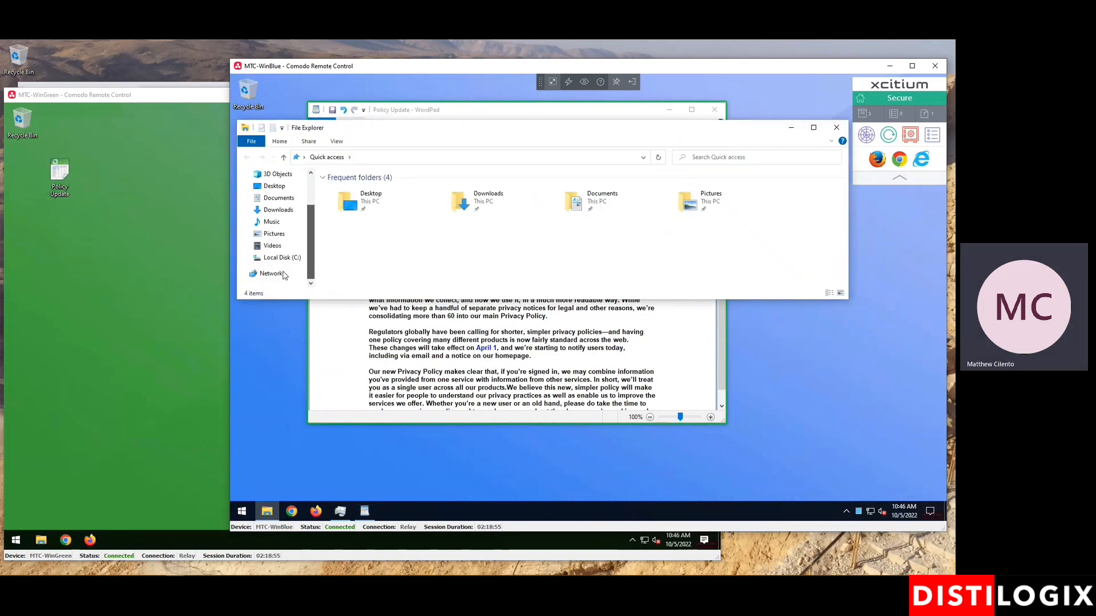
pyautogui.click(282, 258)
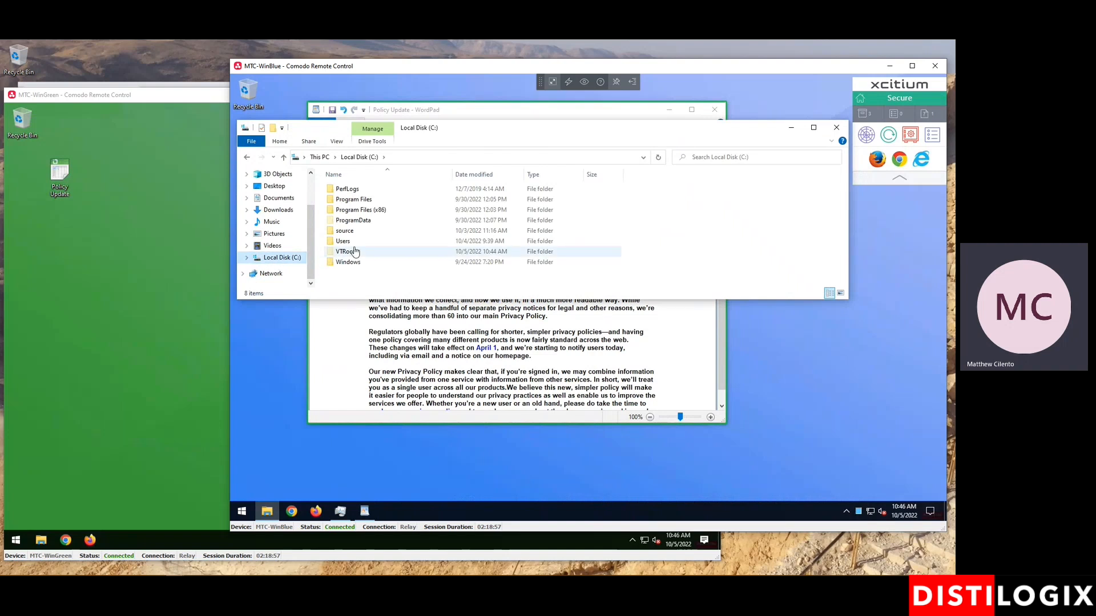
pyautogui.moveTo(346, 251)
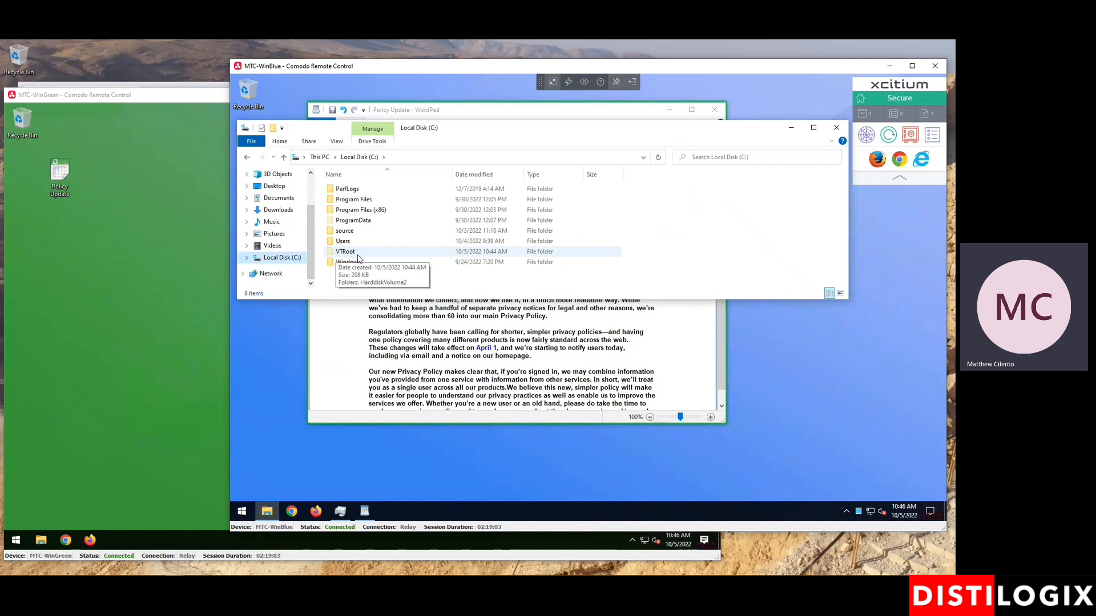
pyautogui.moveTo(355, 254)
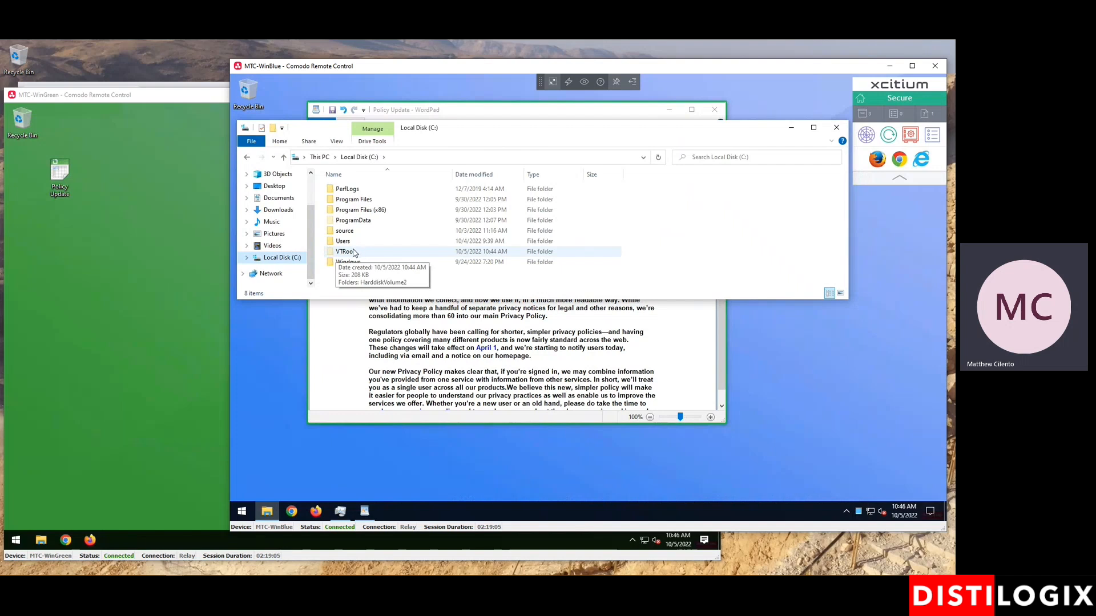
# - Navigate VTRoot > HarddiskVolume2 > Users > user folder > Pictures to see .msga files
pyautogui.doubleClick(344, 251)
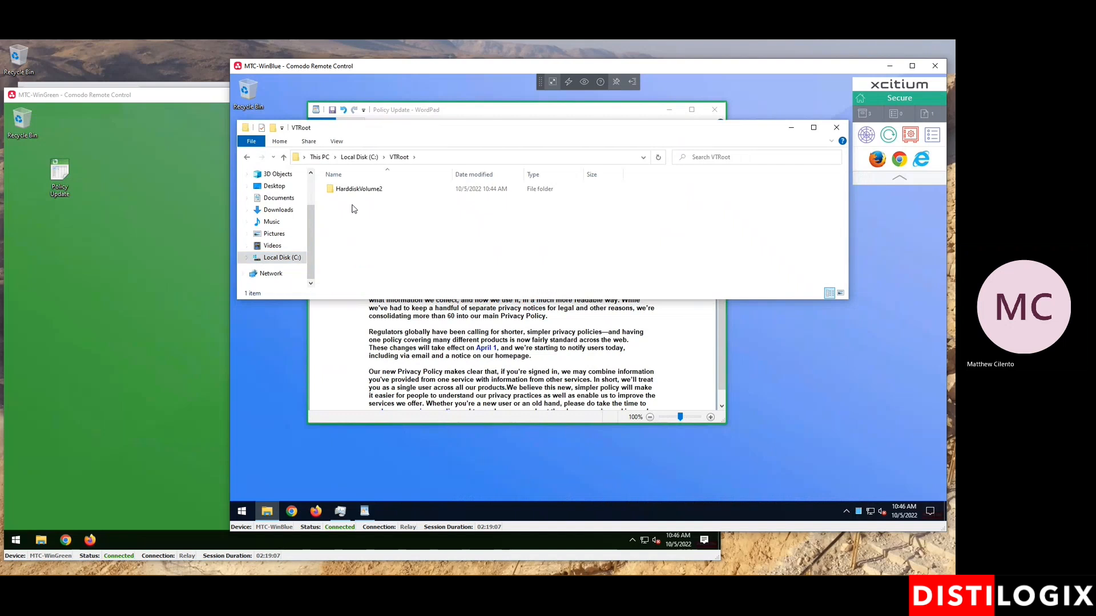
pyautogui.doubleClick(359, 189)
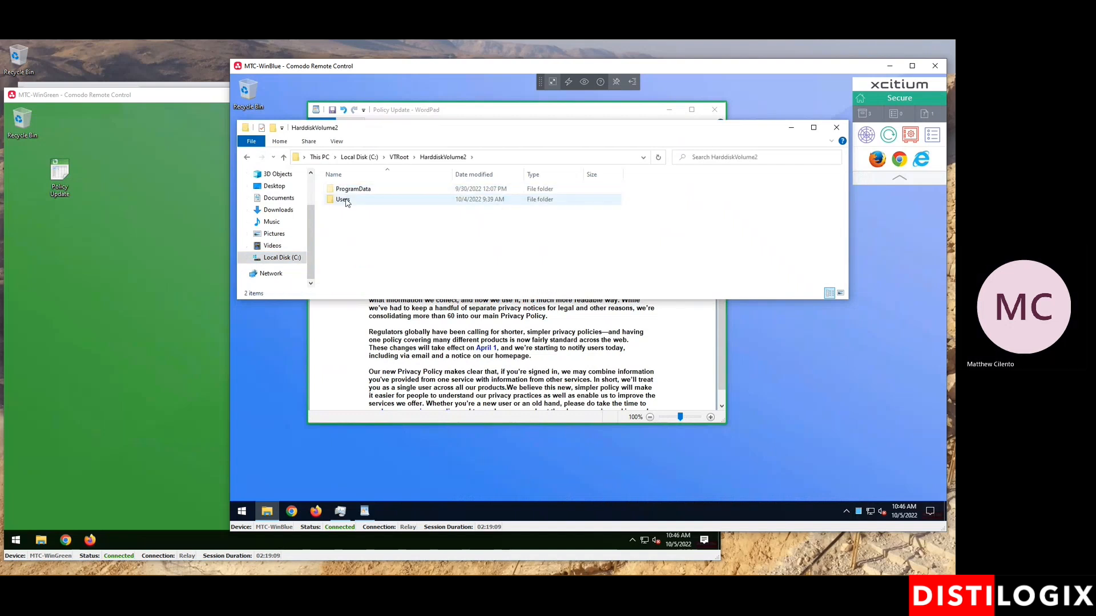
pyautogui.doubleClick(343, 199)
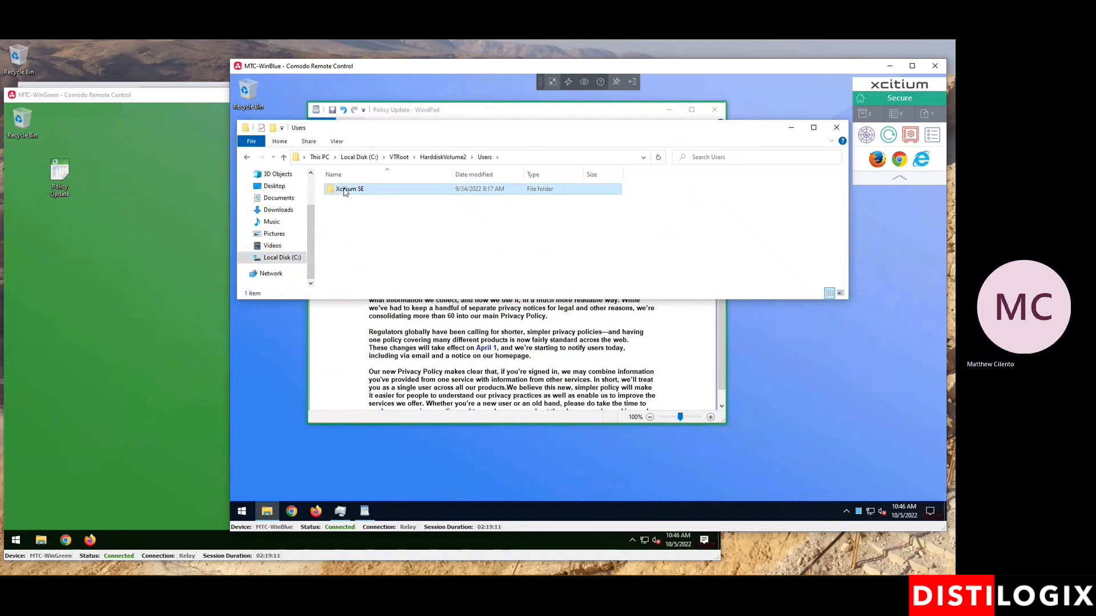
pyautogui.doubleClick(350, 189)
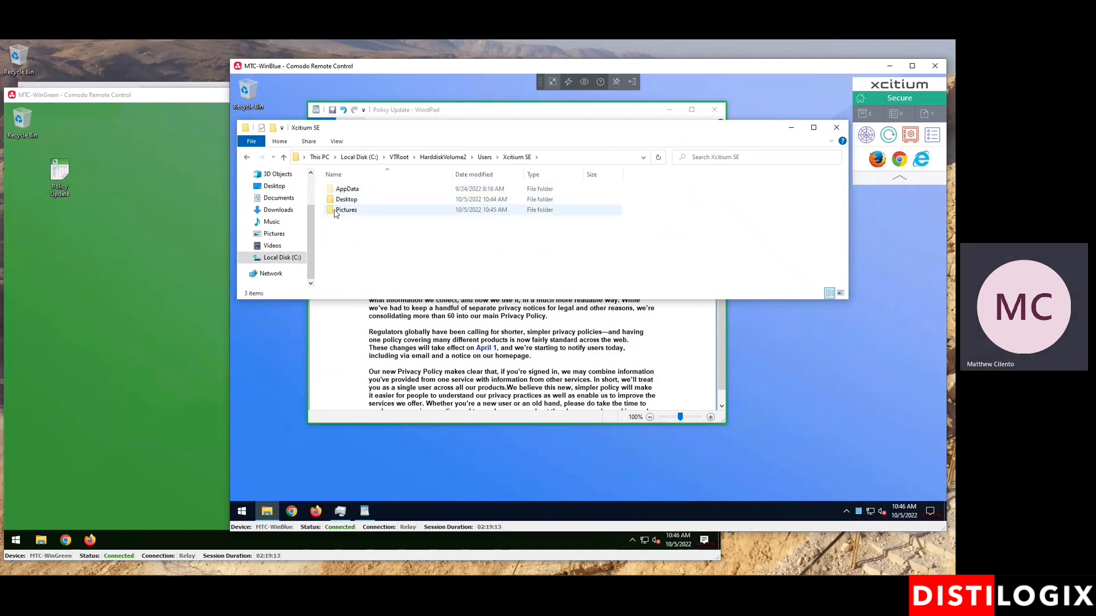
pyautogui.doubleClick(346, 209)
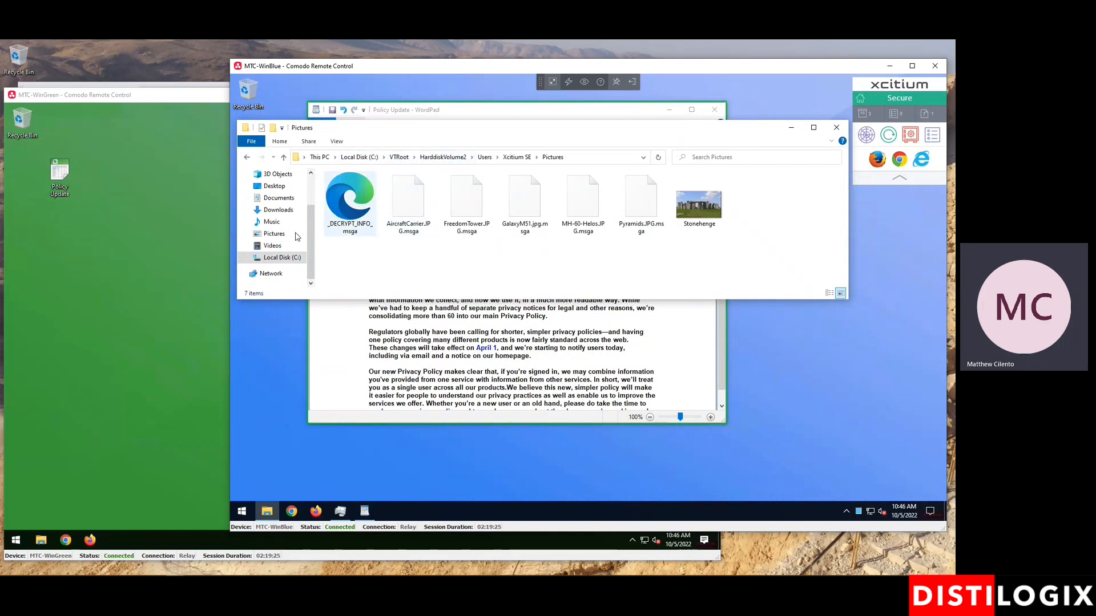
# - Open a second File Explorer window on the real Pictures folder to compare
pyautogui.rightClick(274, 234)
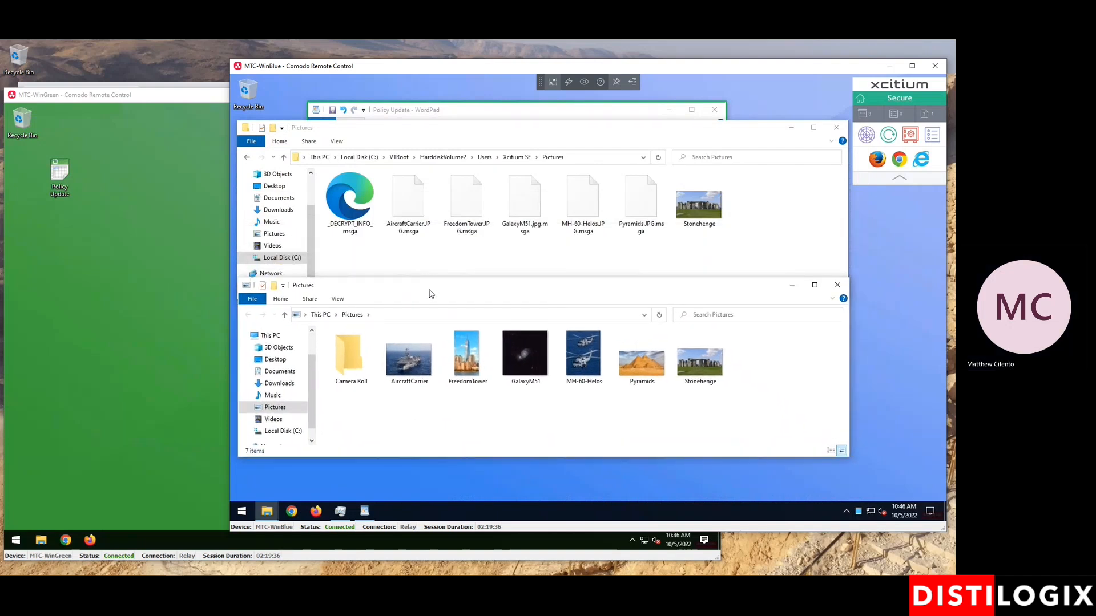
pyautogui.moveTo(487, 292)
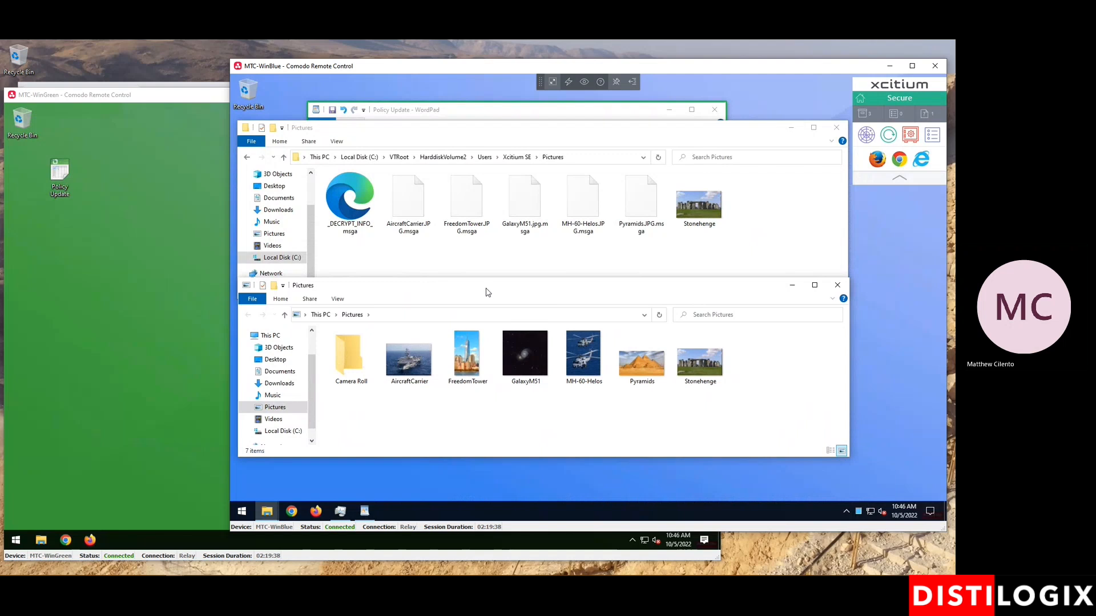
pyautogui.moveTo(355, 252)
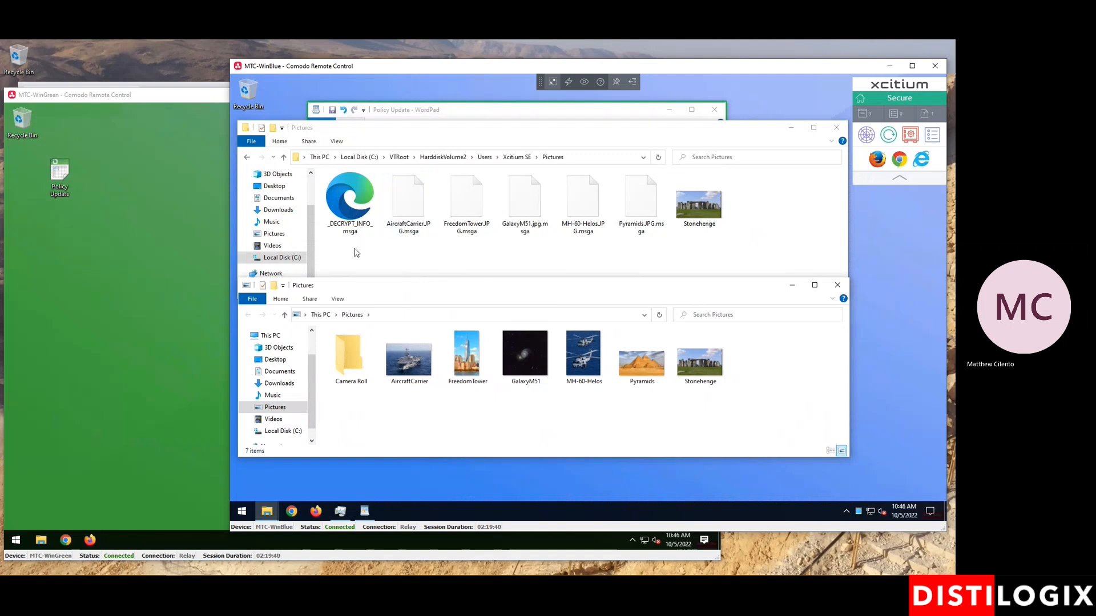
pyautogui.click(282, 258)
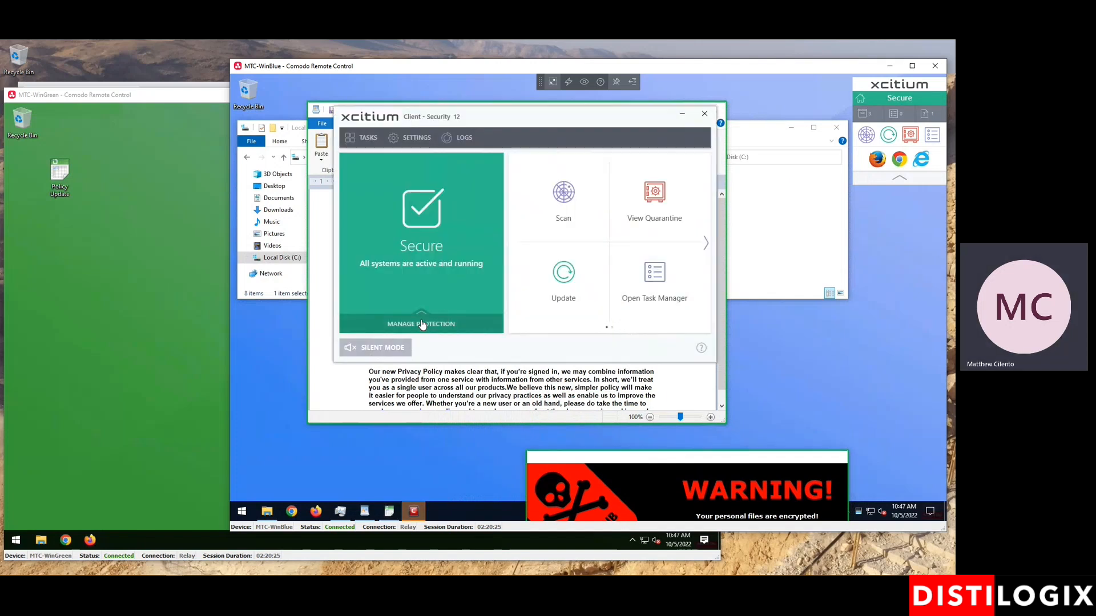
# - Reset the container and erase all changes saved by containment
pyautogui.click(420, 324)
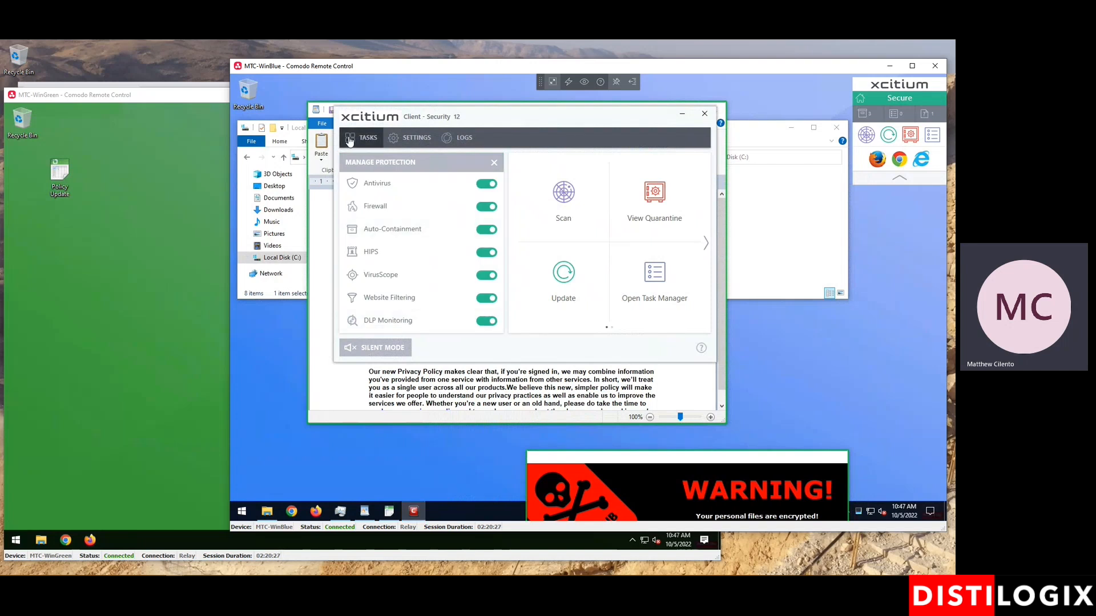
pyautogui.click(368, 137)
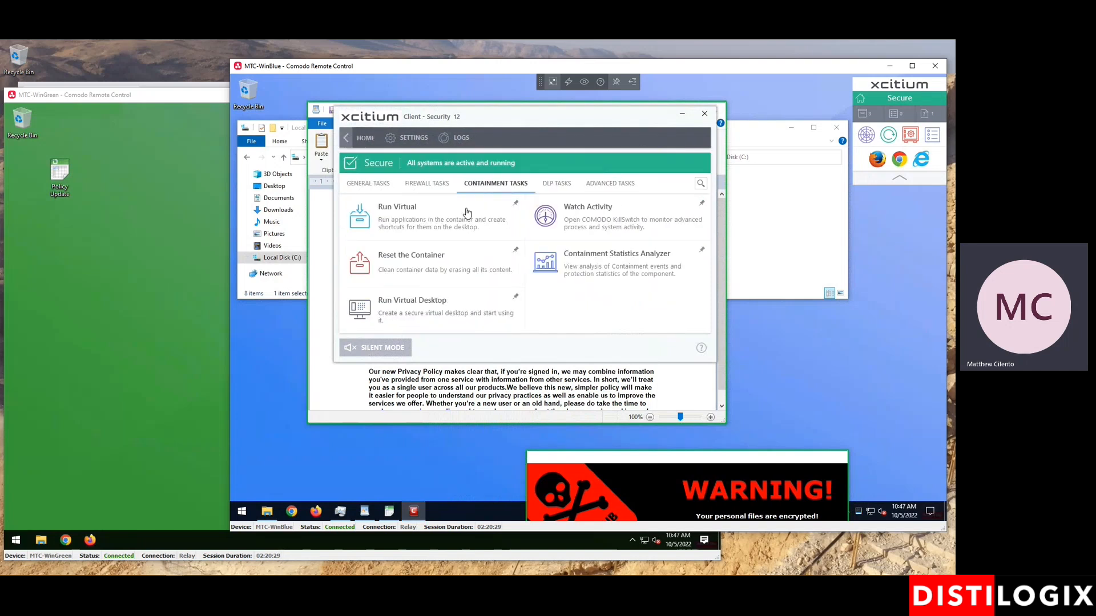
pyautogui.click(411, 262)
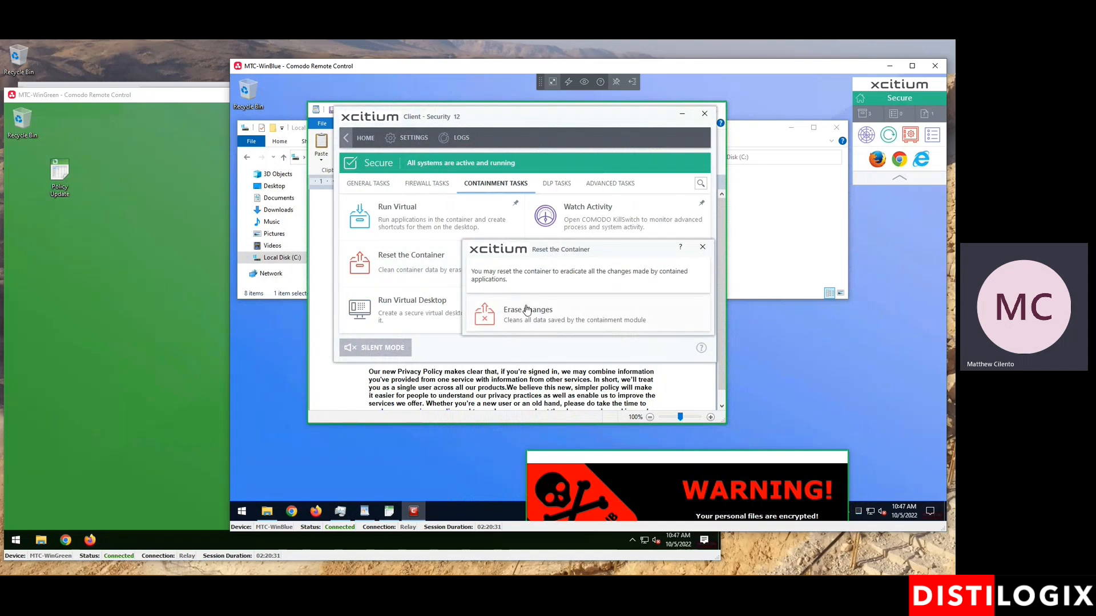
pyautogui.click(528, 314)
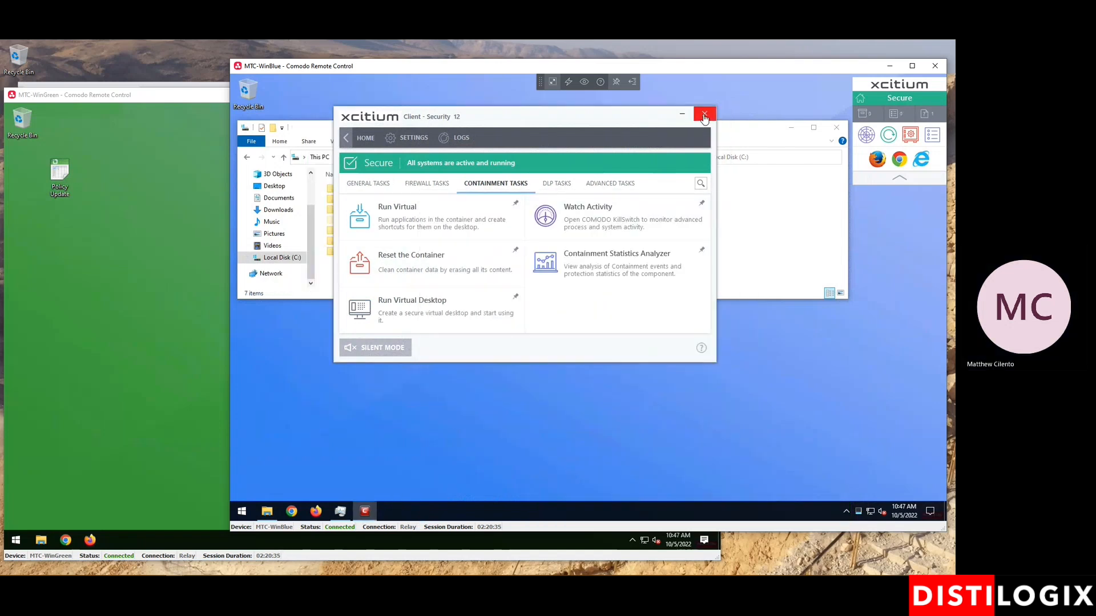
# - Close the Client Security window and the Pictures folder window
pyautogui.click(704, 115)
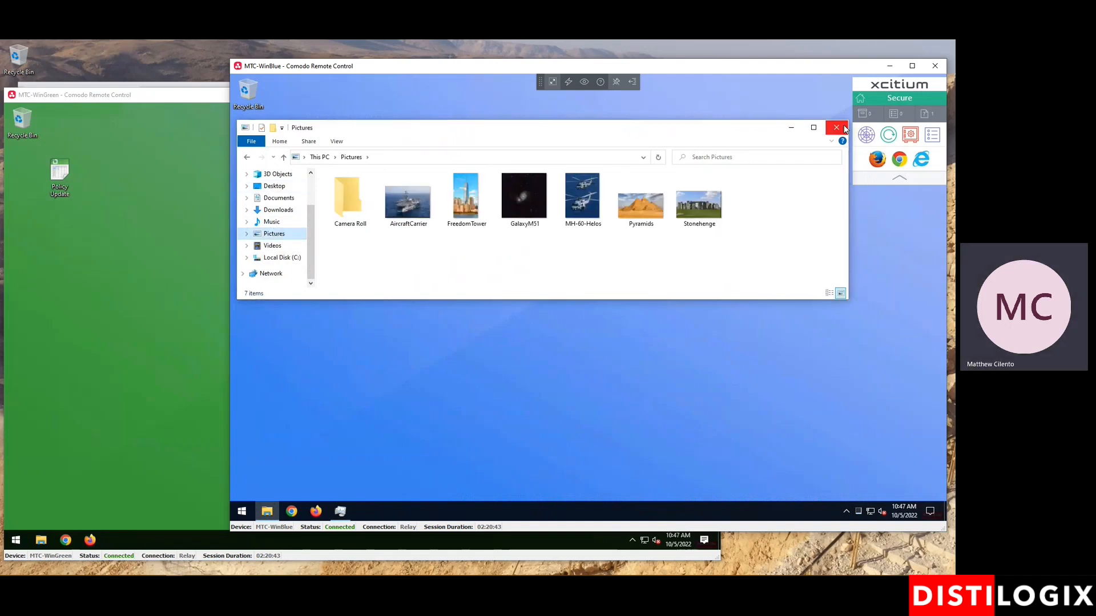
pyautogui.click(836, 128)
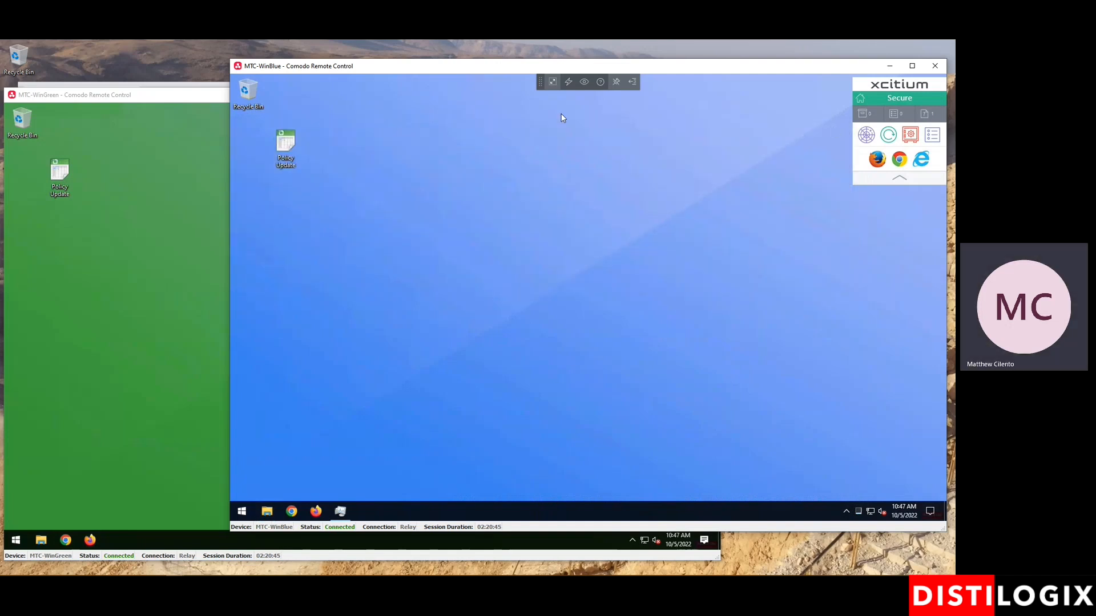
pyautogui.moveTo(434, 343)
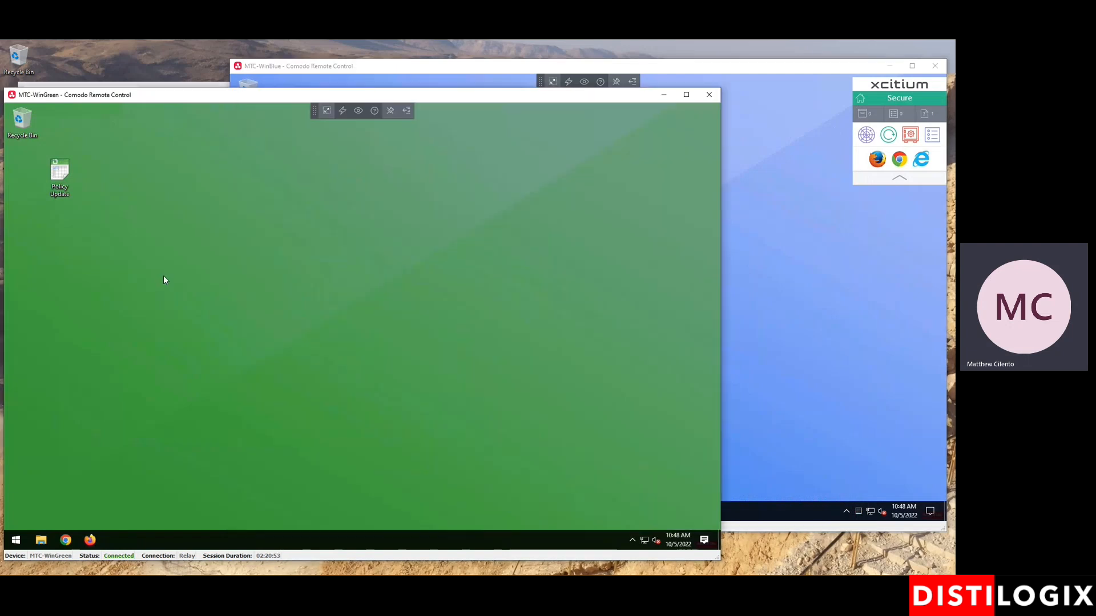
# - On MTC-WinGreen, launch Policy Update and dismiss the access error after it's blocked
pyautogui.click(59, 175)
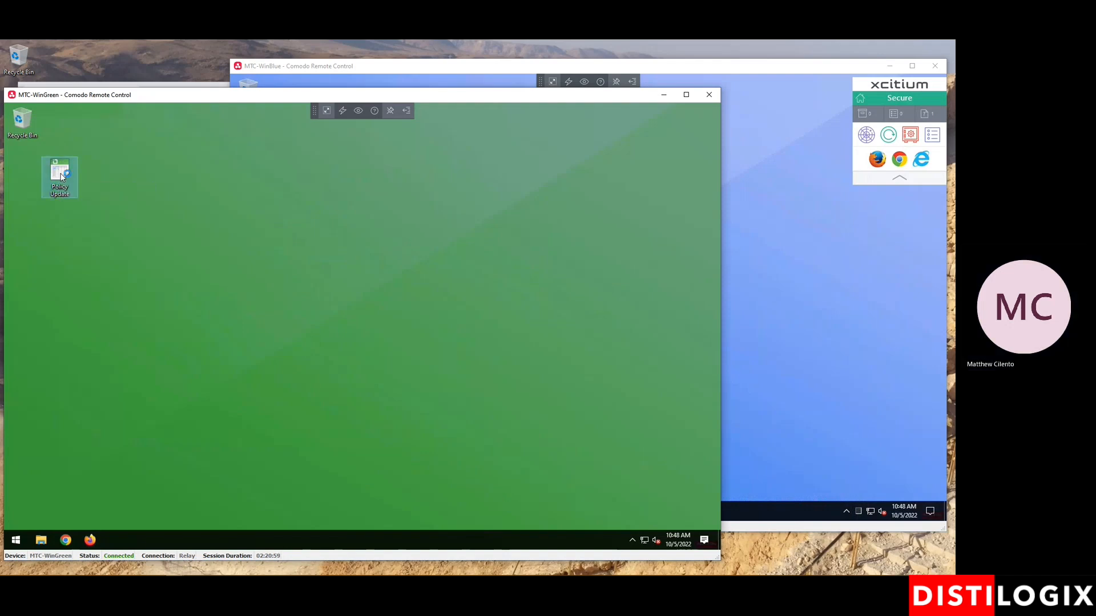
pyautogui.doubleClick(59, 177)
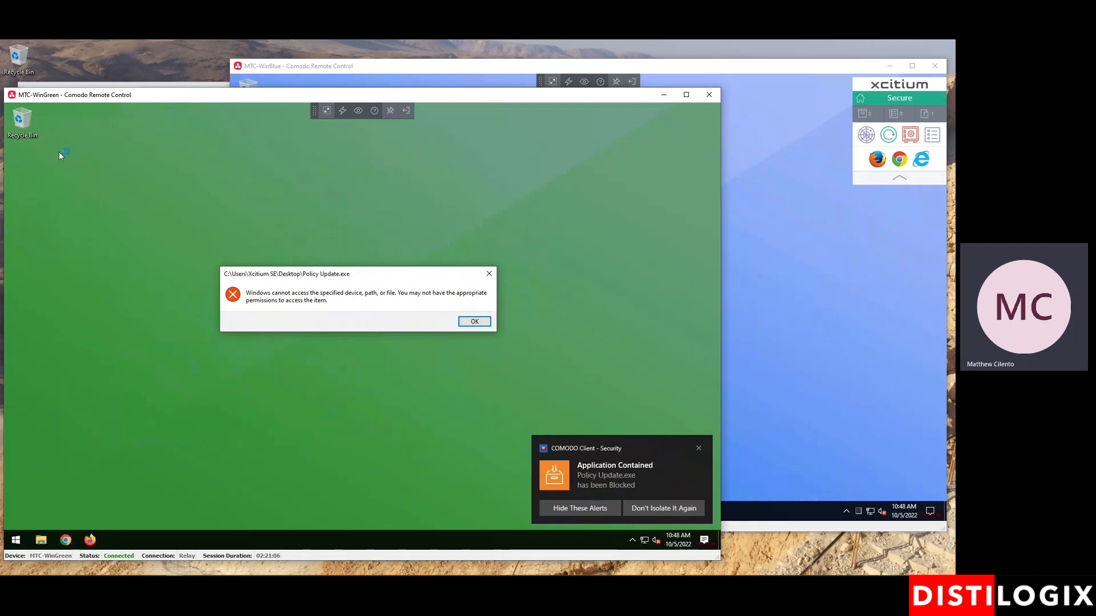
pyautogui.moveTo(14, 112)
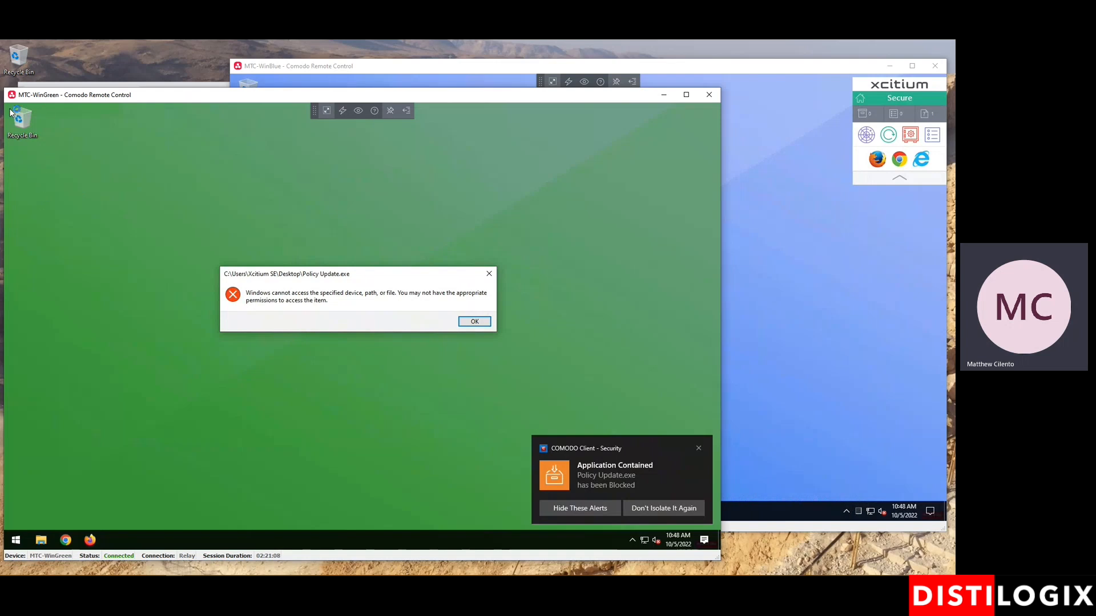
pyautogui.moveTo(304, 250)
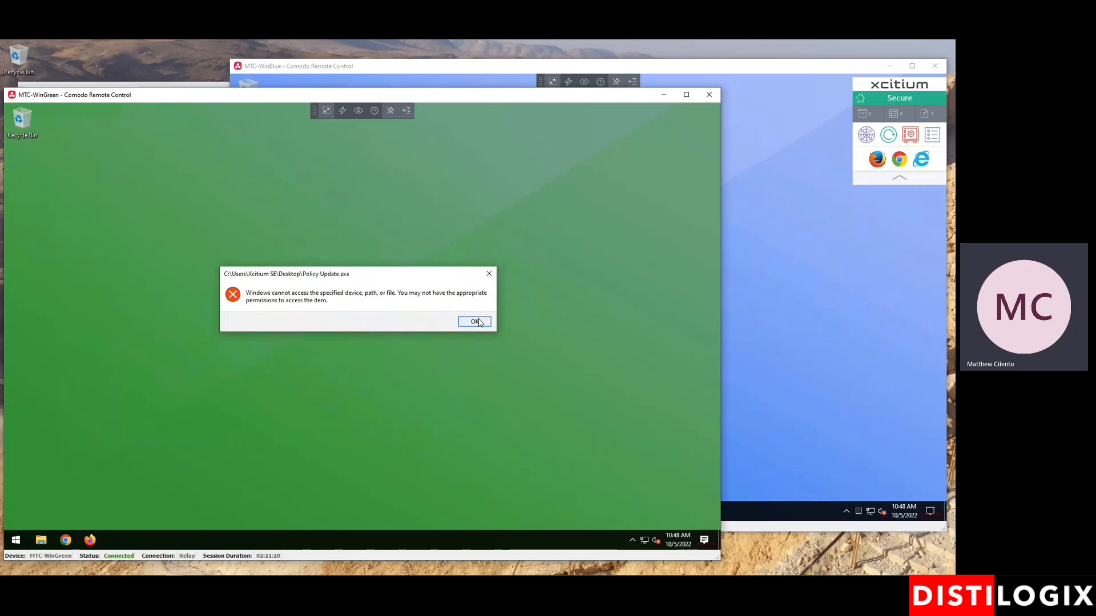
pyautogui.click(475, 322)
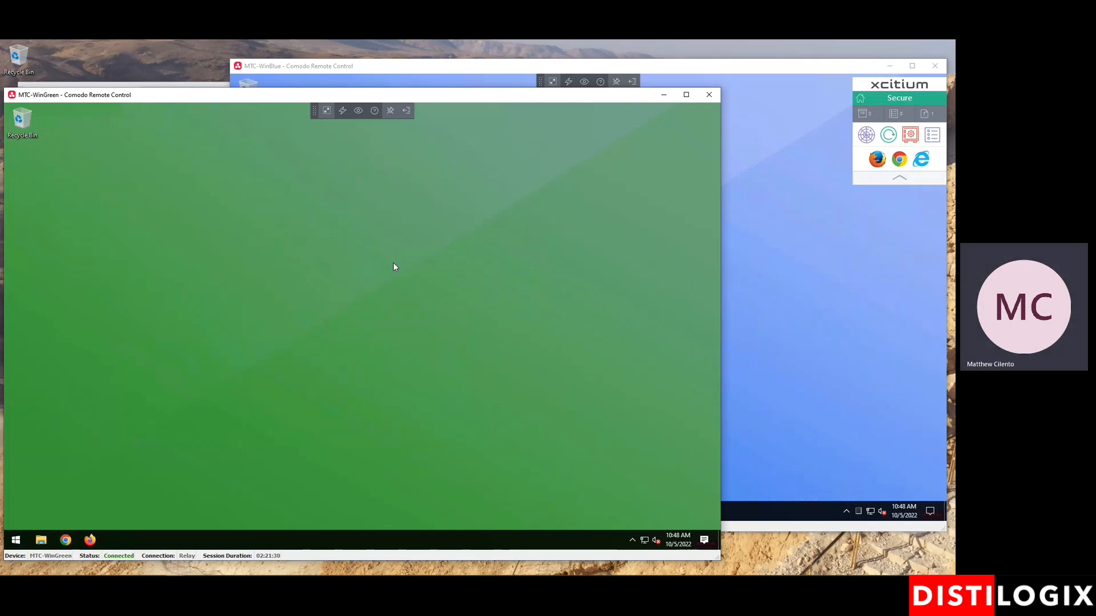
pyautogui.moveTo(233, 116)
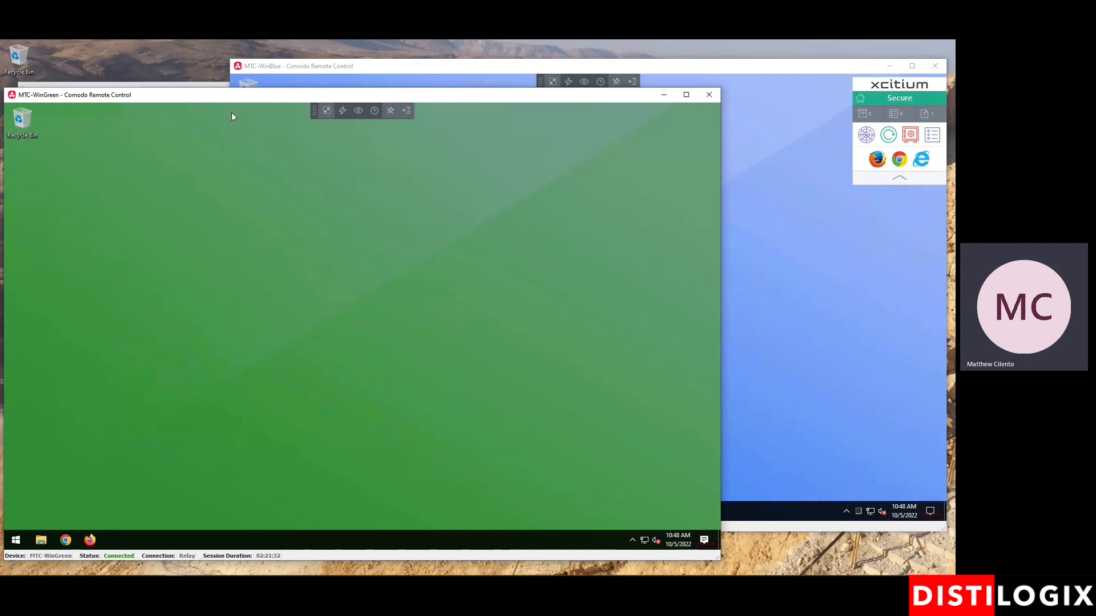
pyautogui.moveTo(217, 89)
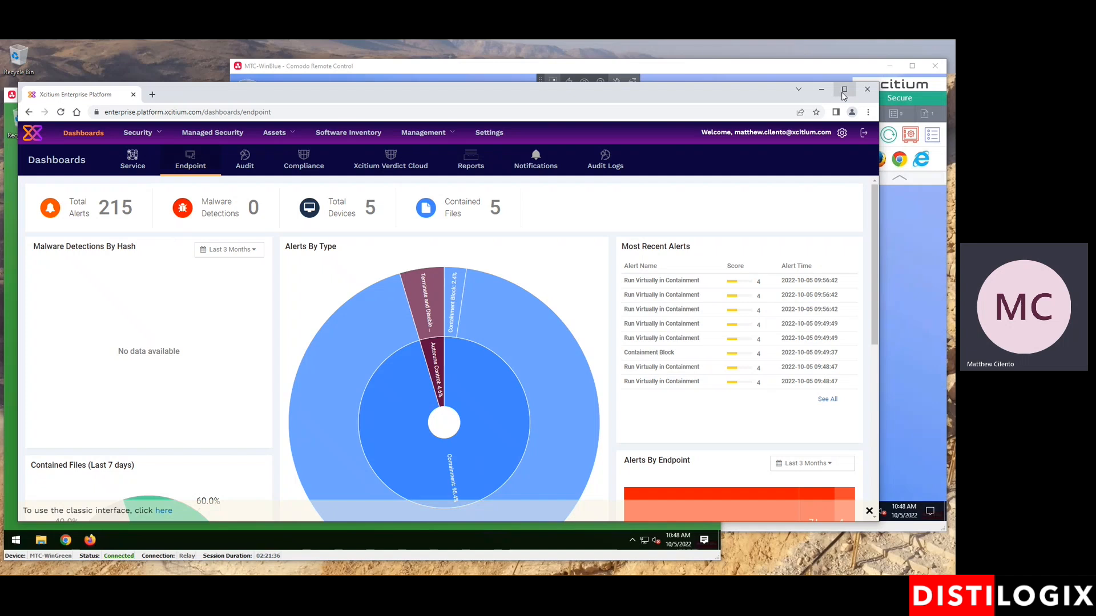
# - Maximize the platform and expand the newest MTC-WinBlue Policy Update.exe containment alert
pyautogui.click(845, 89)
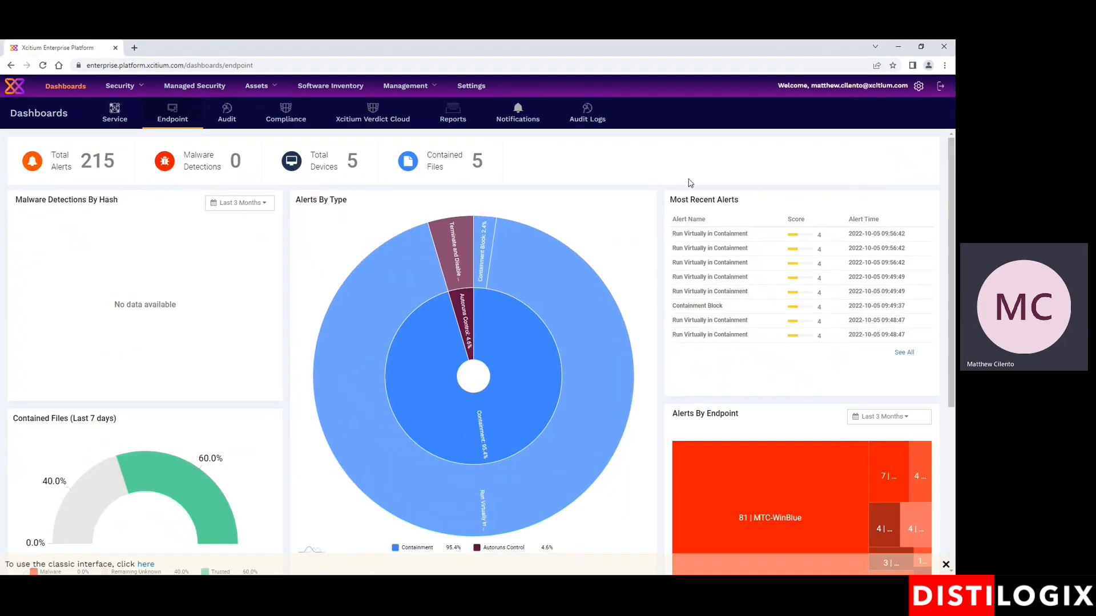
pyautogui.scroll(-3)
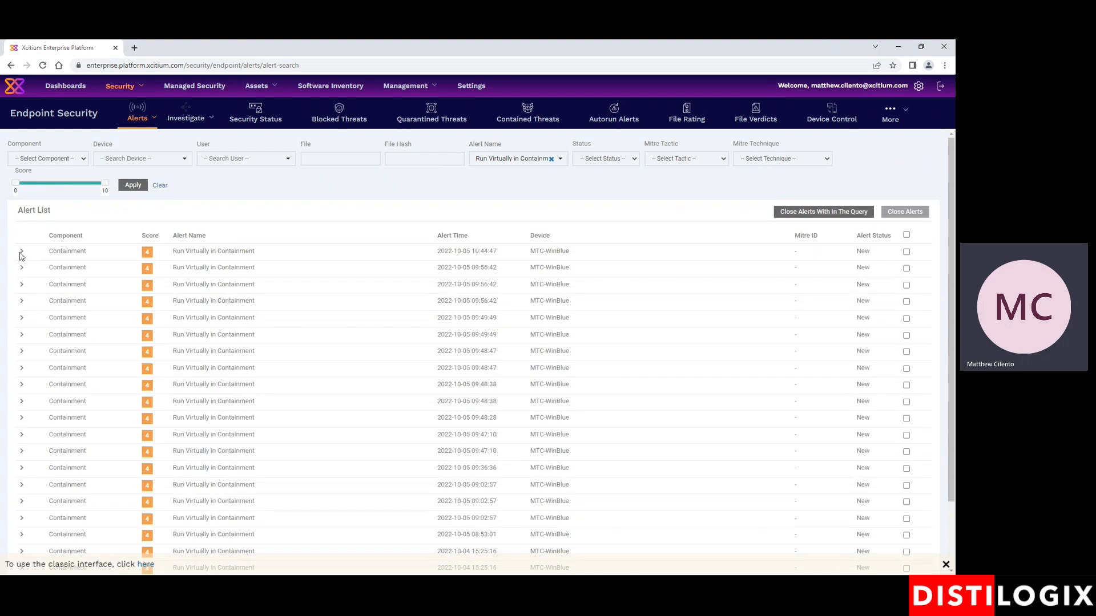
pyautogui.click(22, 251)
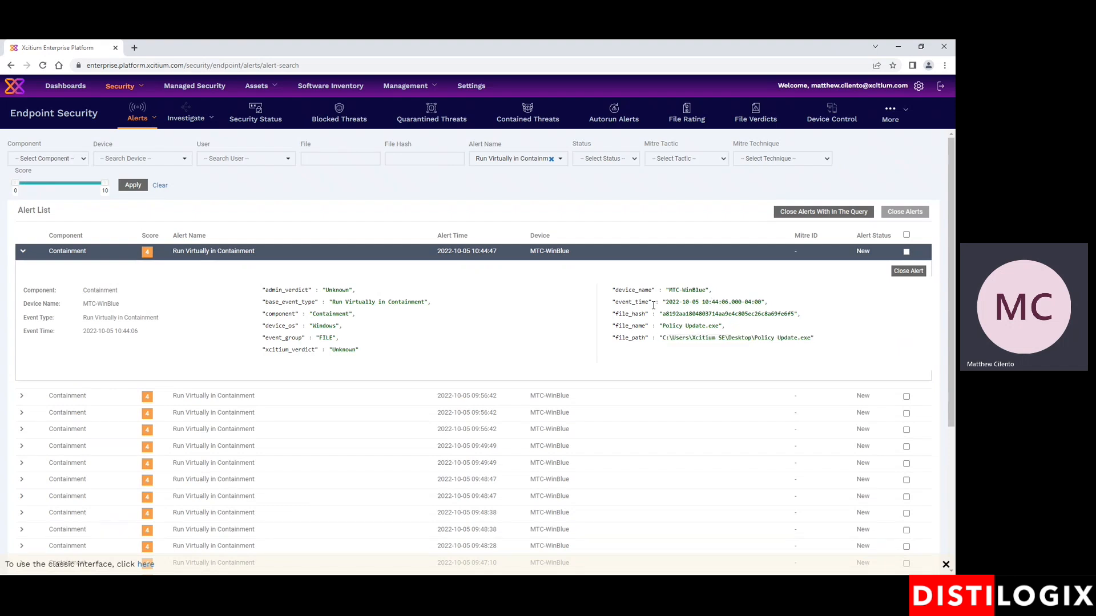
pyautogui.moveTo(293, 342)
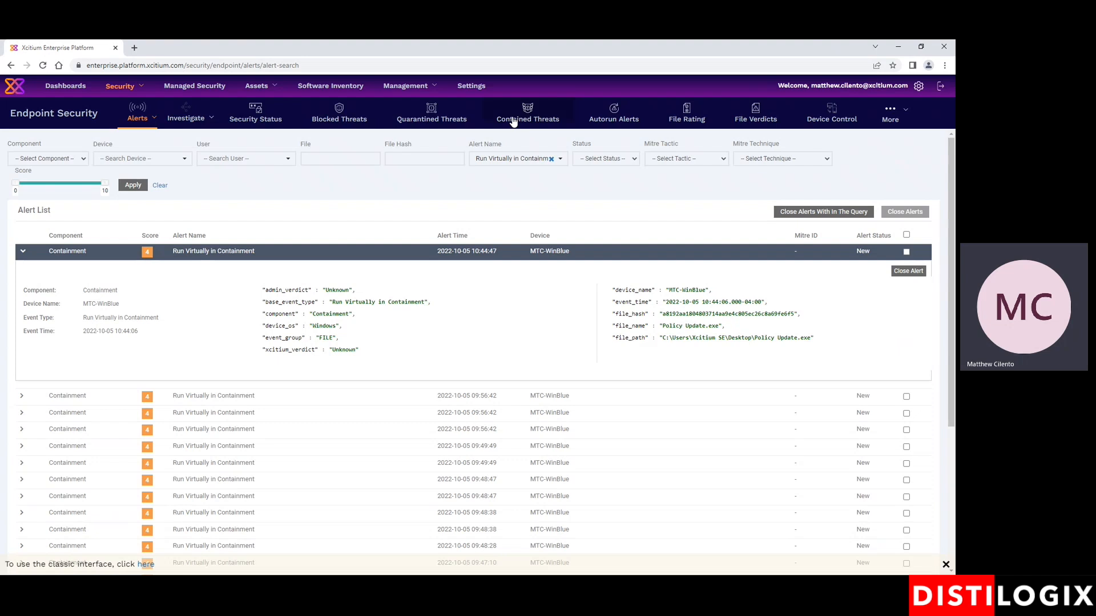
# - Open the Contained Threats logs showing Policy Update.exe blocked and rated Malicious
pyautogui.click(527, 113)
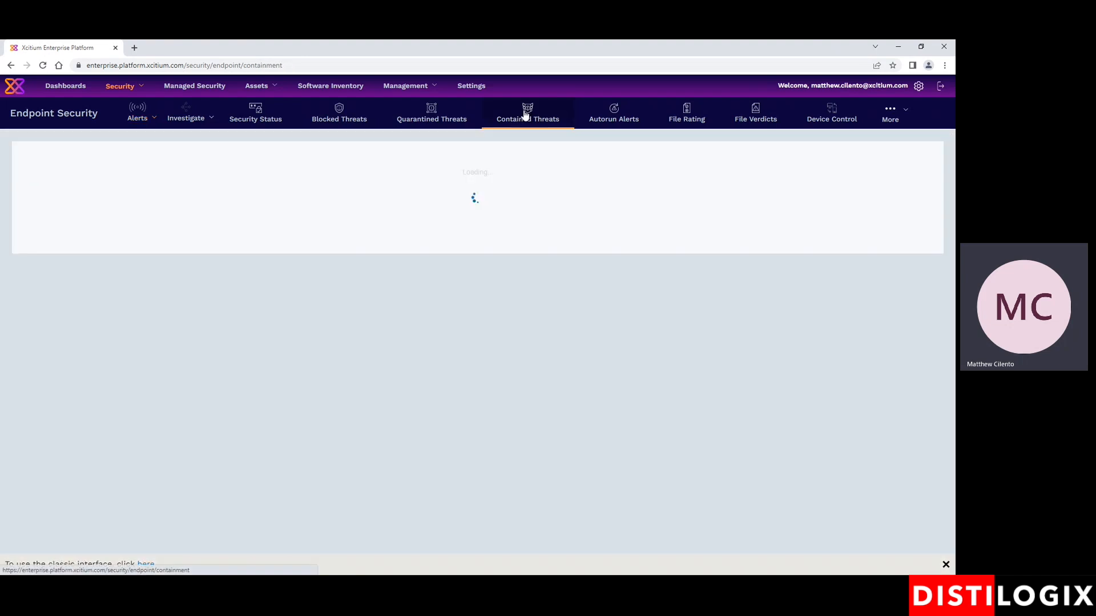
pyautogui.click(527, 113)
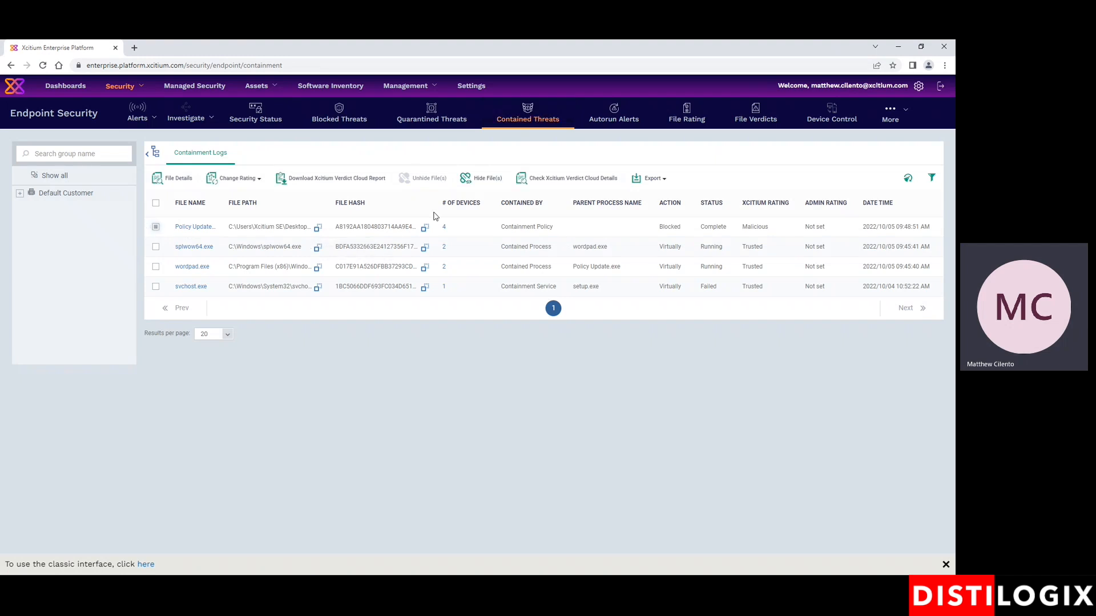
pyautogui.moveTo(439, 240)
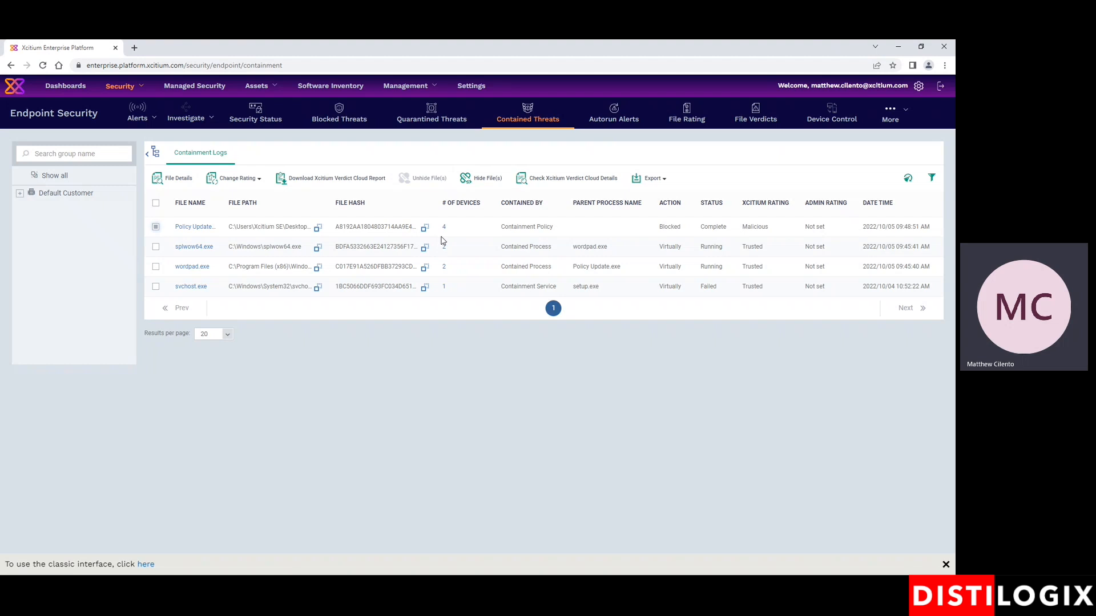
pyautogui.moveTo(536, 191)
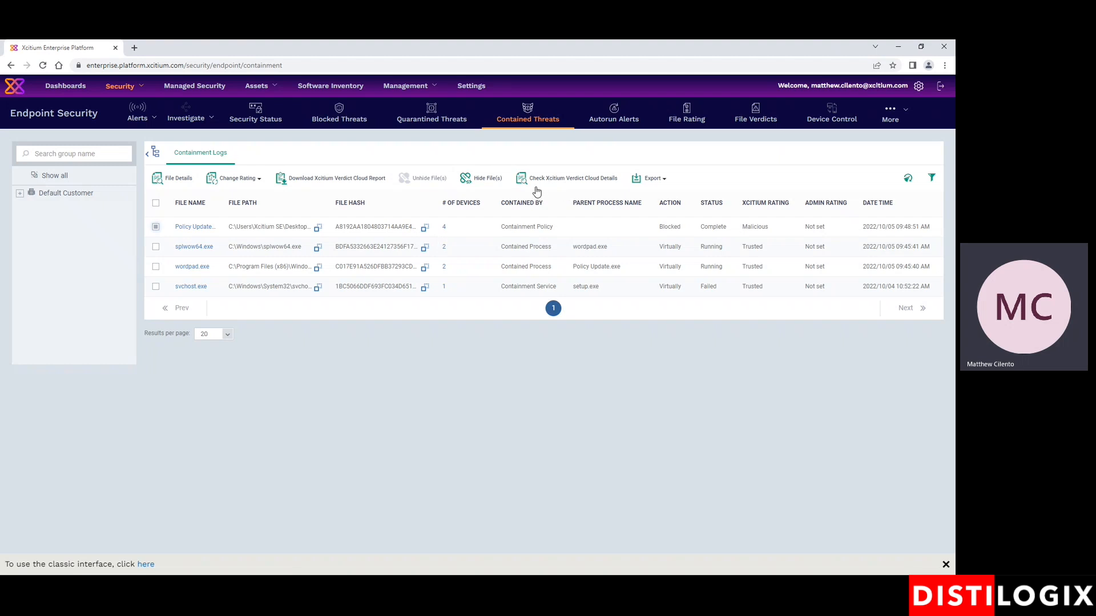
pyautogui.moveTo(560, 184)
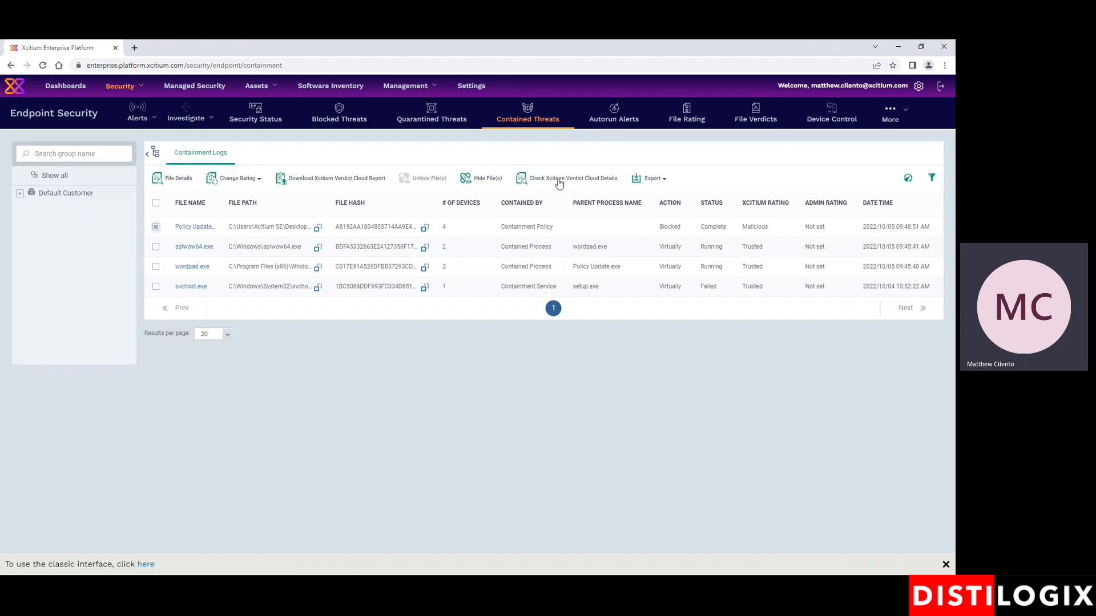
# - Open Policy Update's Valkyrie cloud verdict and view its static and dynamic analysis results
pyautogui.click(573, 178)
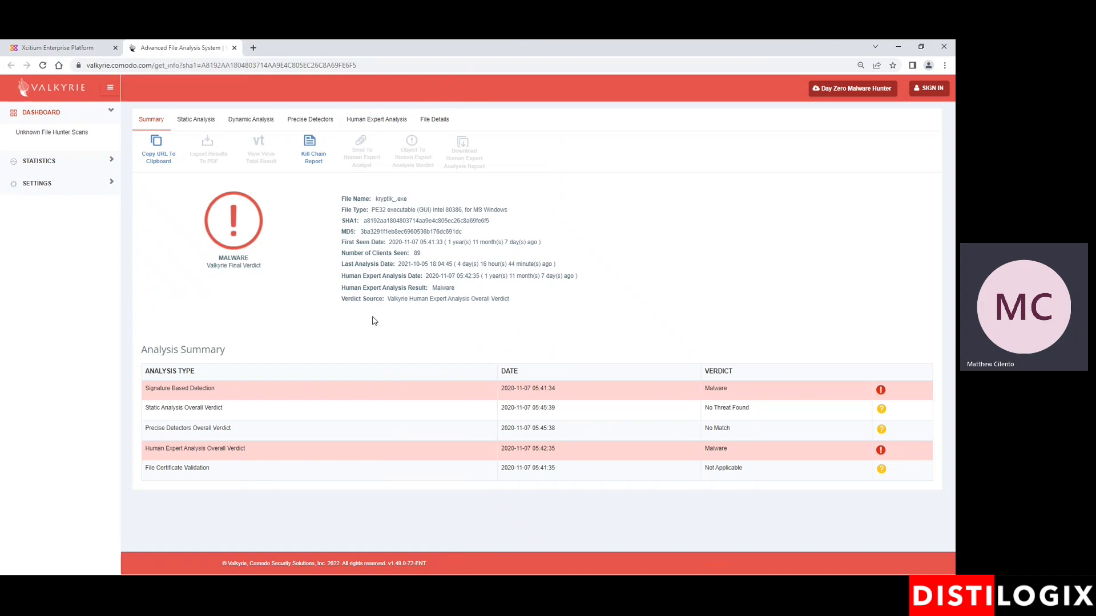
pyautogui.moveTo(571, 264)
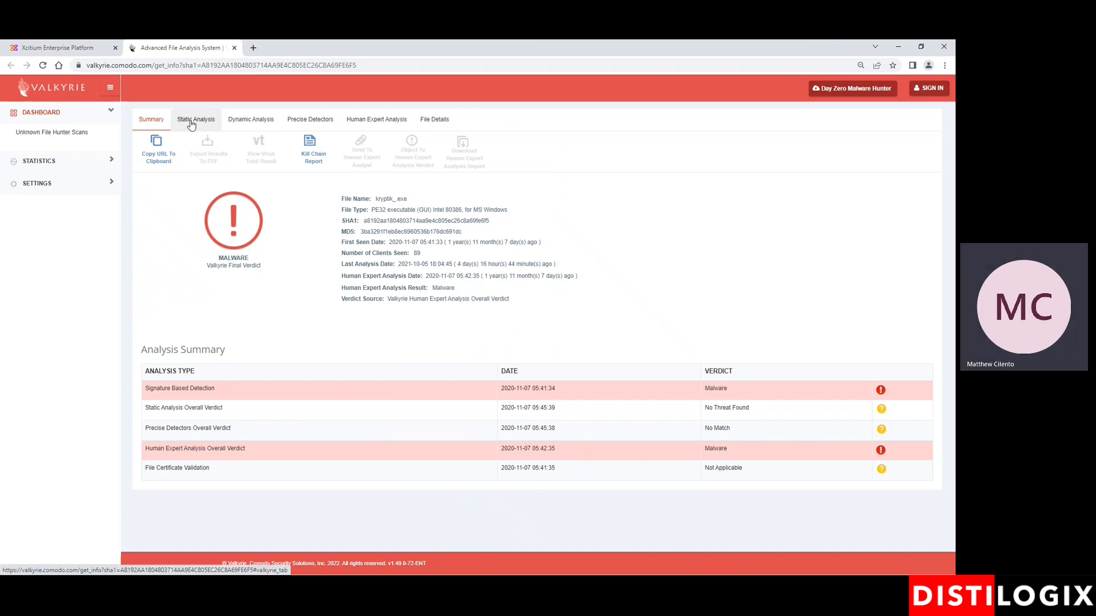
pyautogui.click(195, 119)
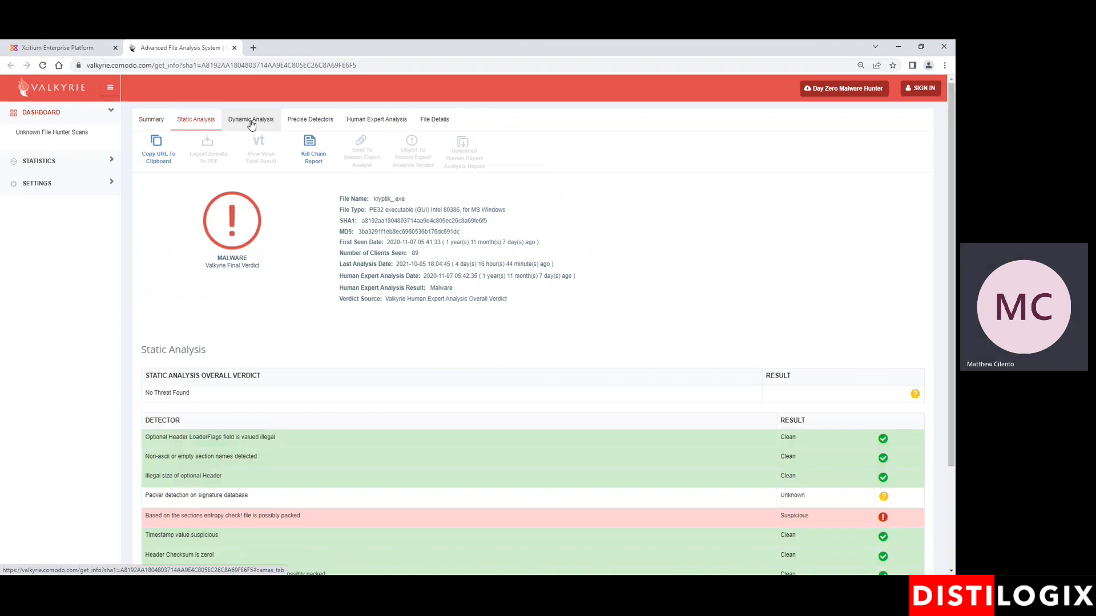
pyautogui.click(250, 118)
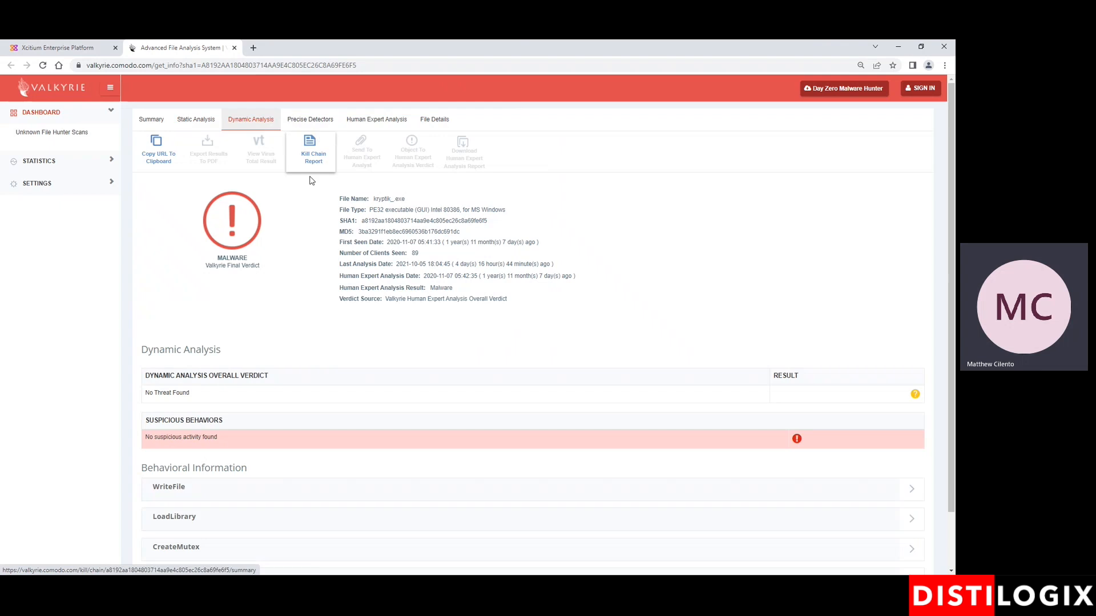
pyautogui.moveTo(308, 158)
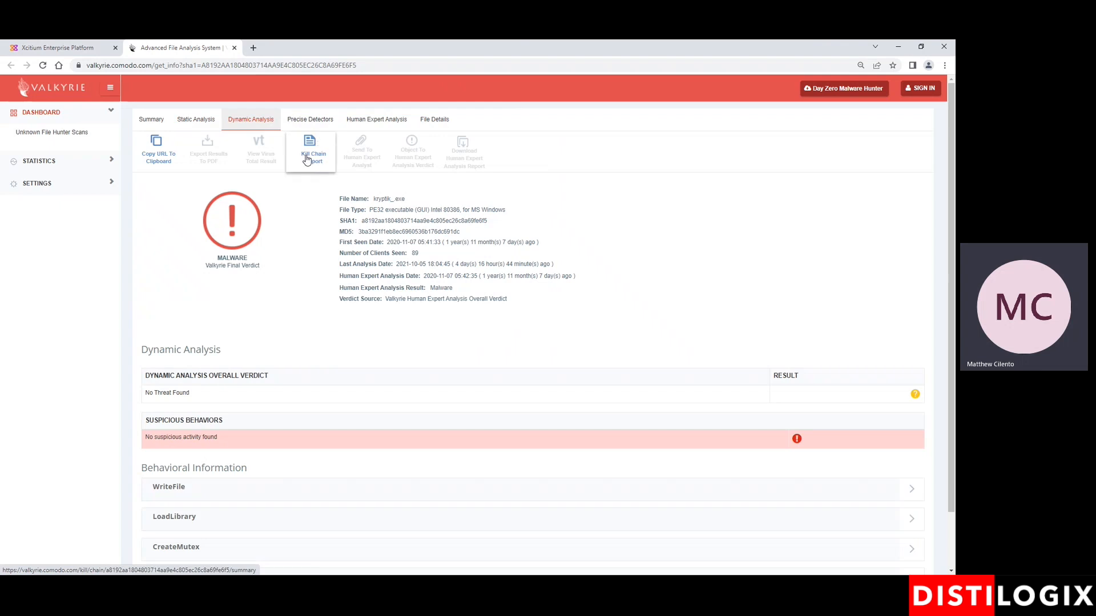
# - Open the Valkyrie kill chain report showing a High severity Malware verdict
pyautogui.click(312, 146)
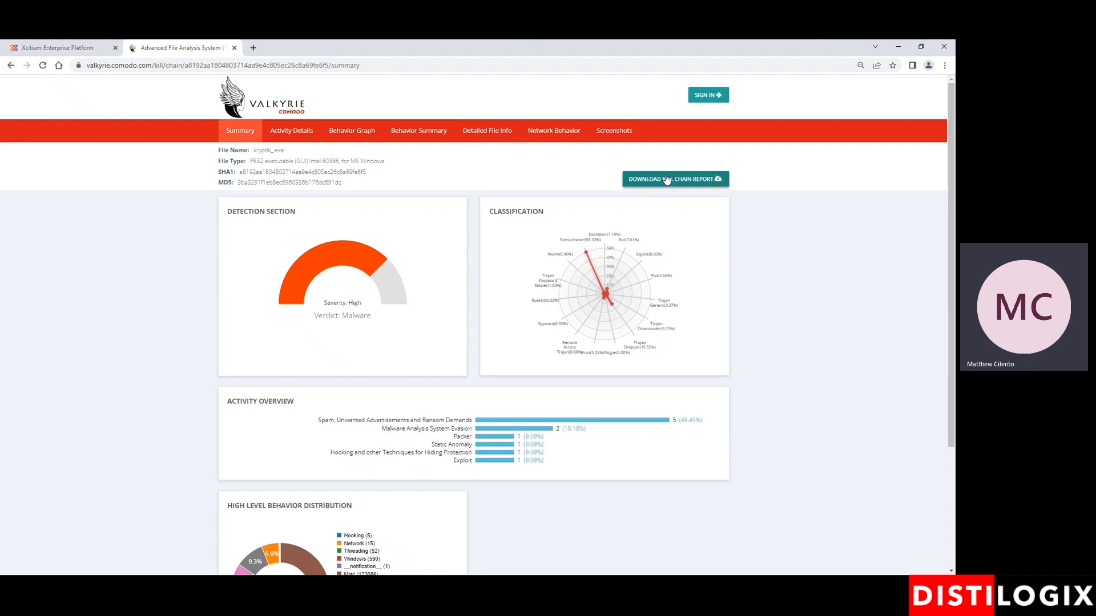
pyautogui.moveTo(665, 181)
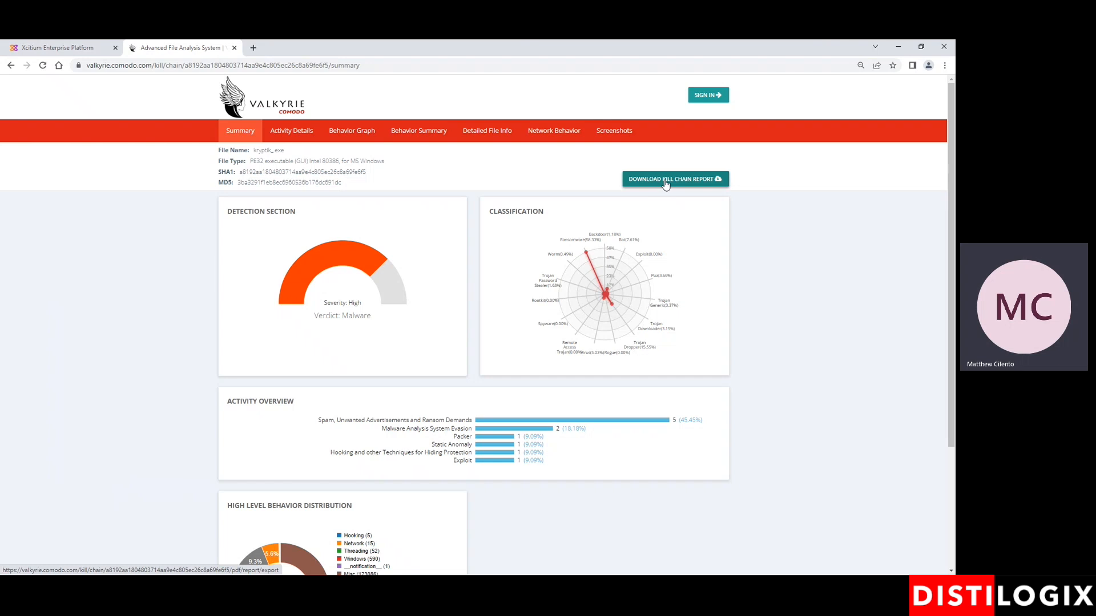
# - Return to the Xcitium containment logs and view Policy Update's Change Rating options
pyautogui.click(59, 48)
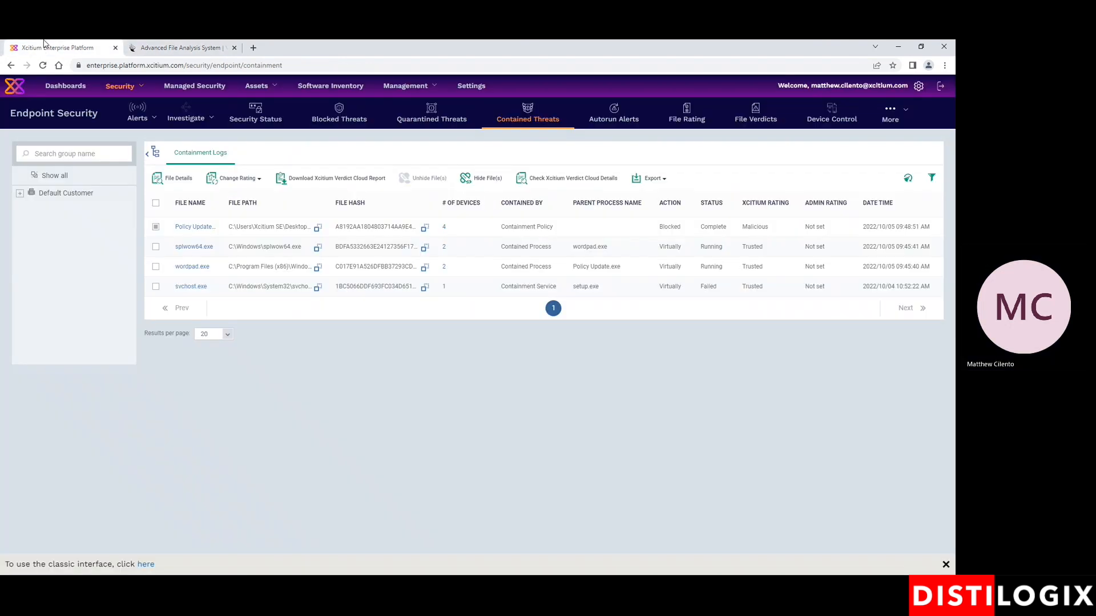
pyautogui.moveTo(432, 246)
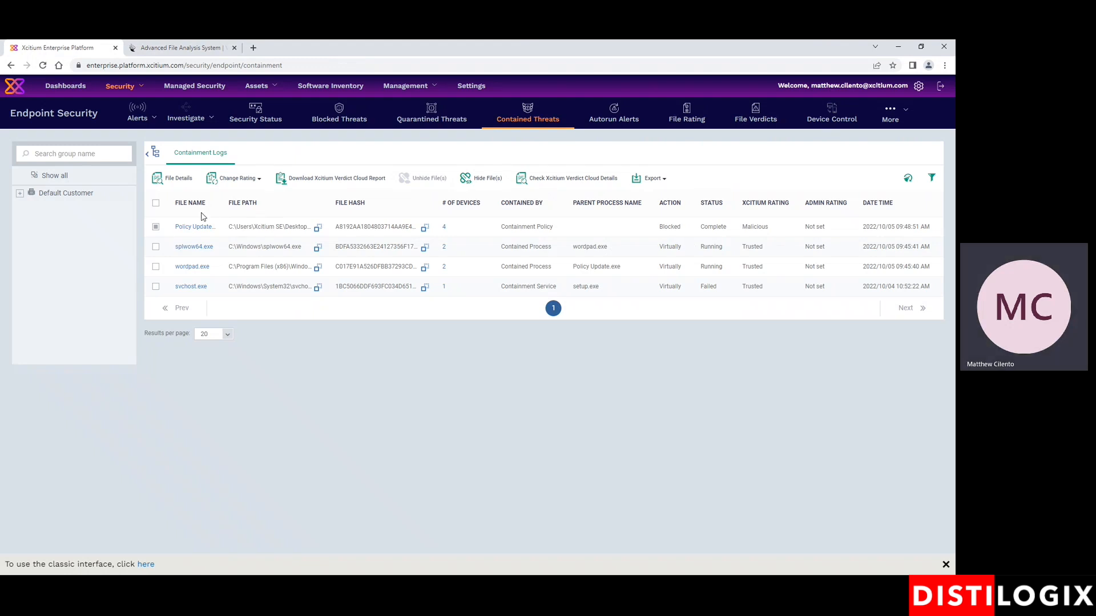
pyautogui.moveTo(177, 234)
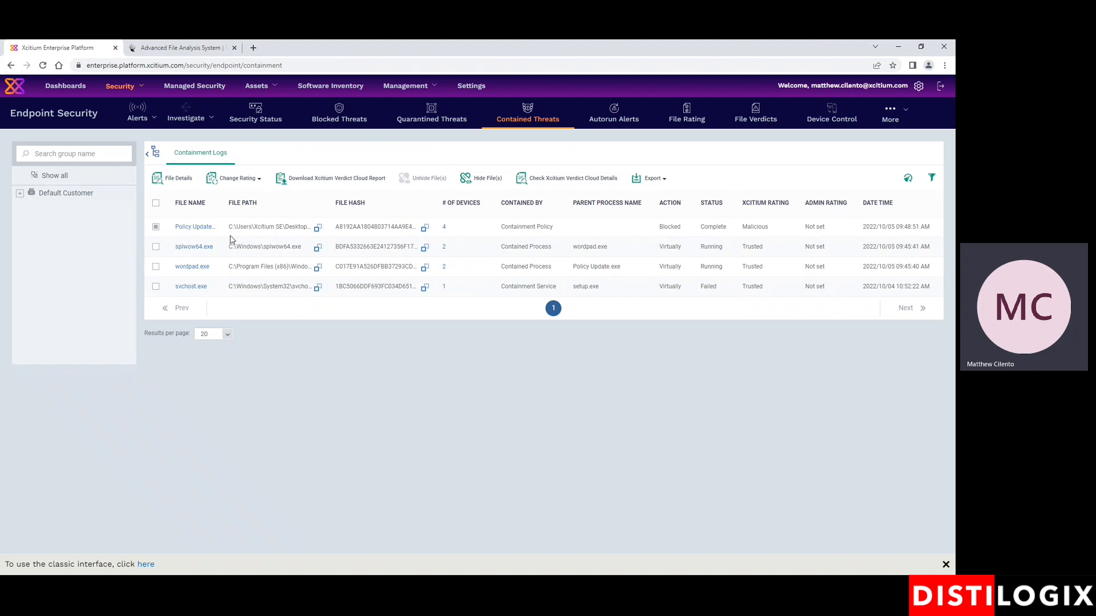
pyautogui.click(236, 178)
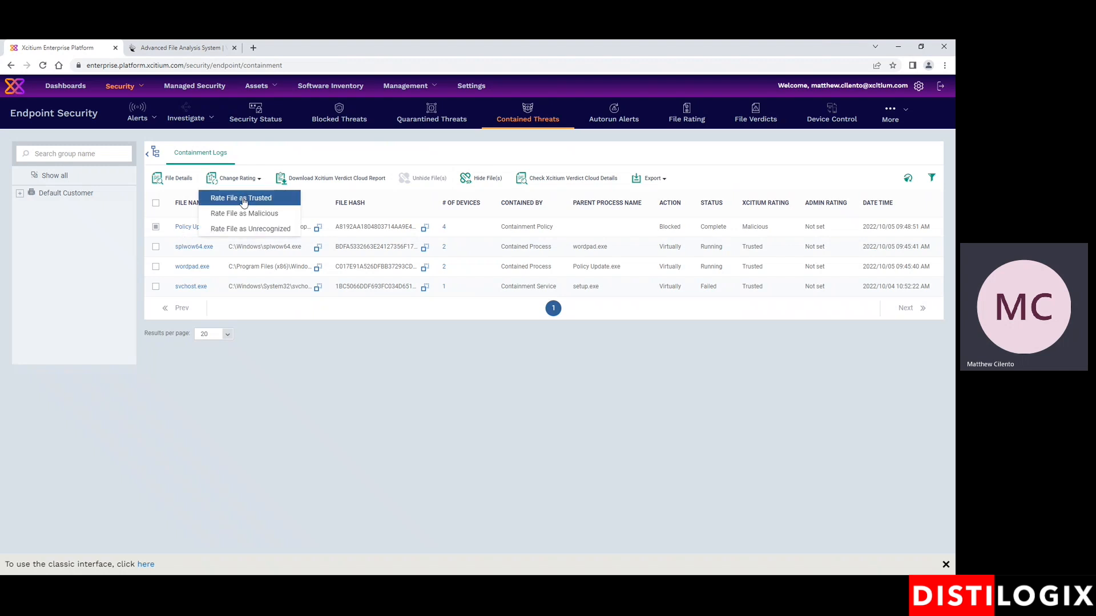
pyautogui.moveTo(240, 199)
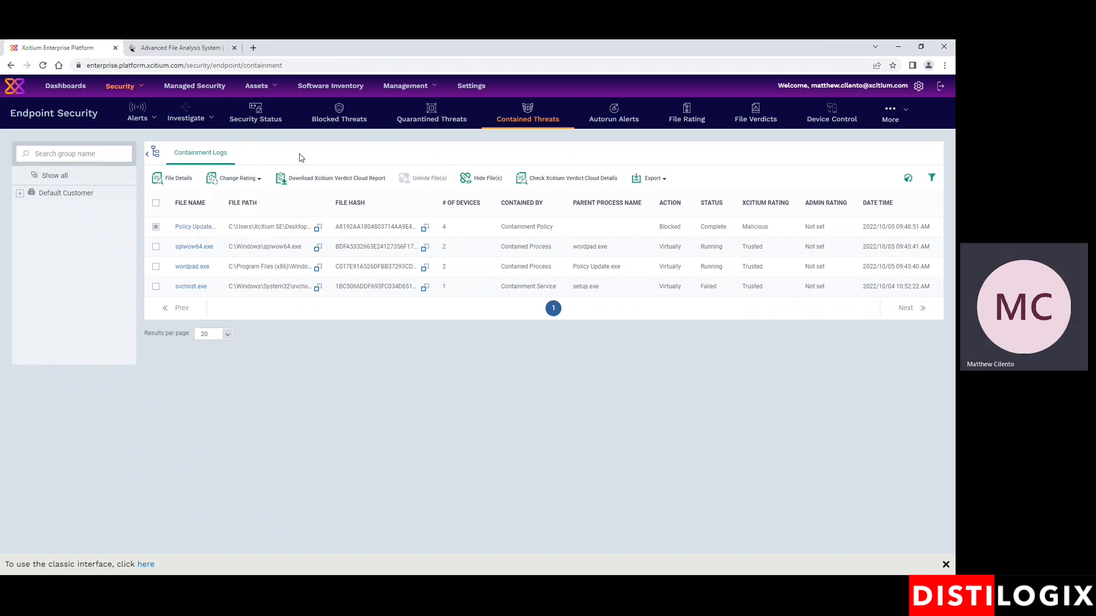
# - Filter Assets > Devices to the MTC - Endpoints group, showing MTC-WinGreen and MTC-WinBlue
pyautogui.click(257, 85)
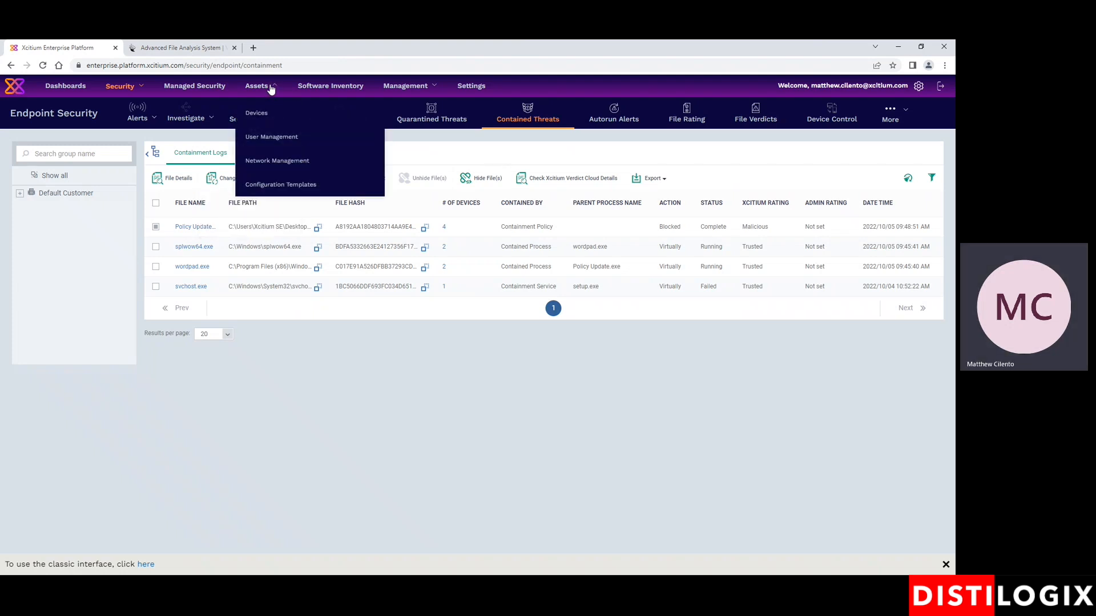
pyautogui.moveTo(255, 112)
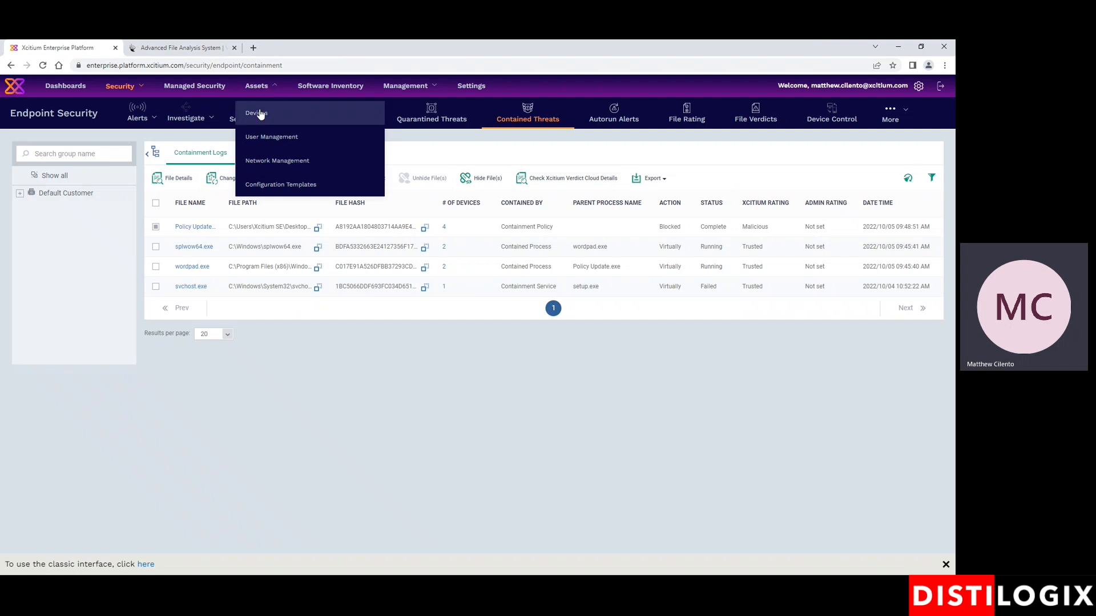
pyautogui.click(256, 113)
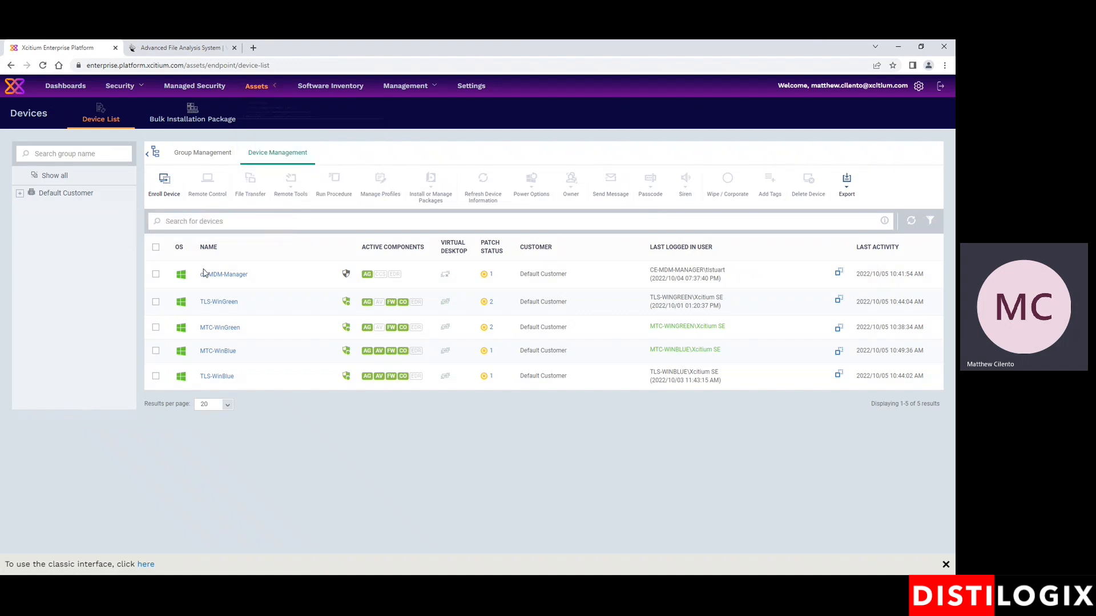
pyautogui.moveTo(180, 273)
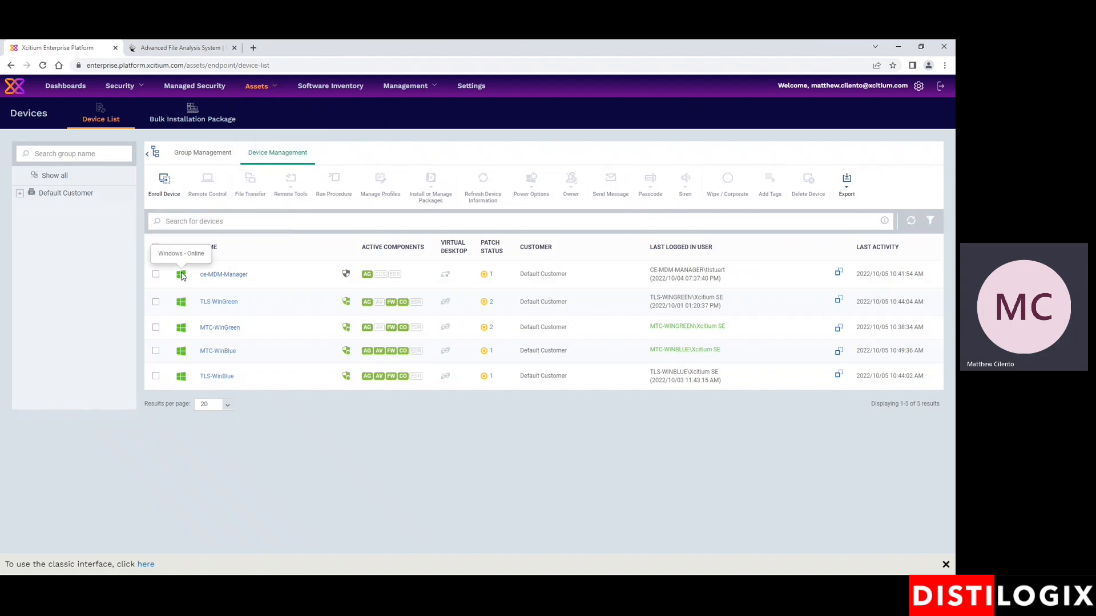
pyautogui.moveTo(479, 313)
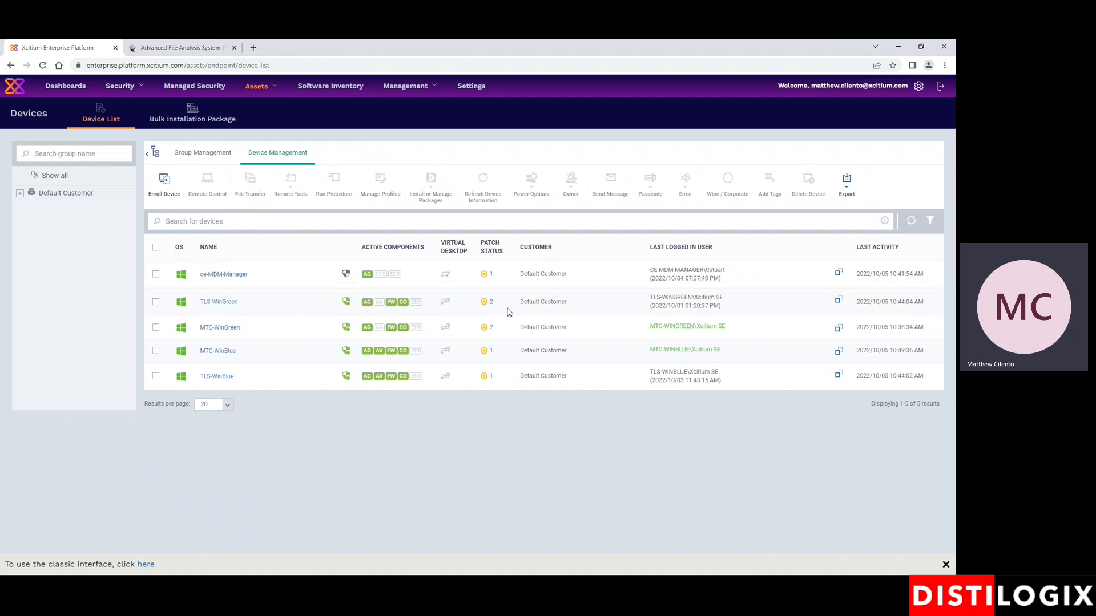
pyautogui.moveTo(704, 318)
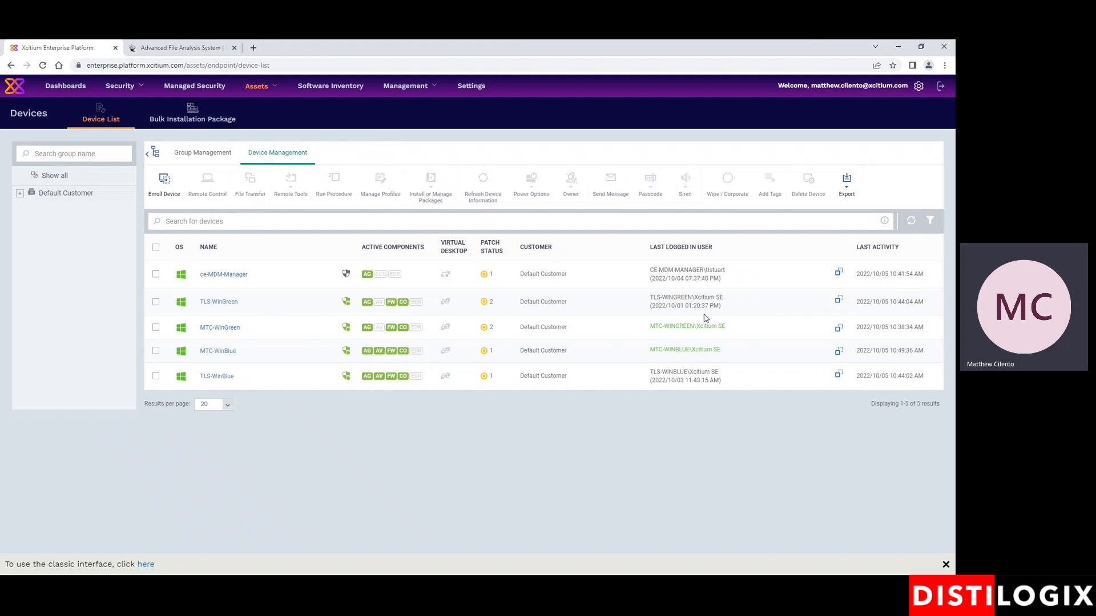
pyautogui.moveTo(350, 298)
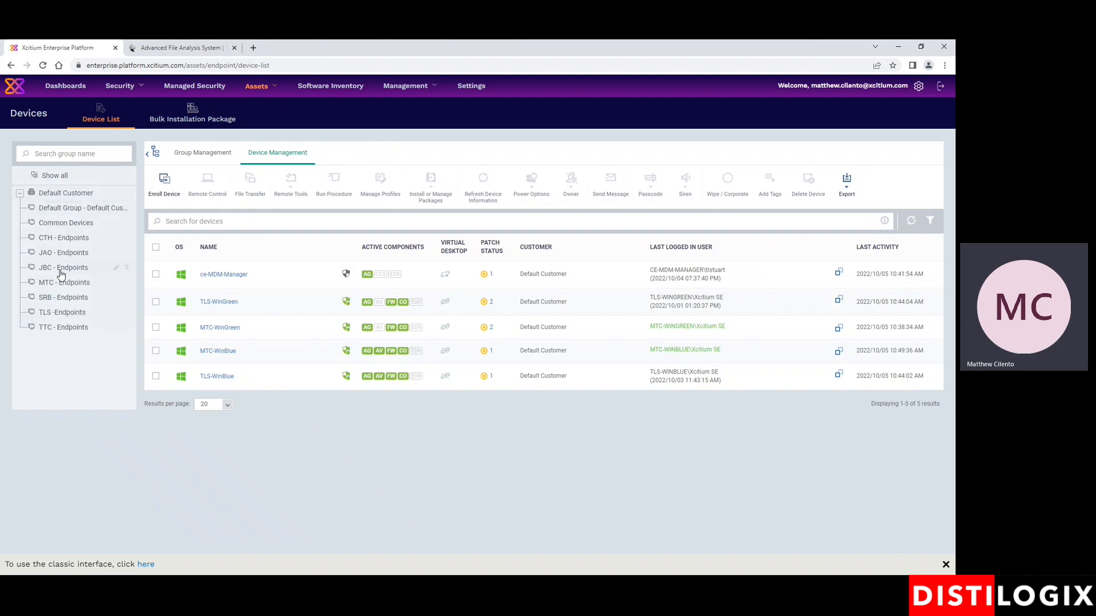
pyautogui.click(63, 281)
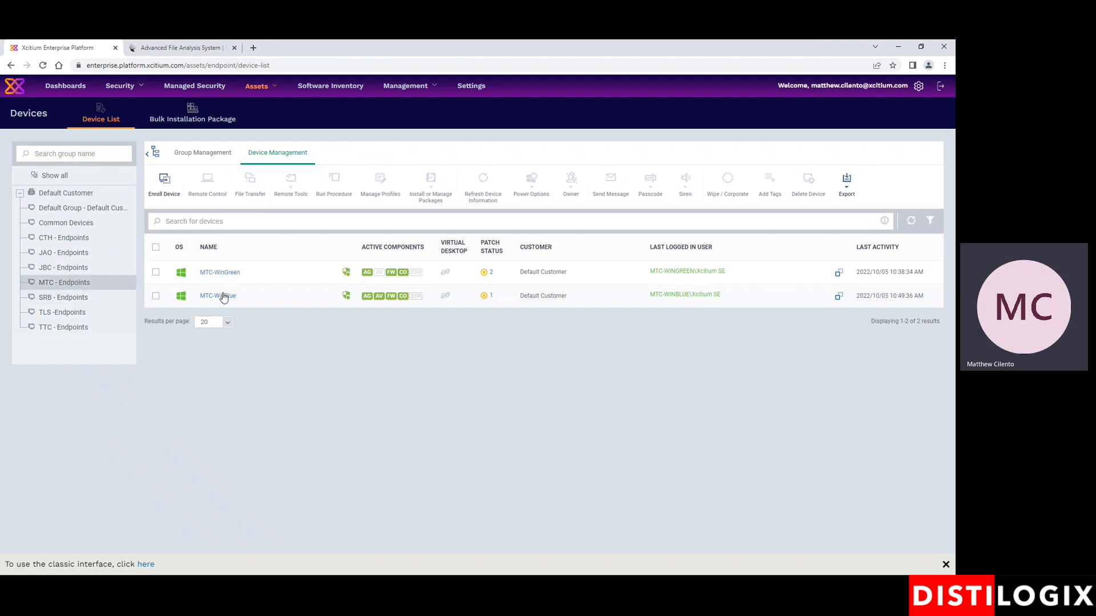
# - Open MTC-WinBlue, view its Networks details and its Demo - MDR Logging and Demo - Win10-Blue profiles
pyautogui.click(217, 296)
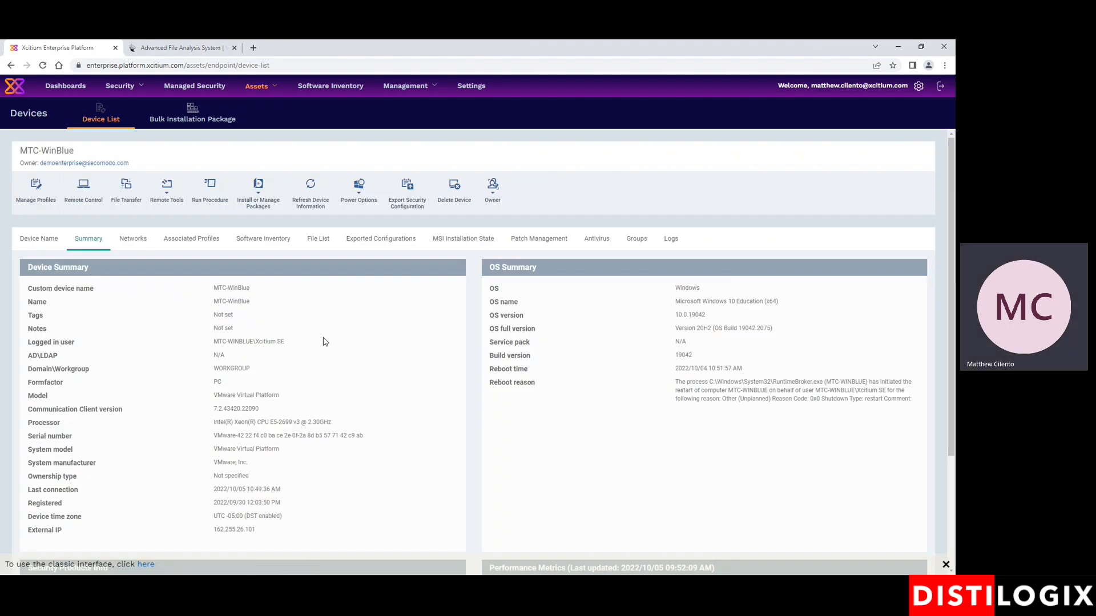
pyautogui.moveTo(695, 448)
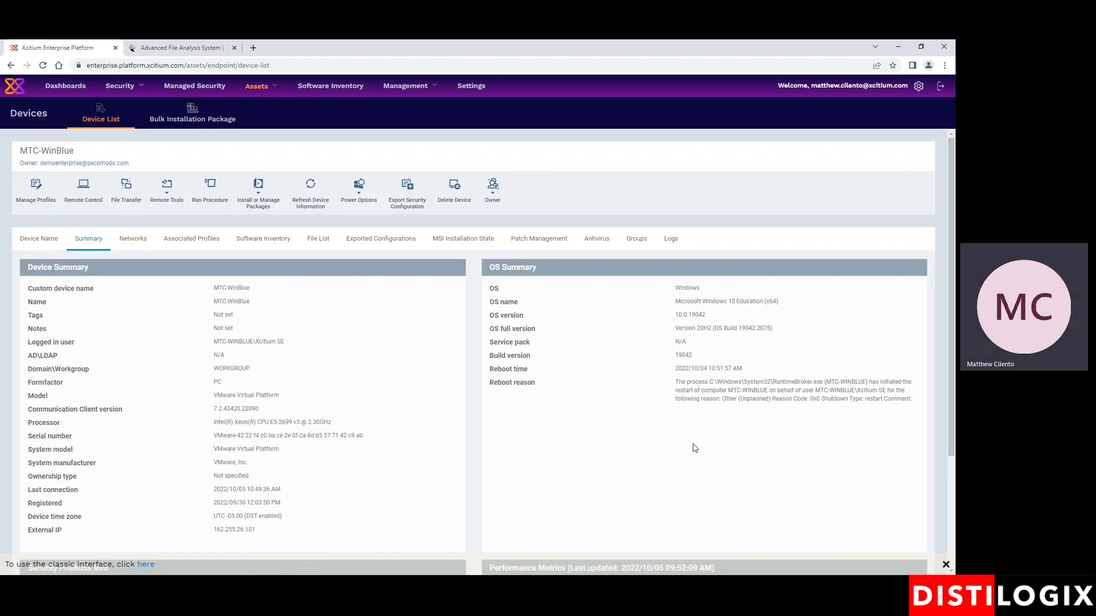
pyautogui.moveTo(736, 350)
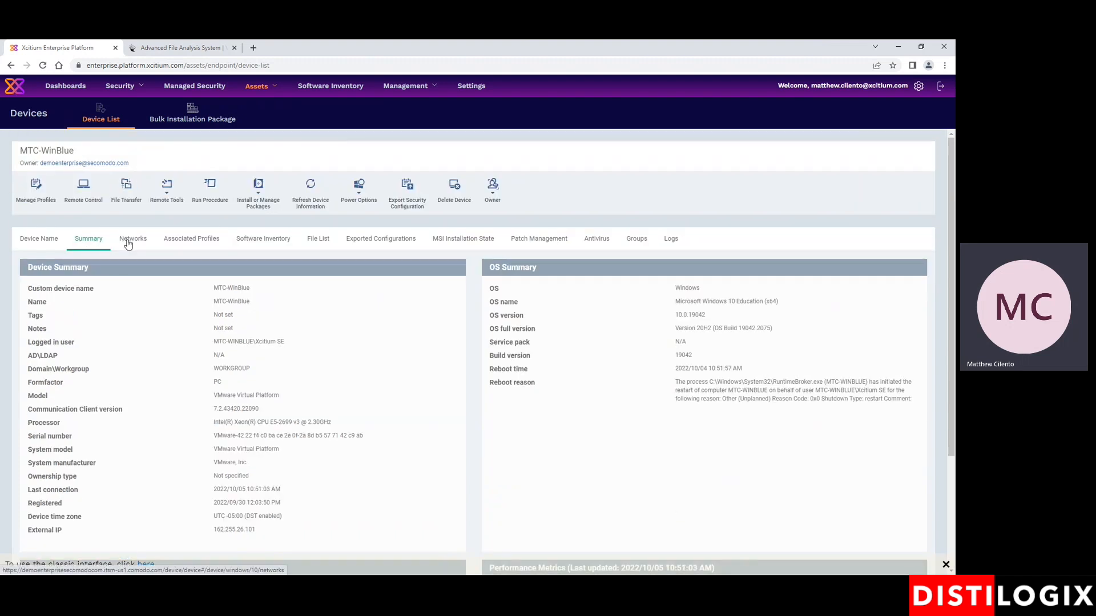
pyautogui.click(132, 239)
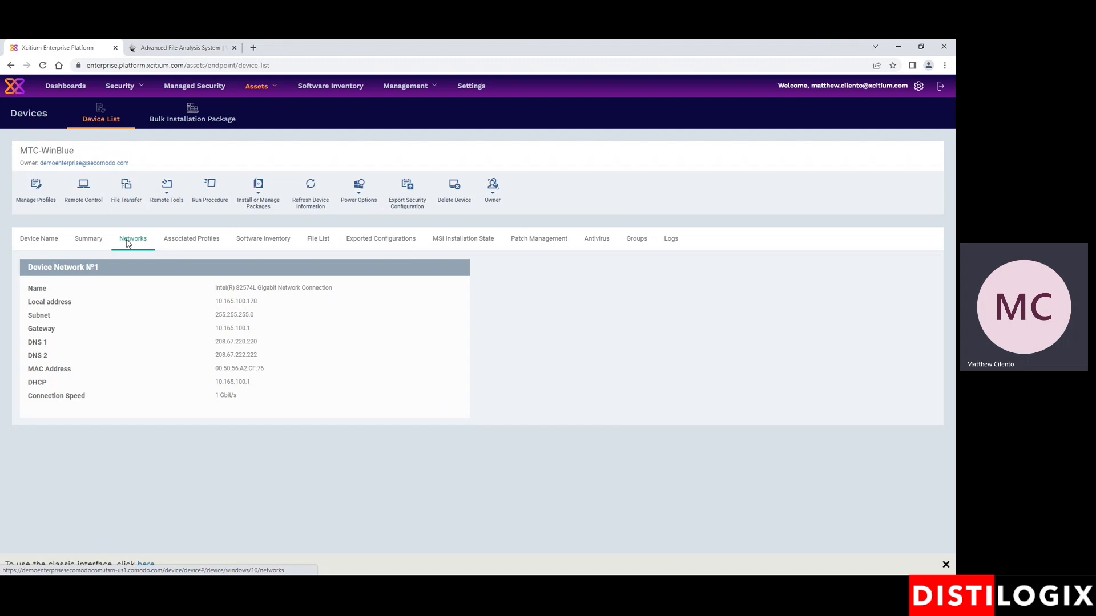
pyautogui.click(190, 238)
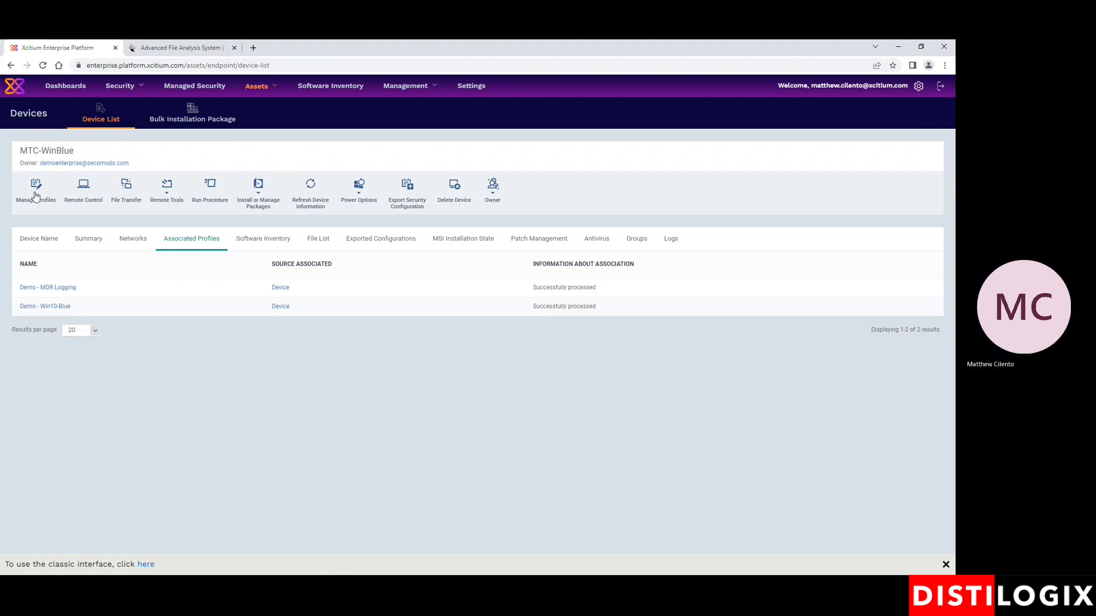
# - Show MTC-WinBlue's software inventory and select WinSCP 5.19.4
pyautogui.click(262, 238)
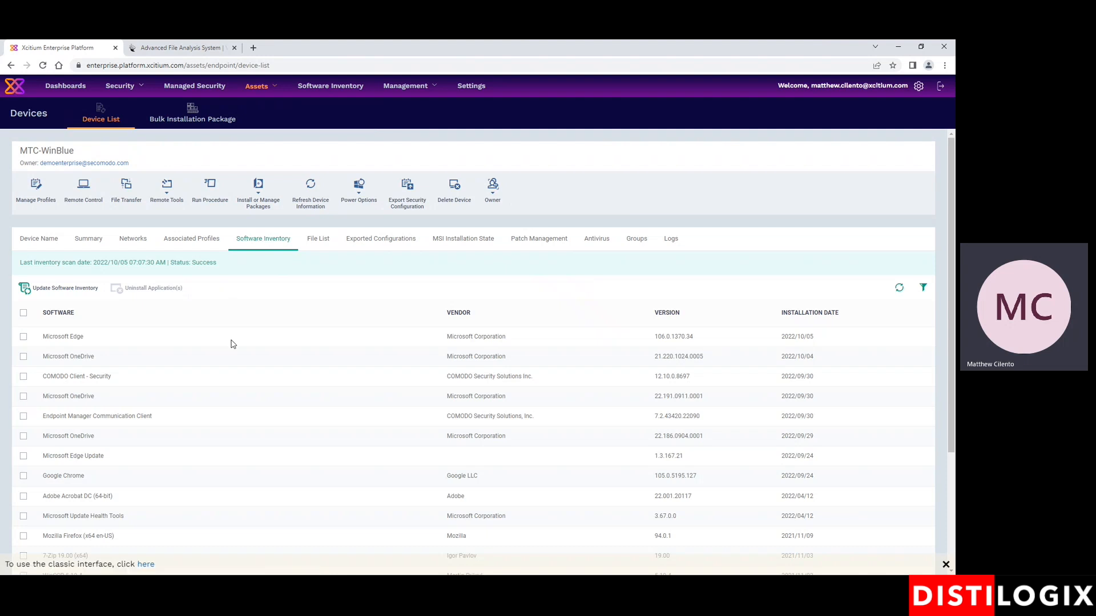
pyautogui.scroll(-3)
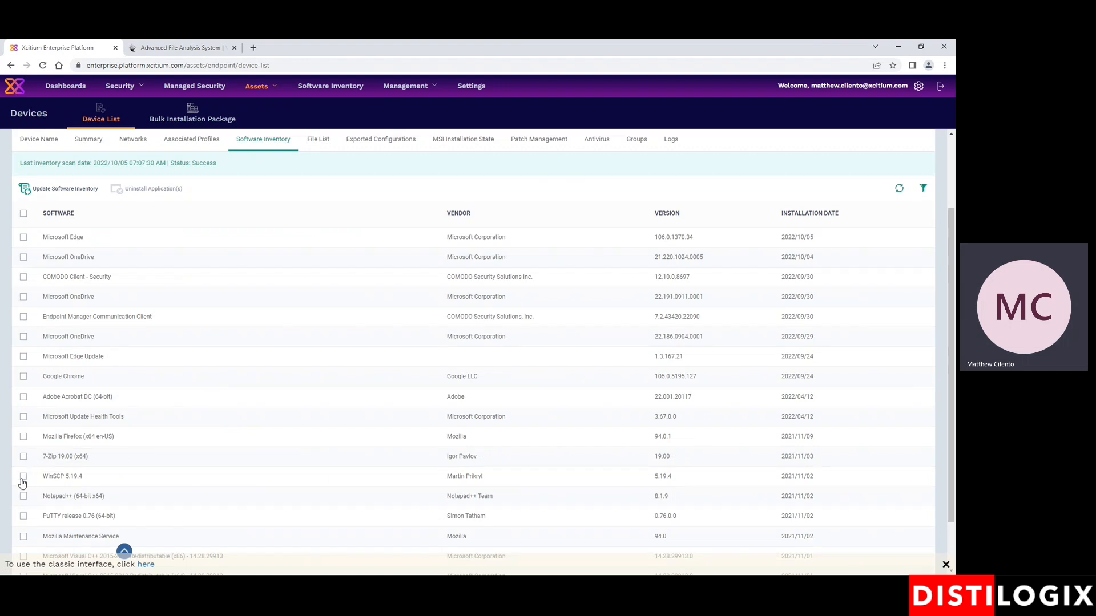
pyautogui.click(23, 476)
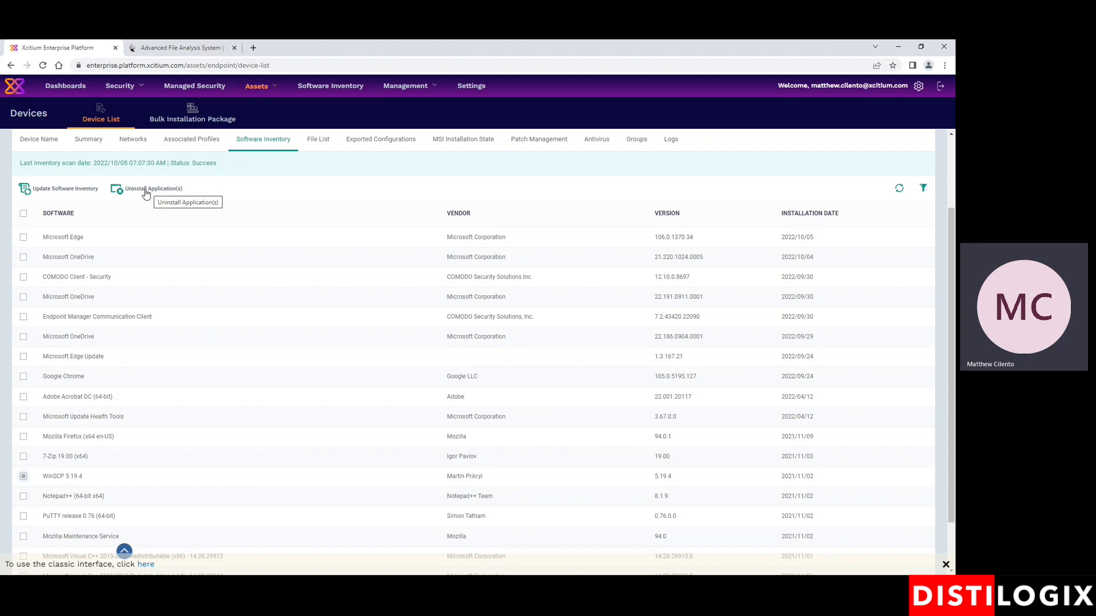
pyautogui.moveTo(538, 139)
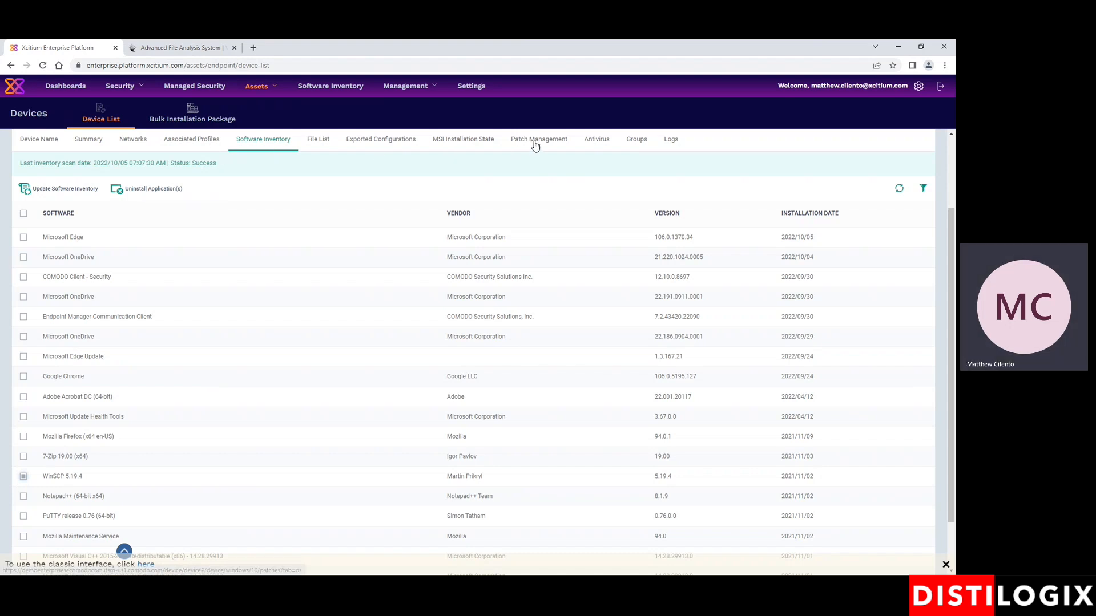
# - List MTC-WinBlue's third-party application patches and select all seven apps for patching
pyautogui.click(539, 139)
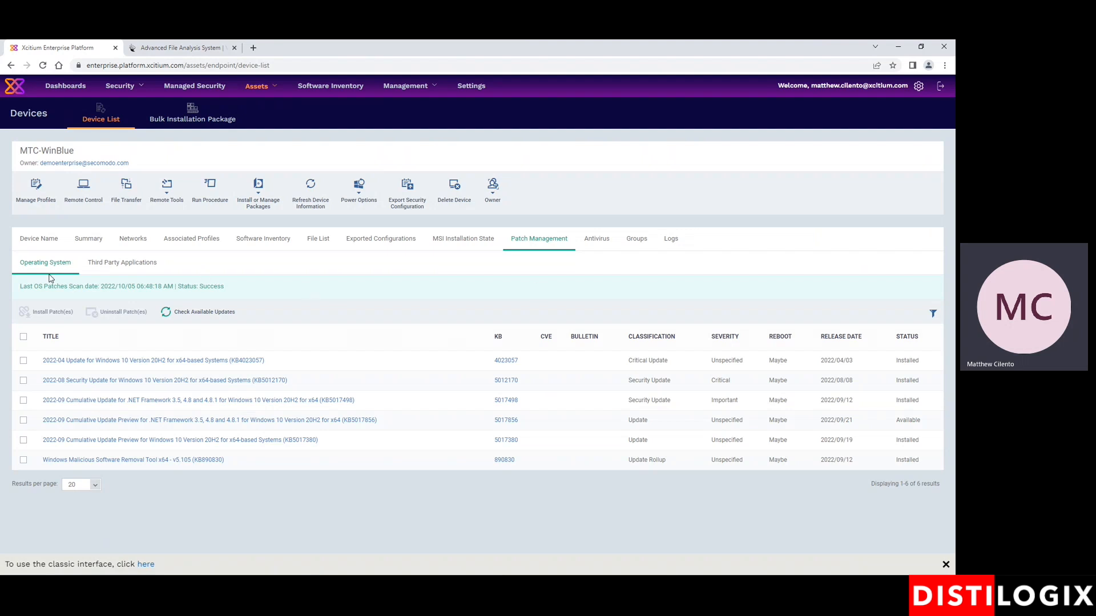
pyautogui.moveTo(140, 262)
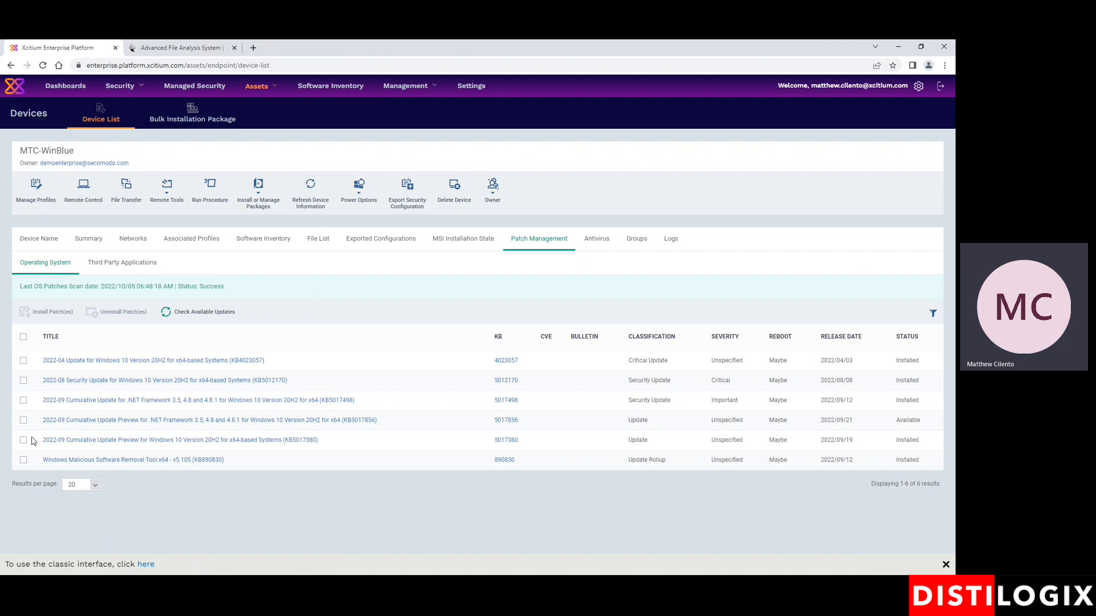
pyautogui.moveTo(113, 275)
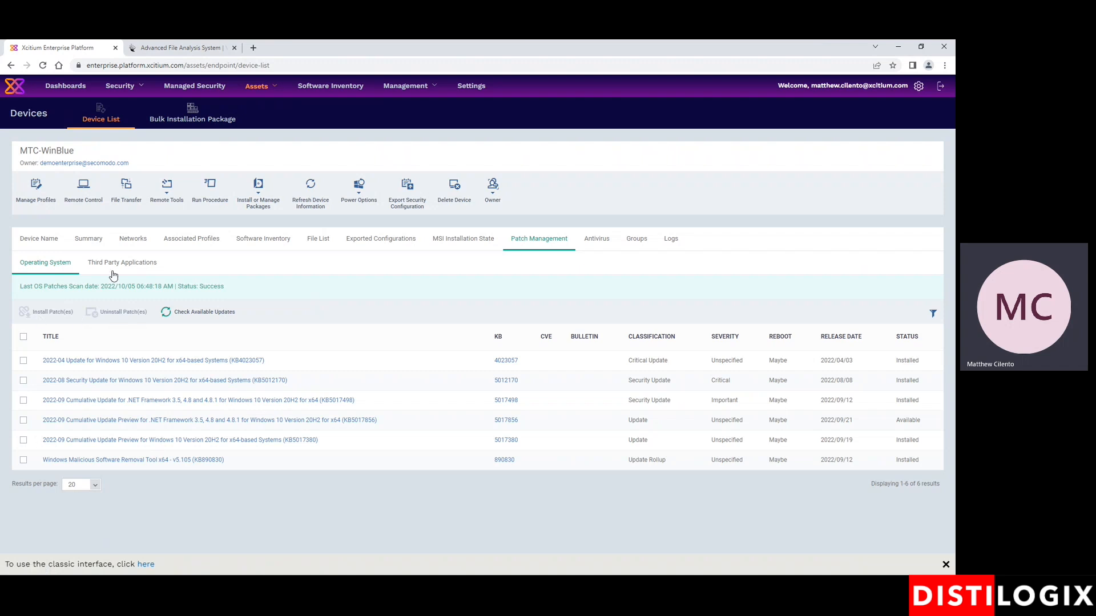
pyautogui.click(122, 262)
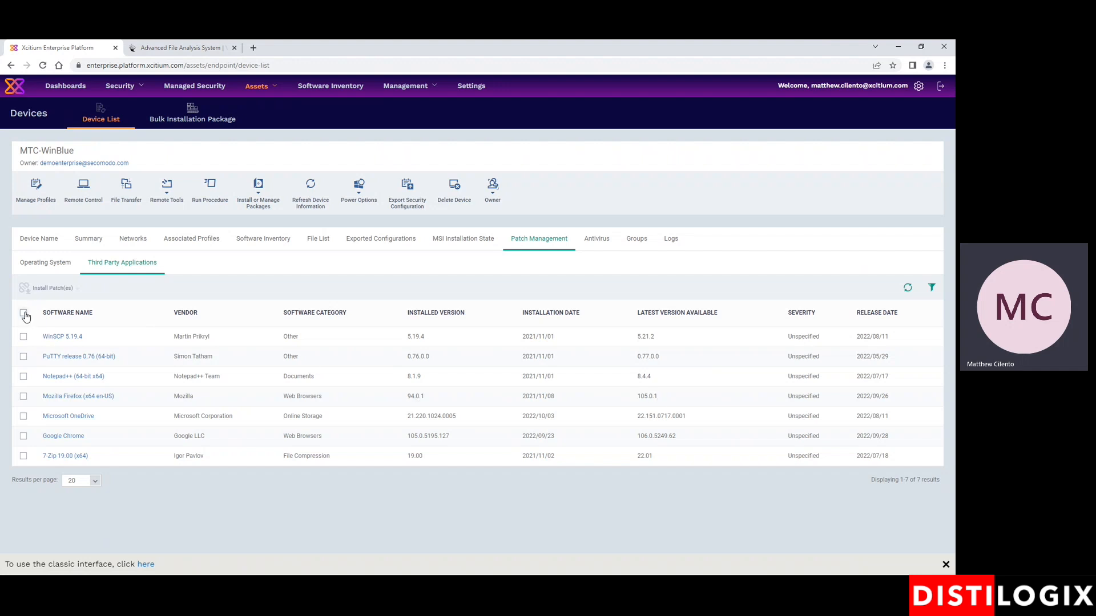
pyautogui.click(23, 312)
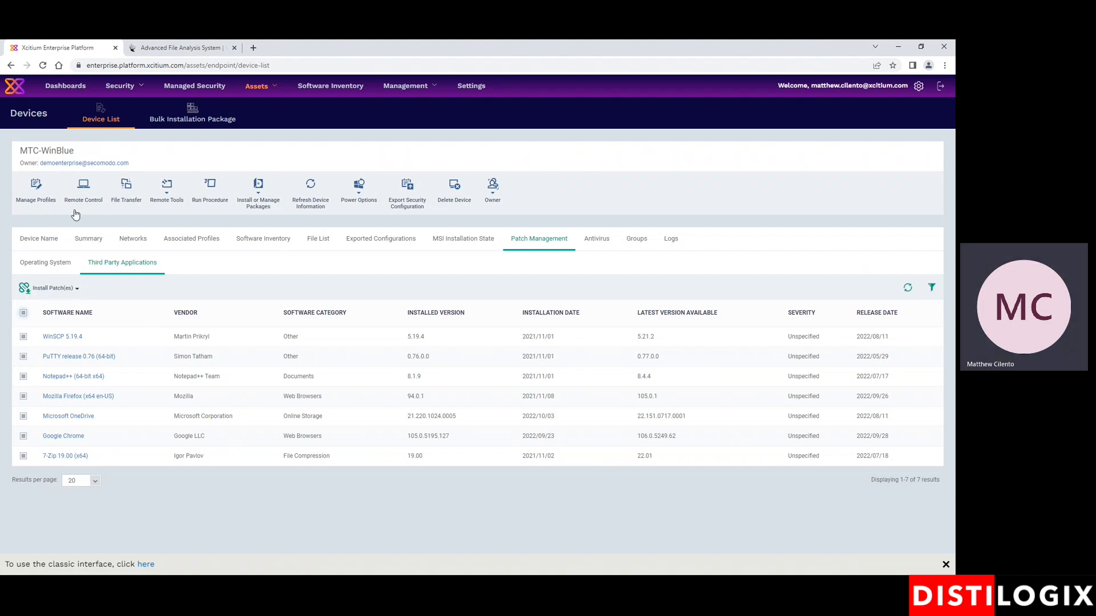
pyautogui.moveTo(236, 182)
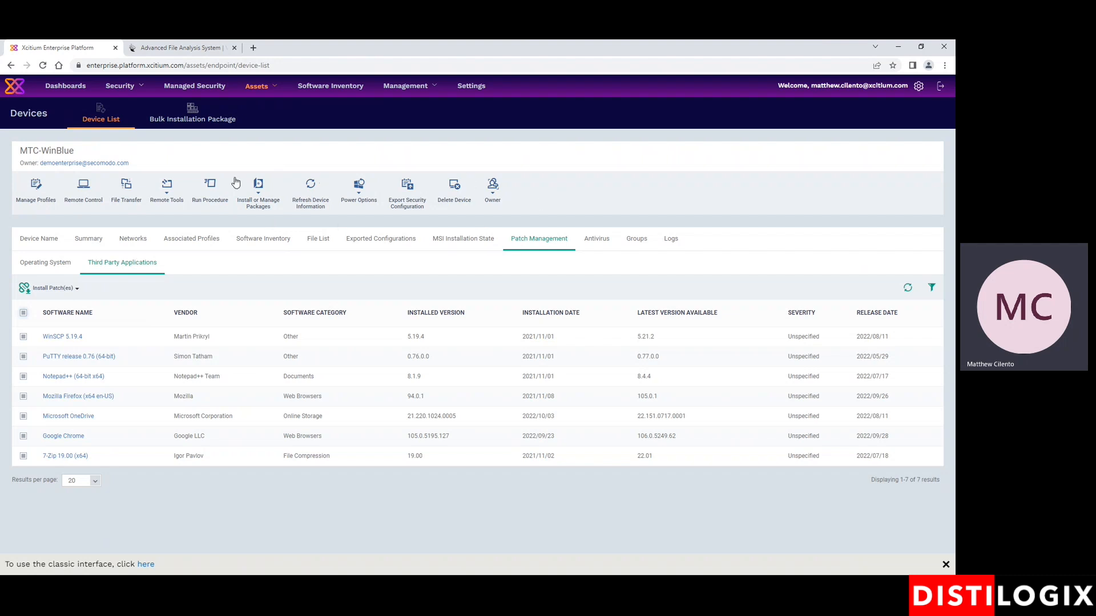
pyautogui.moveTo(72, 213)
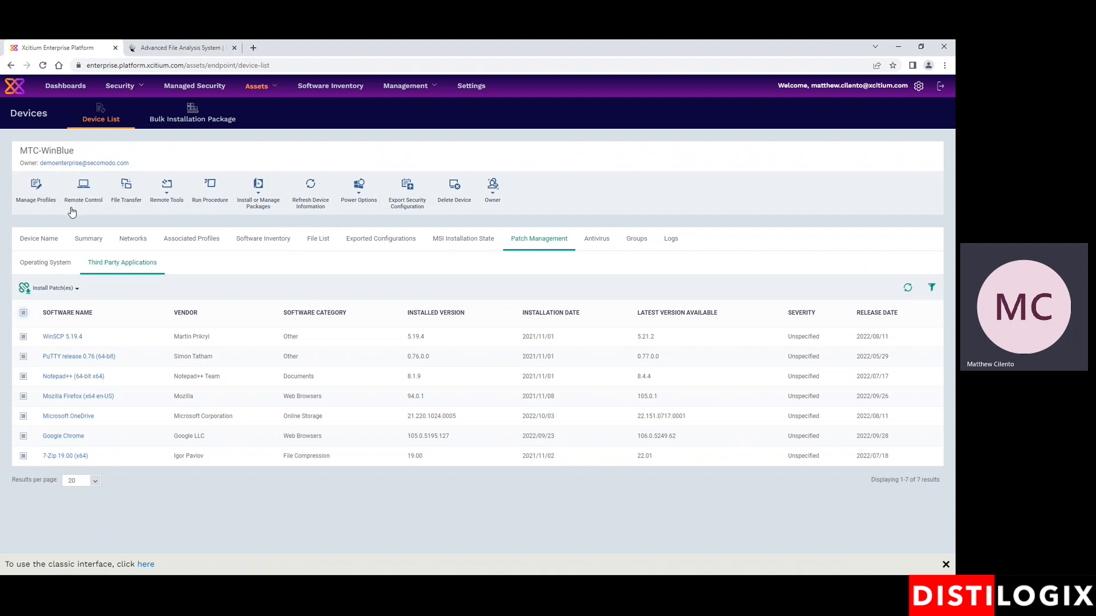
pyautogui.moveTo(764, 53)
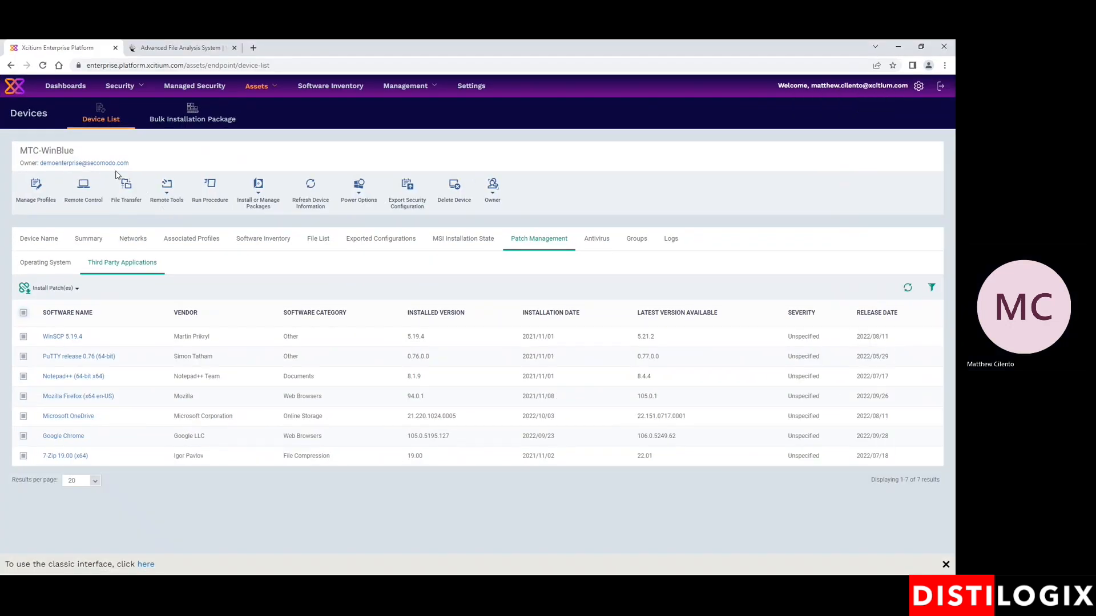
pyautogui.moveTo(125, 185)
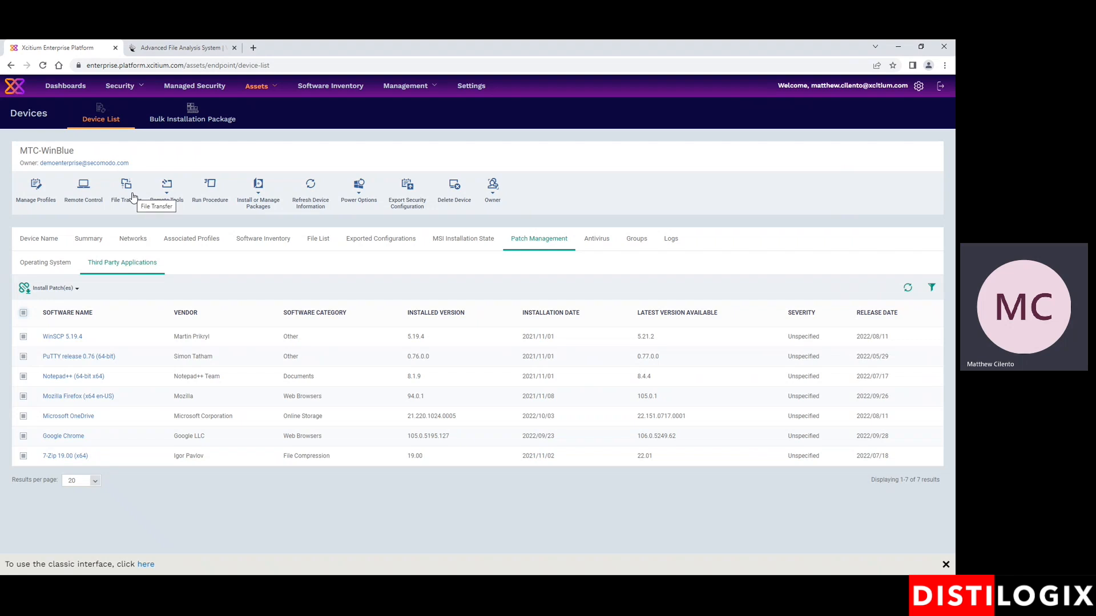
# - Review the Remote Tools options, then open MTC-WinBlue's Run Procedure dialog
pyautogui.click(166, 189)
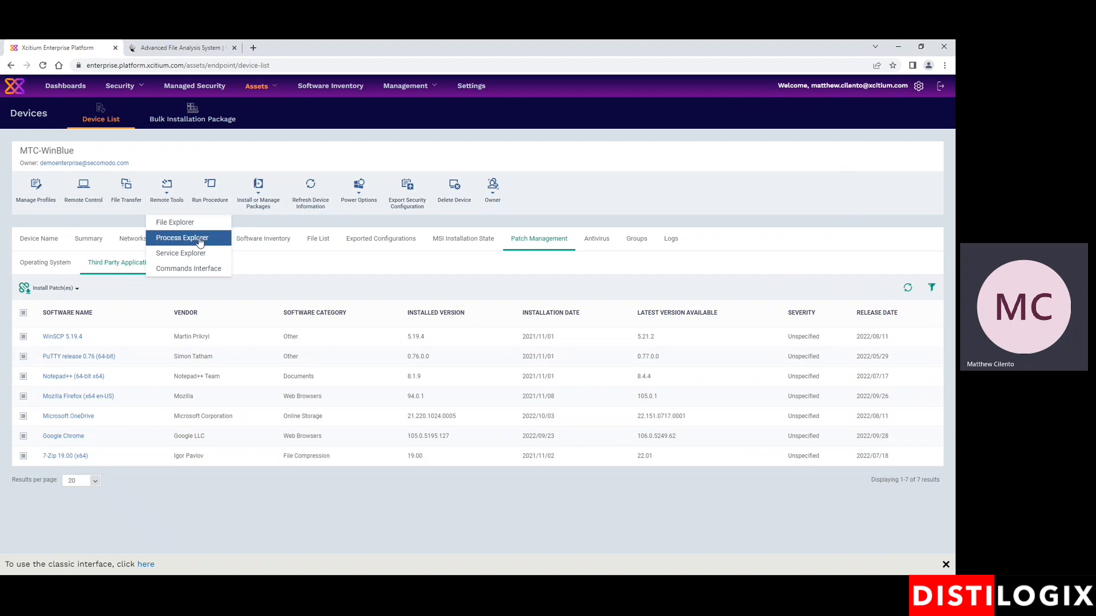
pyautogui.moveTo(188, 269)
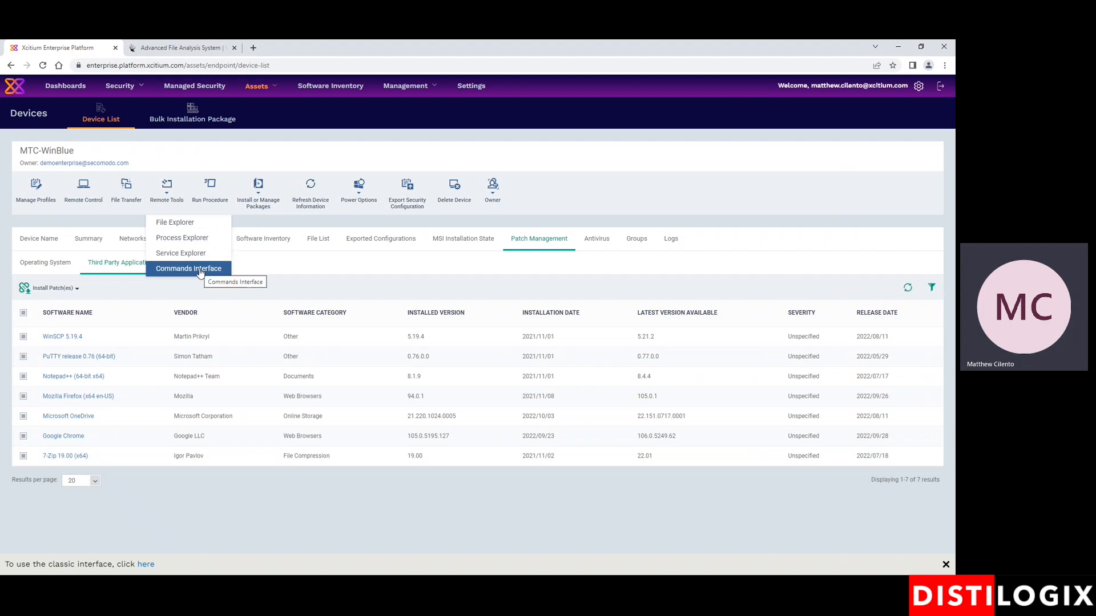
pyautogui.moveTo(174, 222)
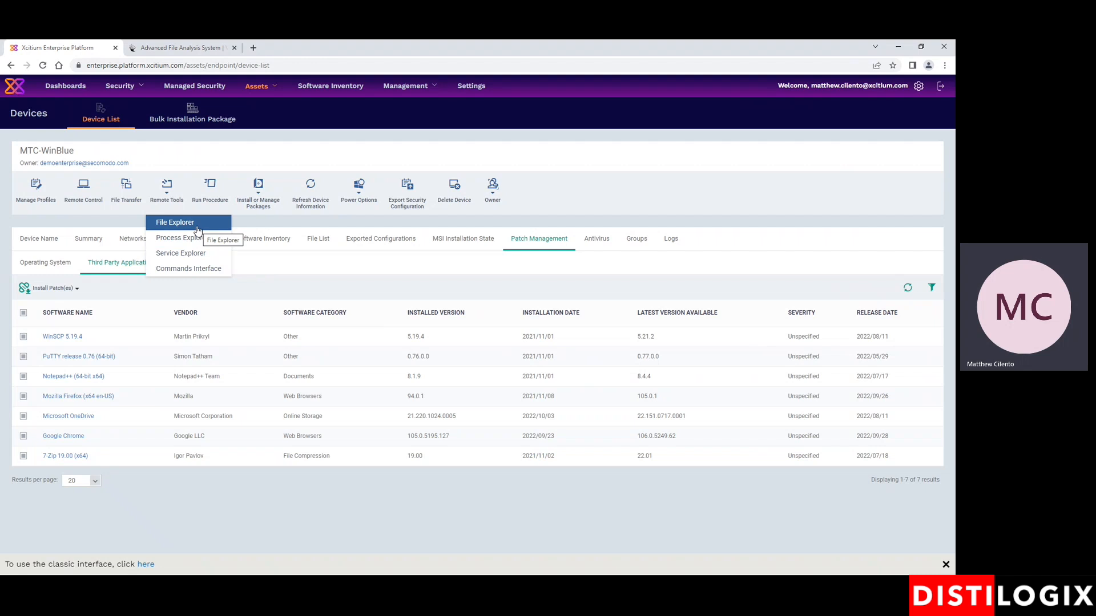
pyautogui.moveTo(180, 253)
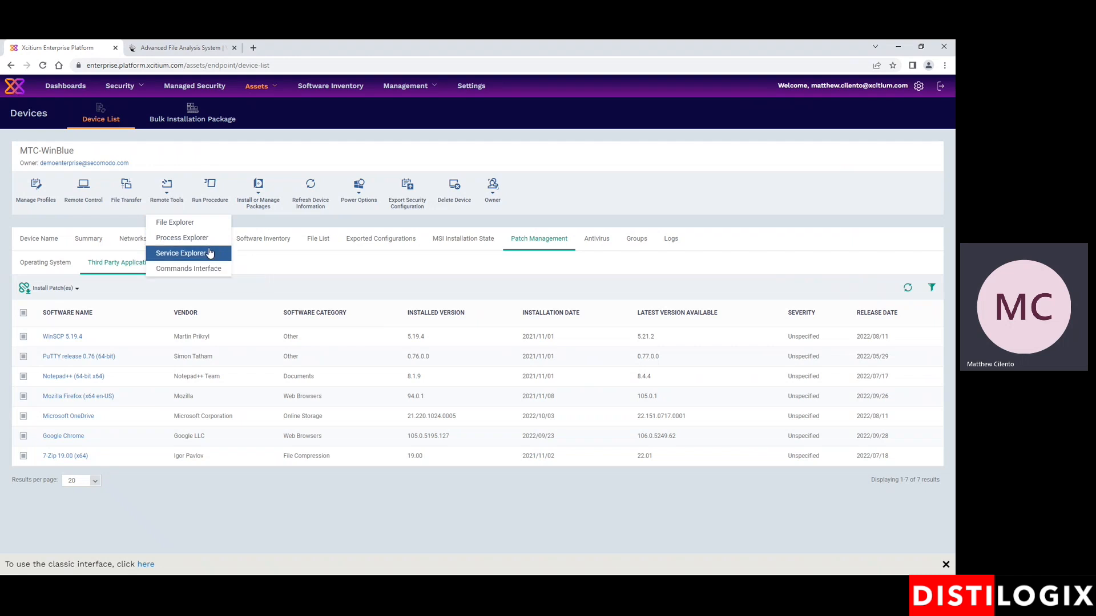
pyautogui.click(209, 189)
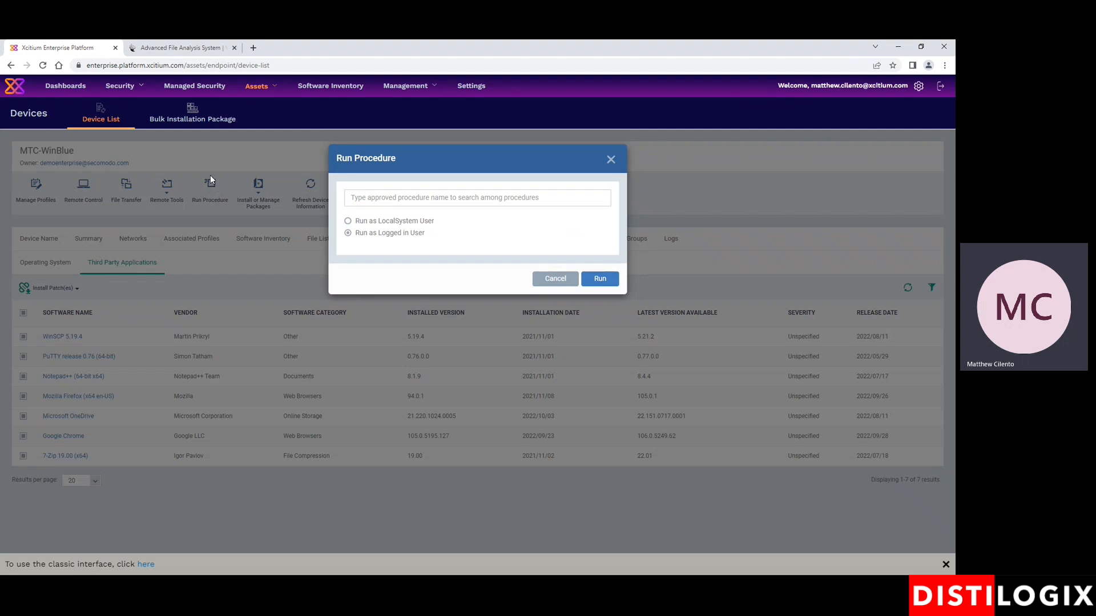
# - Search procedures for 'bit' and pick Get BitLocker status of drives [Script]
pyautogui.click(477, 197)
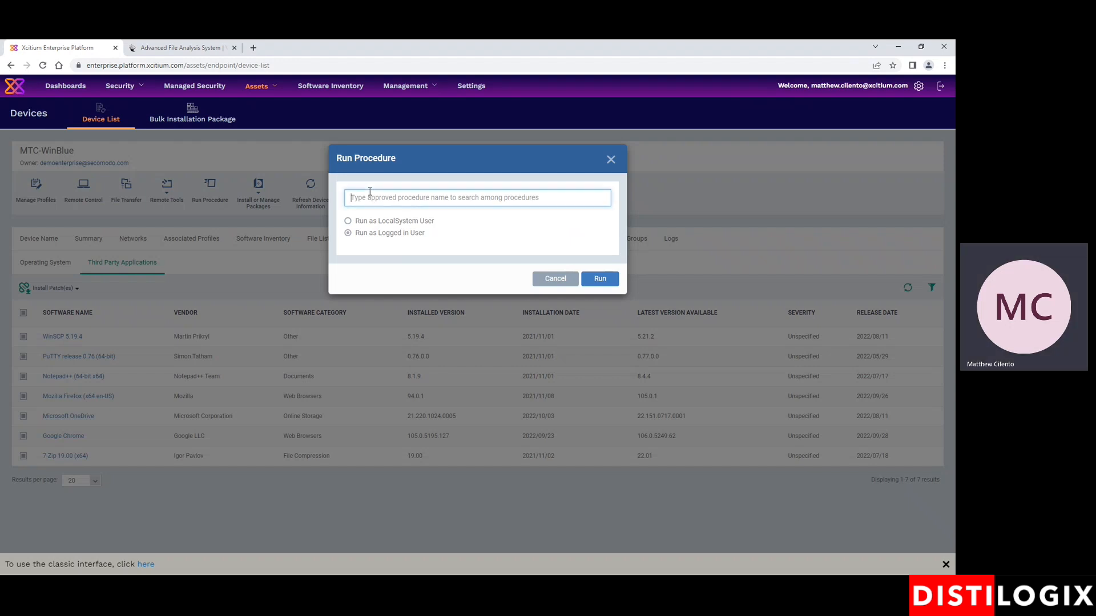
pyautogui.write('bit')
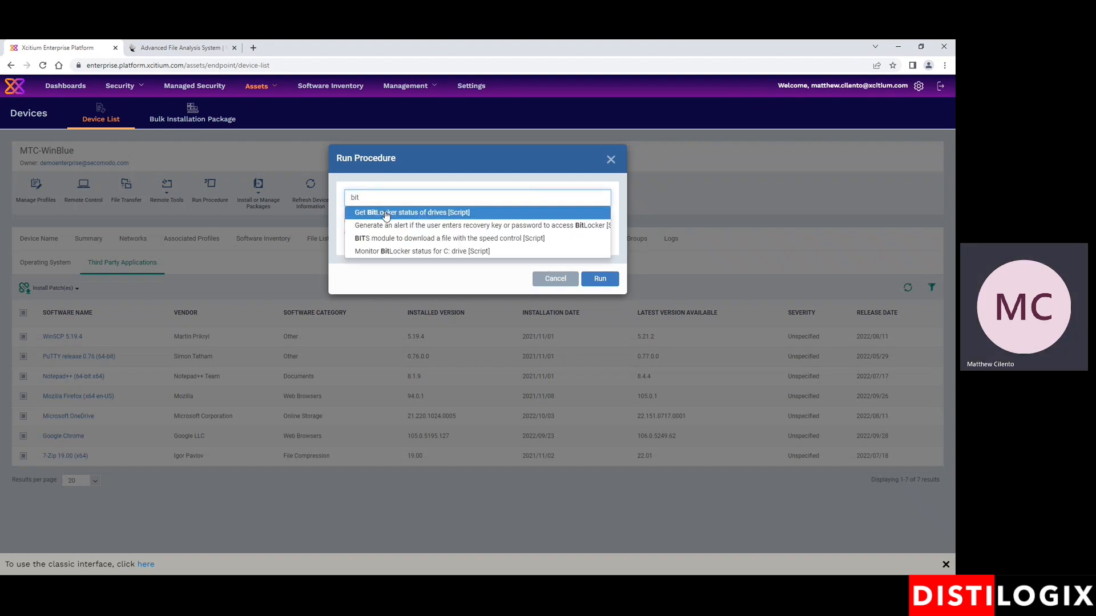
pyautogui.click(411, 212)
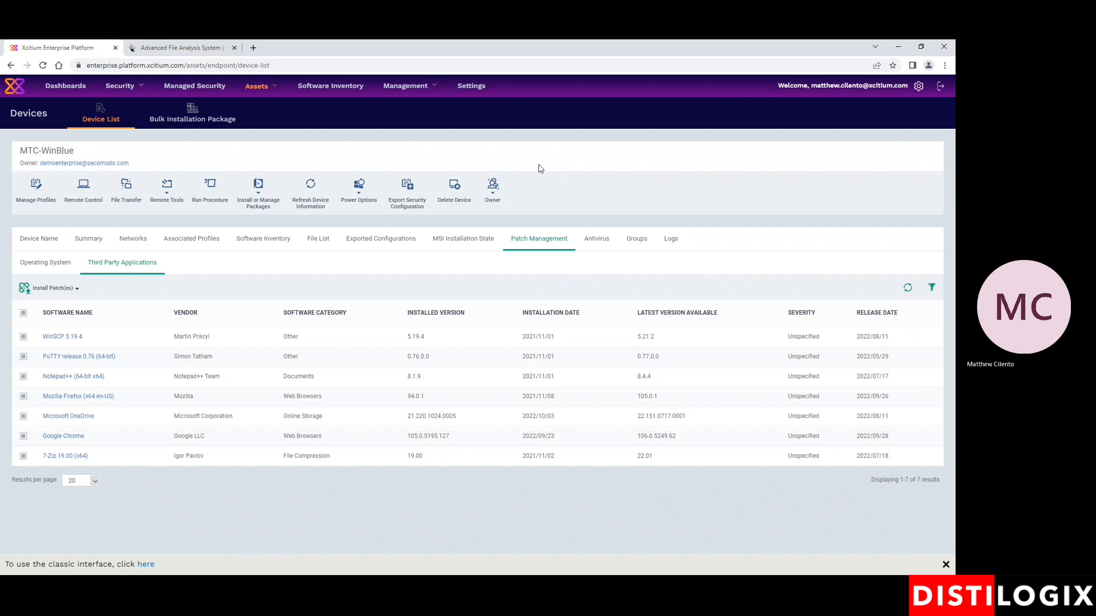
pyautogui.click(258, 189)
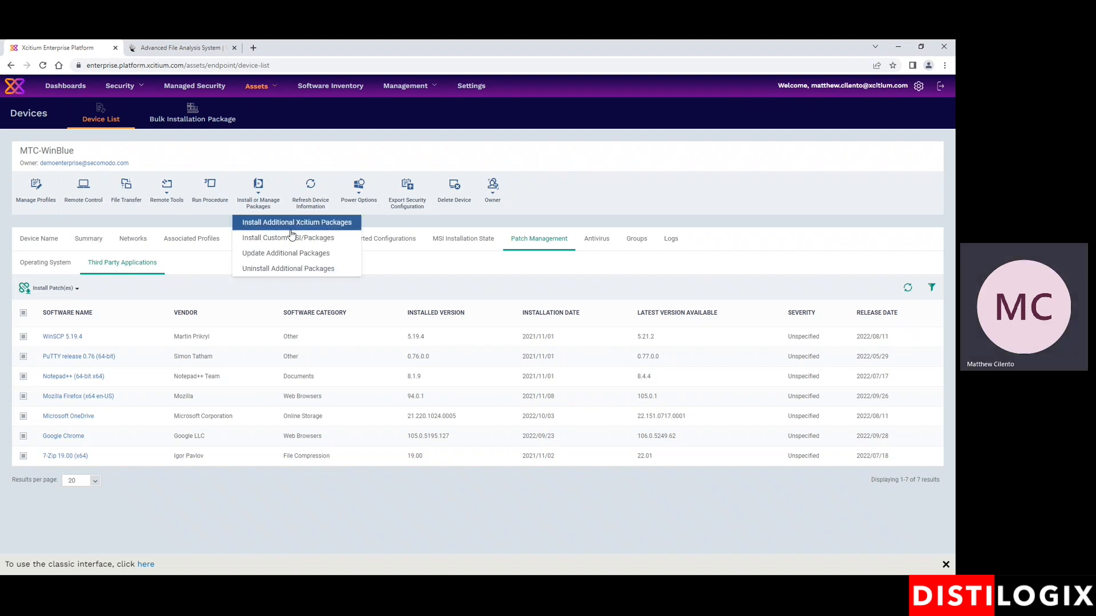
pyautogui.click(296, 222)
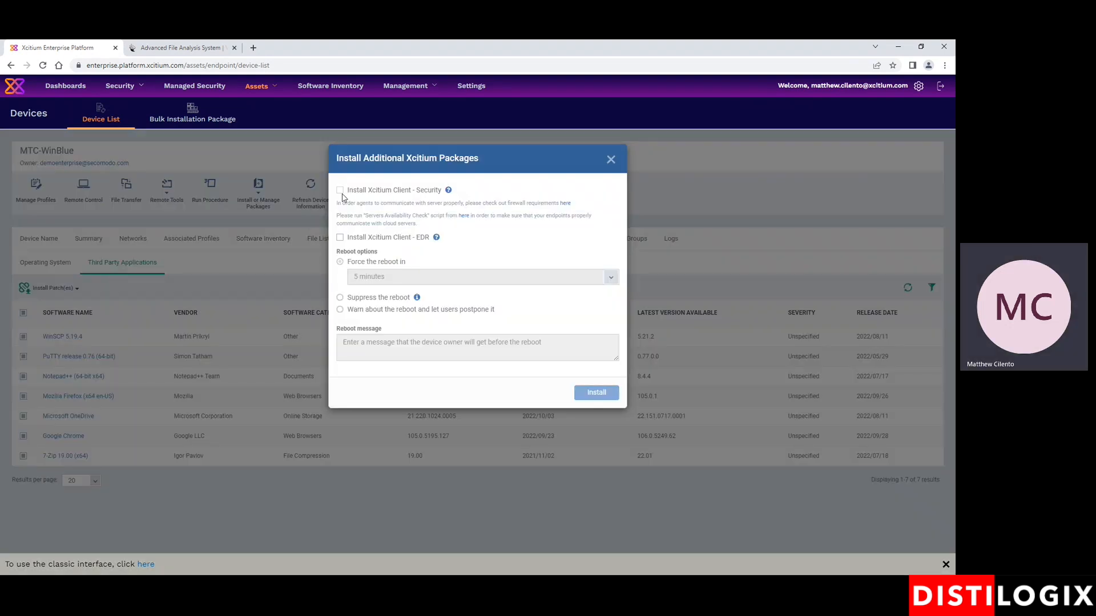
pyautogui.click(340, 237)
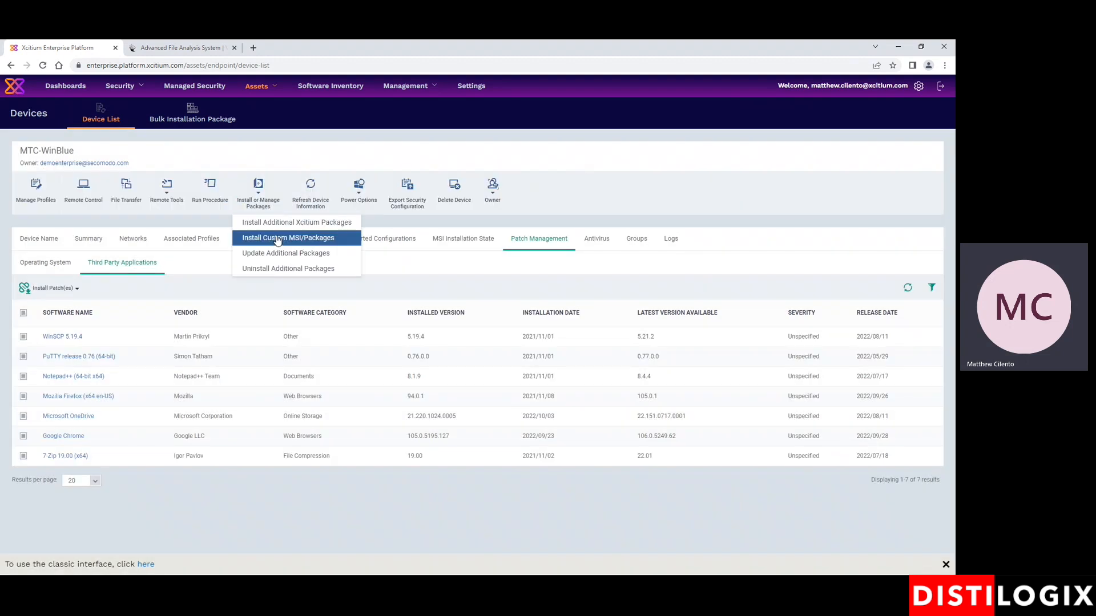
pyautogui.click(287, 238)
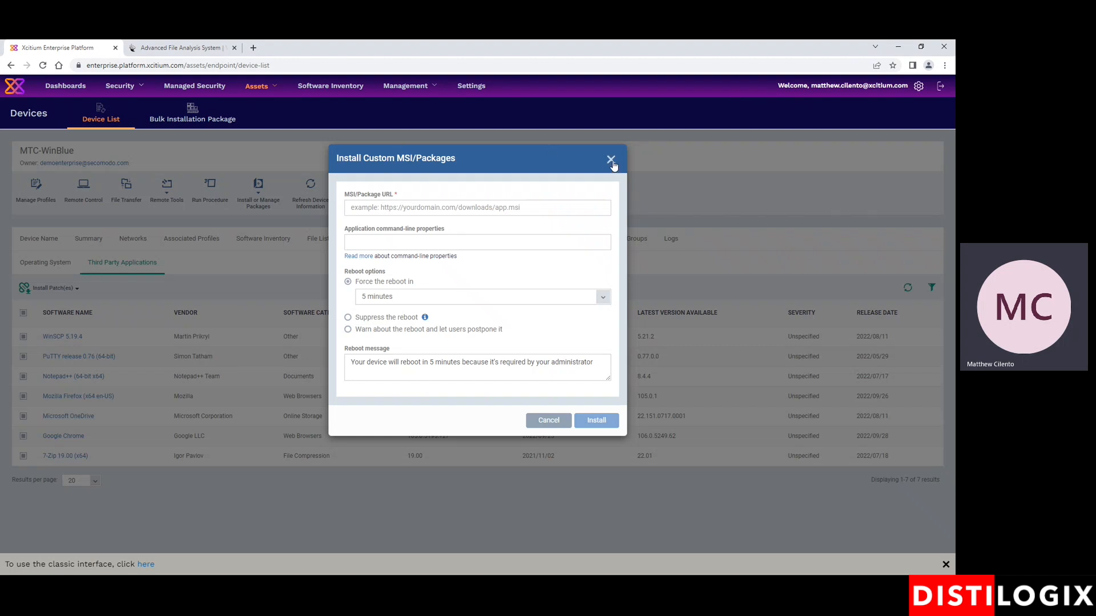
pyautogui.click(610, 160)
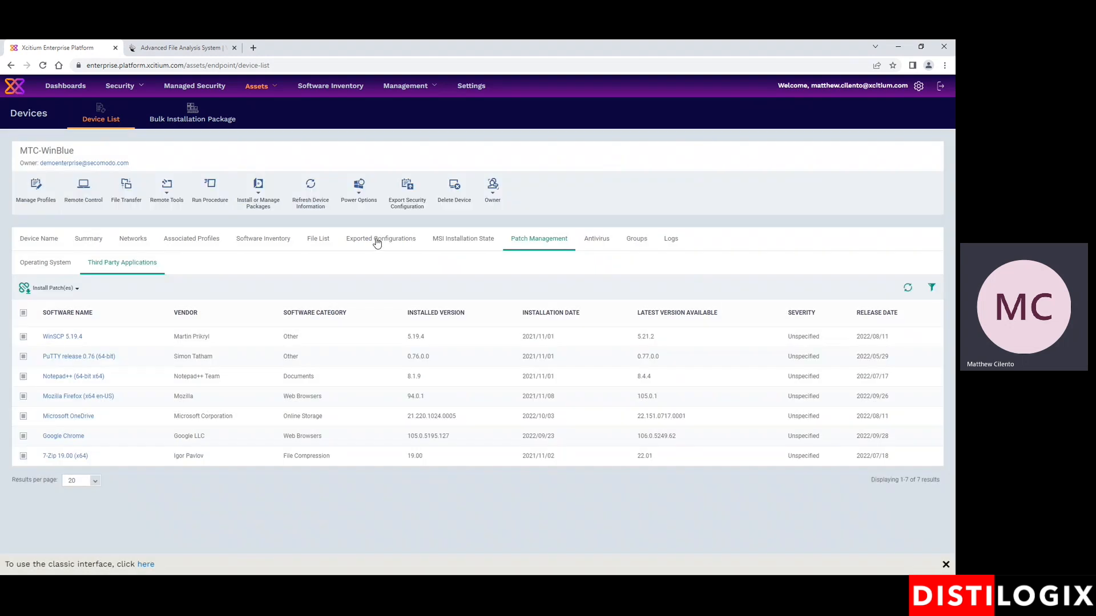
pyautogui.click(358, 189)
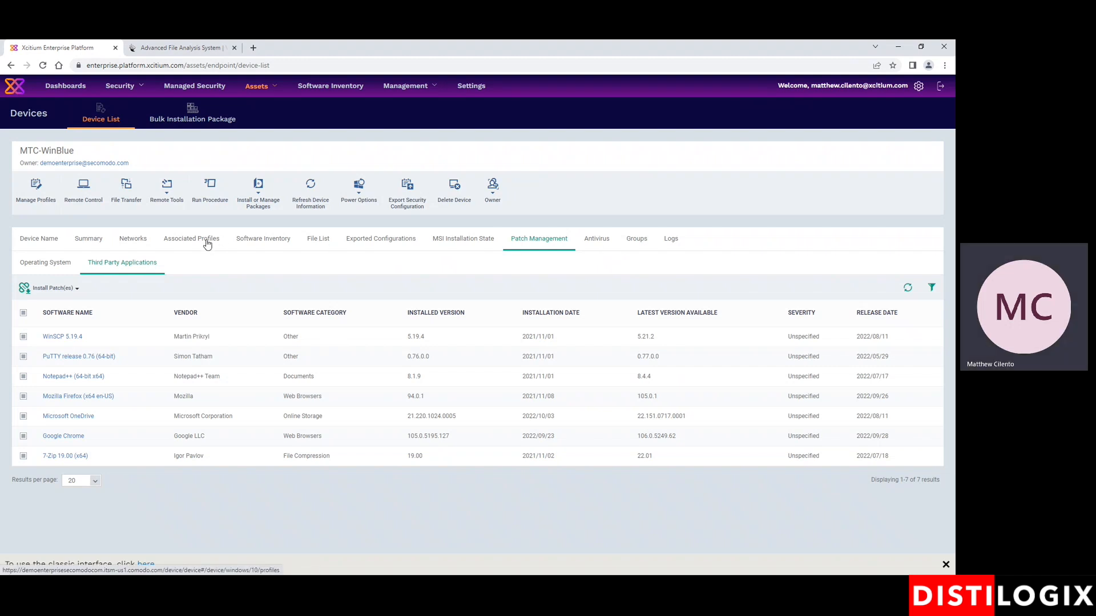
# - Open Demo - Win10-Blue from MTC-WinBlue's Associated Profiles list
pyautogui.click(191, 239)
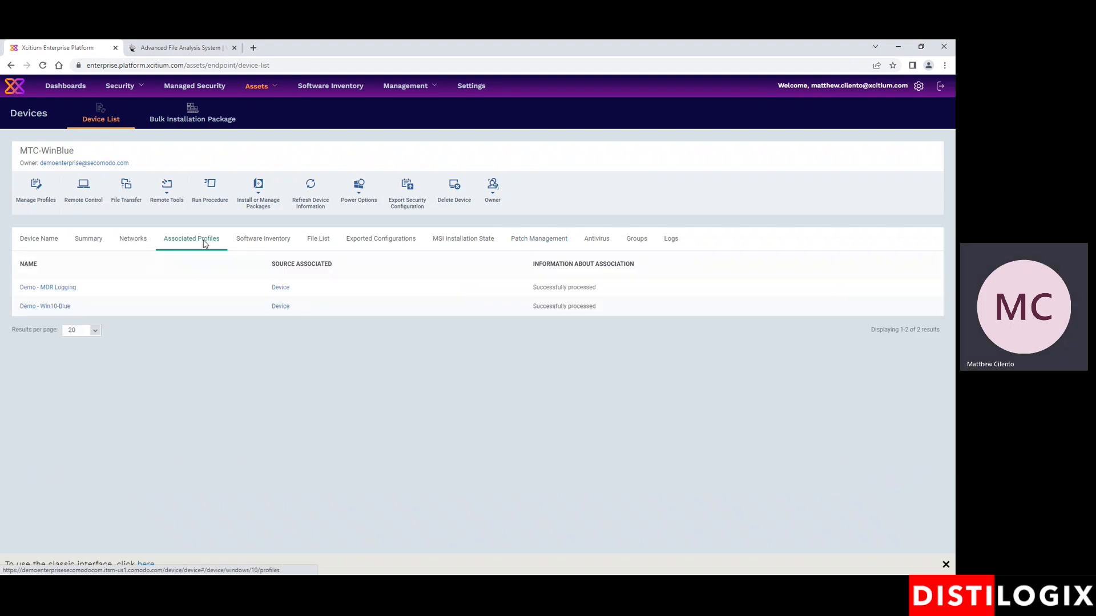
pyautogui.moveTo(168, 246)
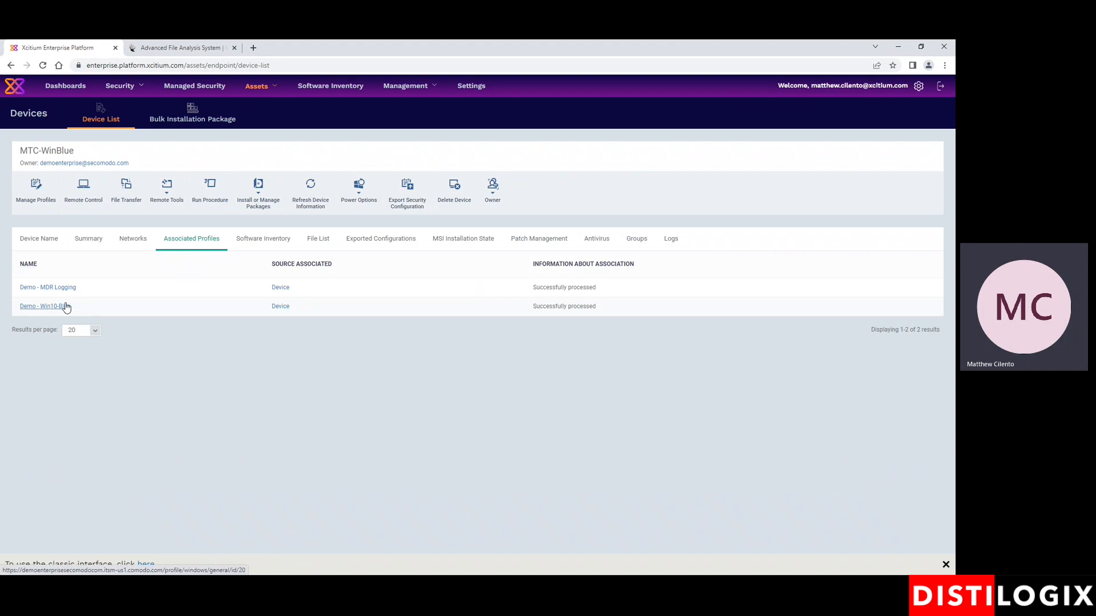
pyautogui.click(43, 306)
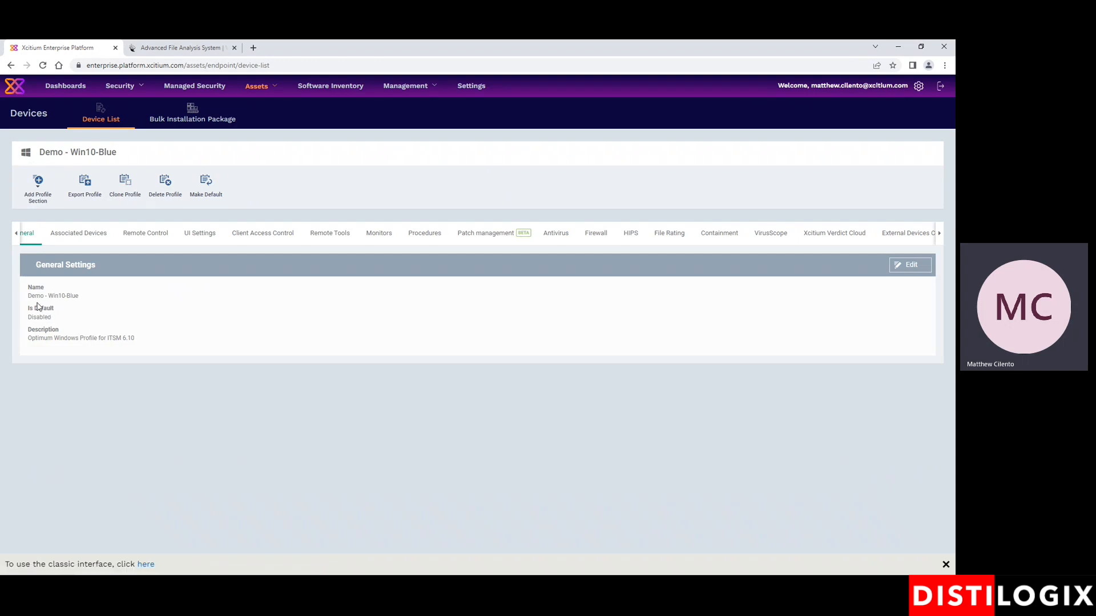
pyautogui.moveTo(620, 243)
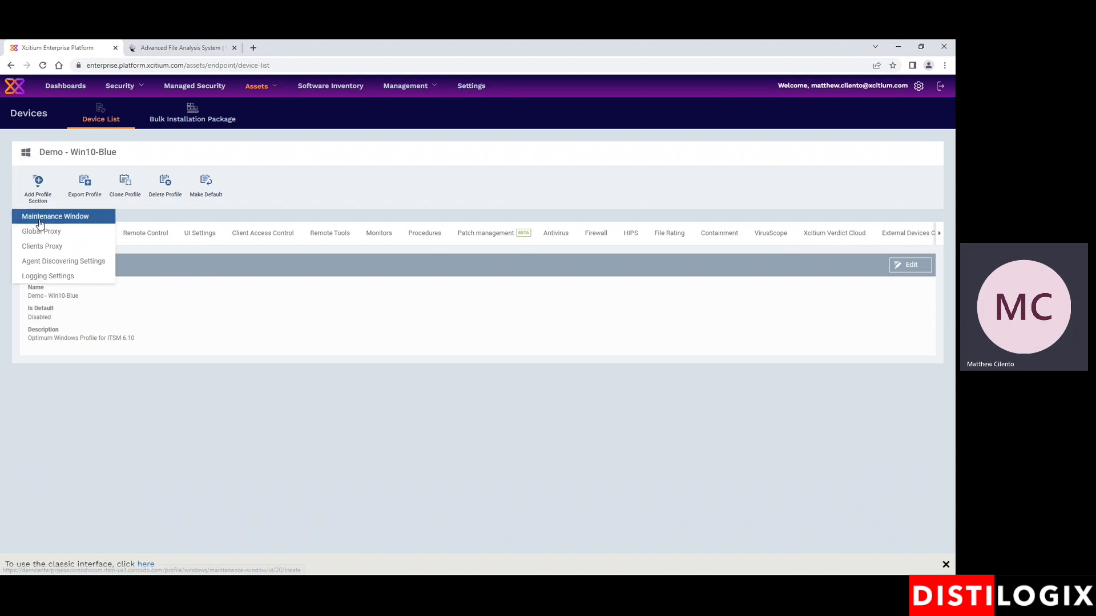
pyautogui.moveTo(40, 230)
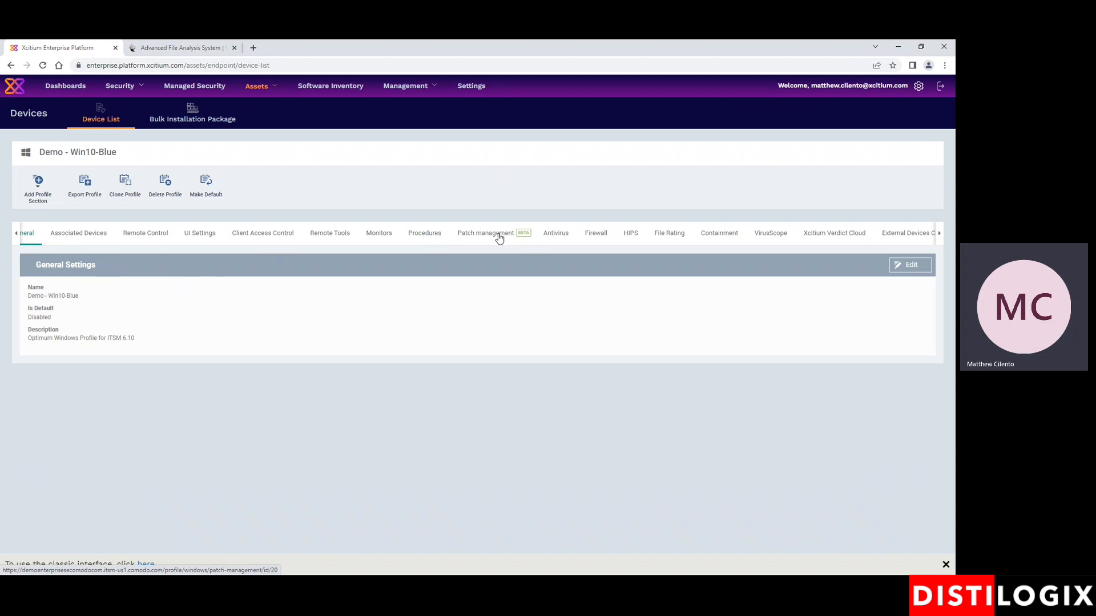
# - Check the profile's OS and third-party patching settings, then view the Get BitLocker status procedure
pyautogui.click(485, 233)
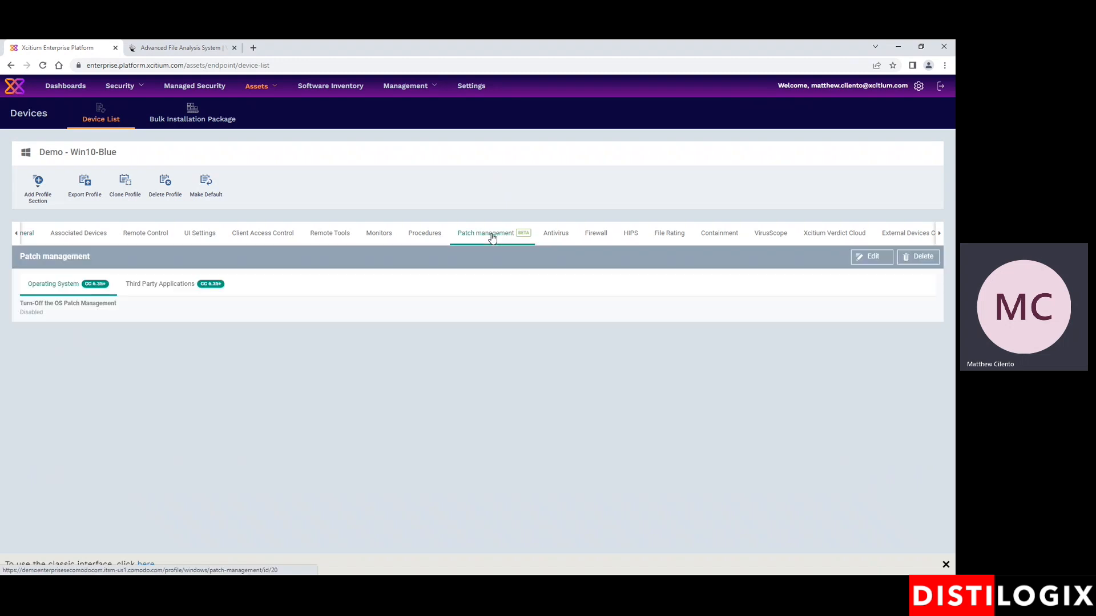
pyautogui.click(159, 283)
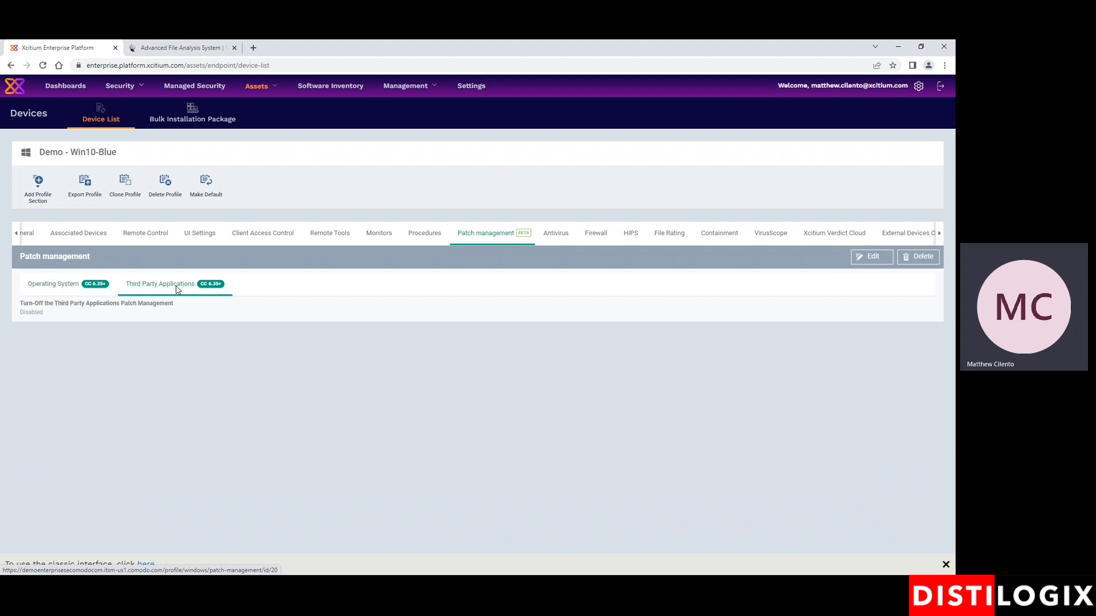
pyautogui.click(52, 284)
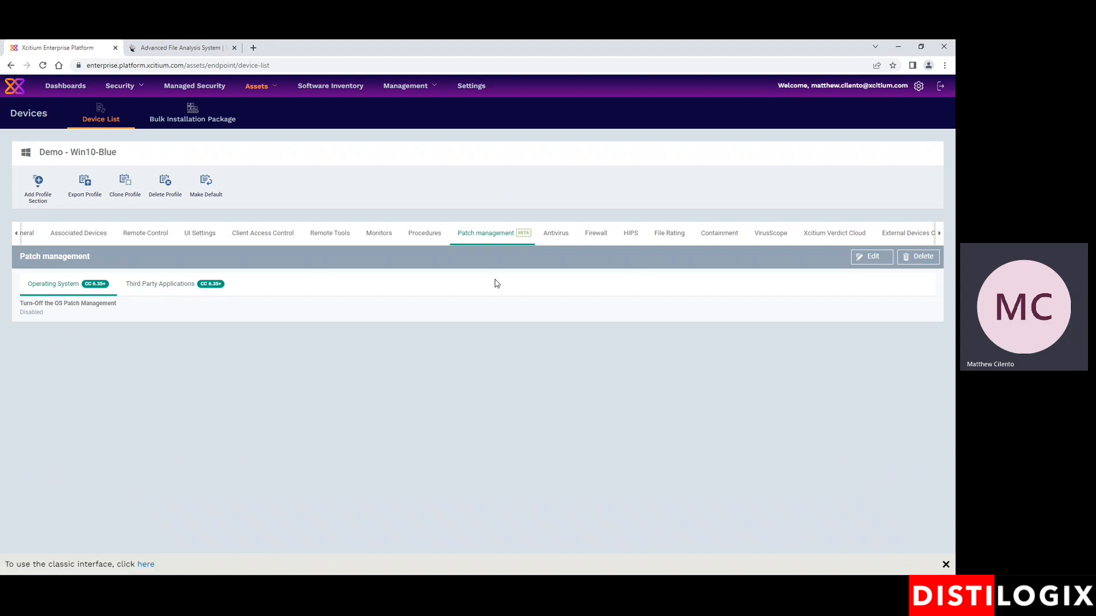
pyautogui.moveTo(458, 293)
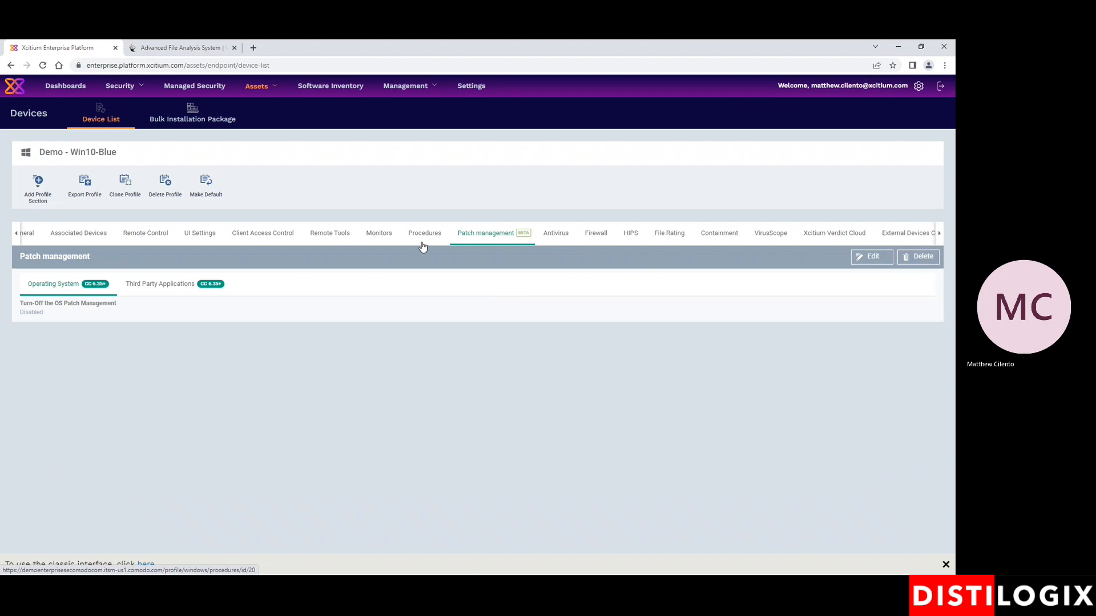
pyautogui.click(424, 233)
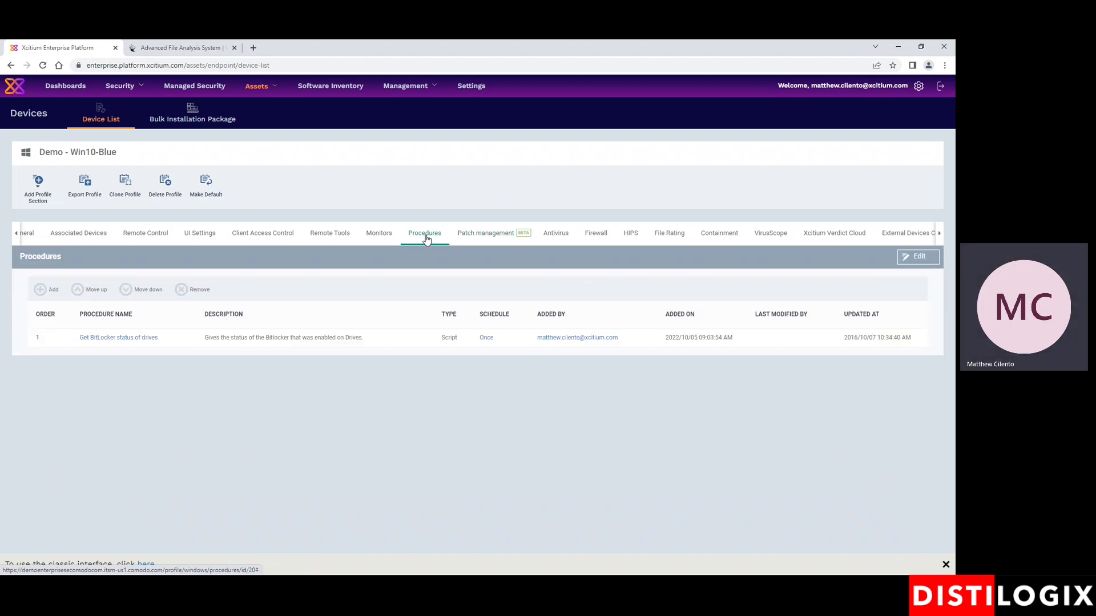
pyautogui.moveTo(427, 245)
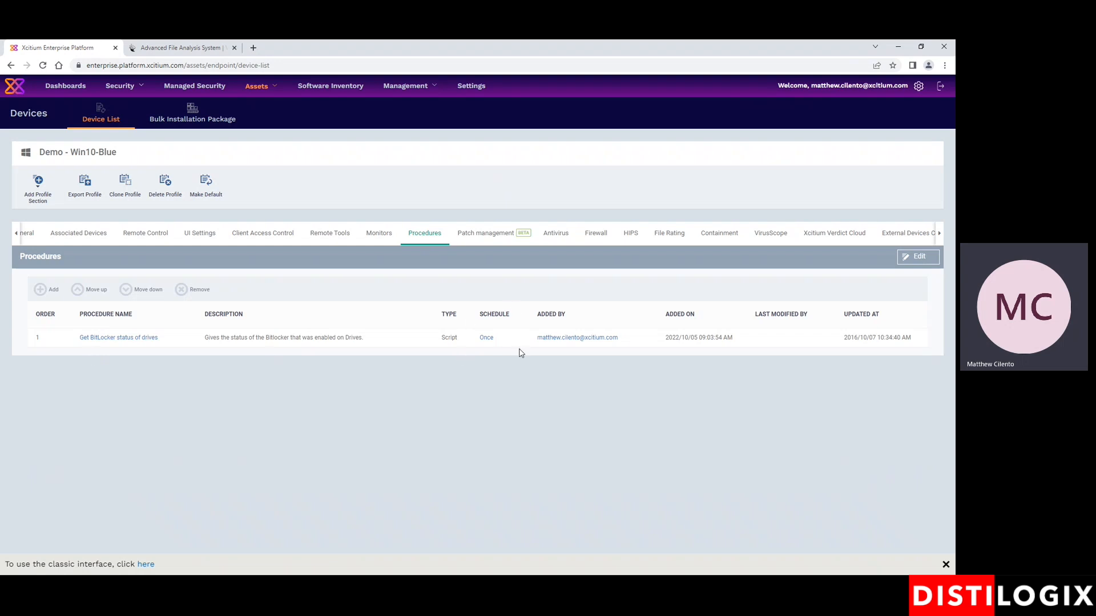
pyautogui.moveTo(451, 364)
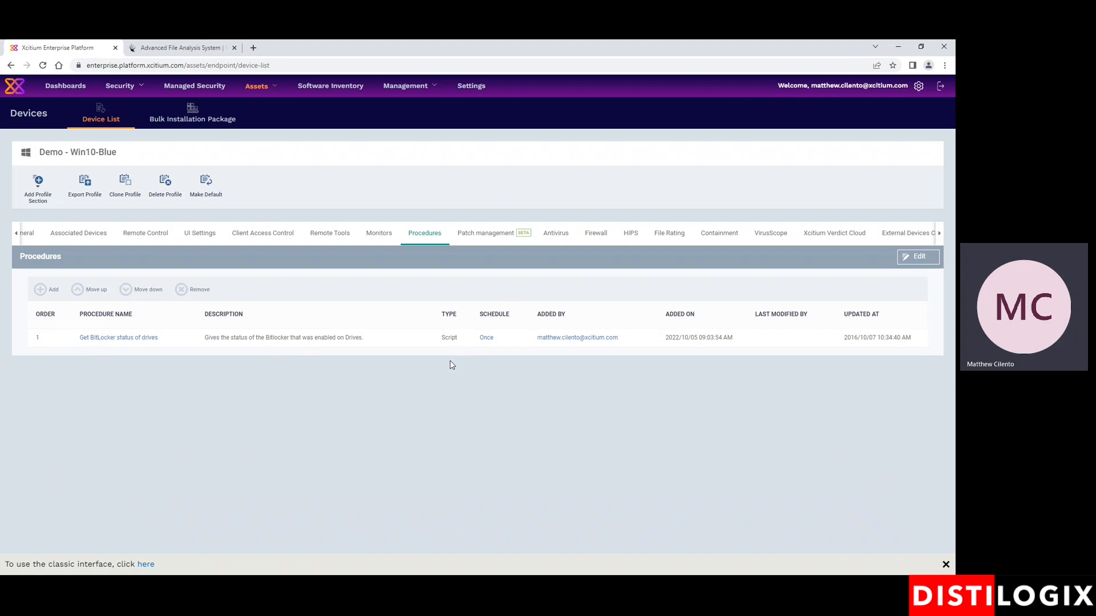
pyautogui.moveTo(383, 266)
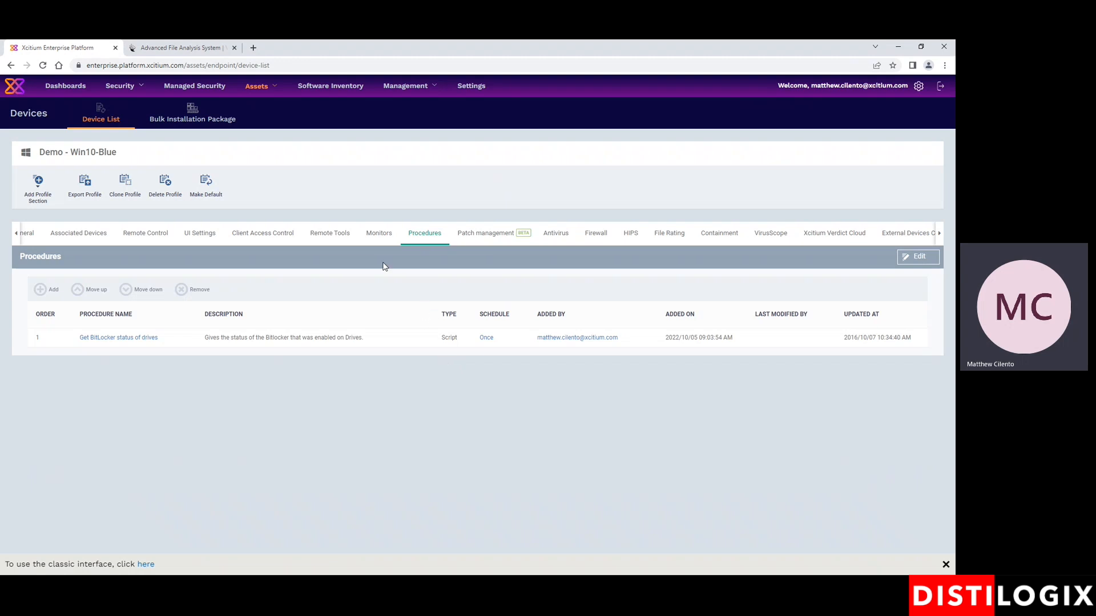
# - Open the System Drive Utilization monitor template from the profile's Monitors section
pyautogui.click(378, 233)
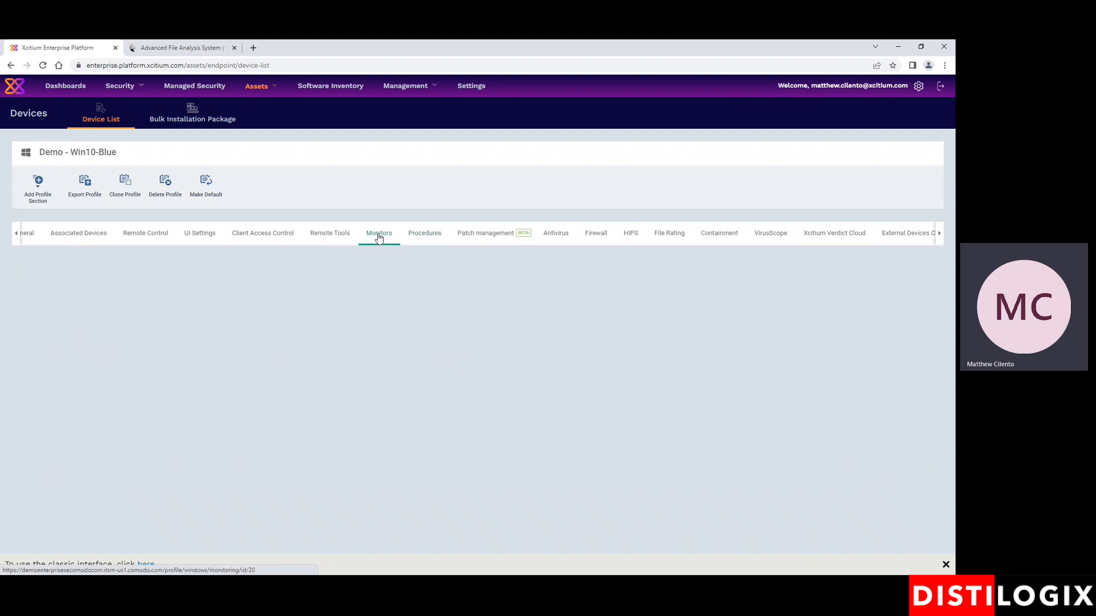
pyautogui.click(378, 233)
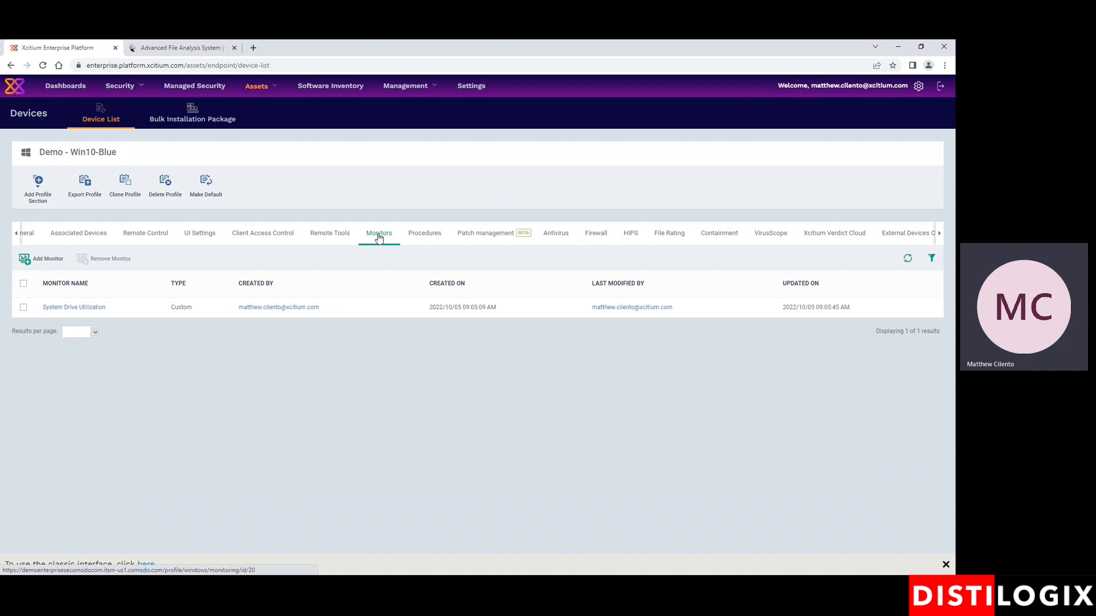
pyautogui.moveTo(94, 308)
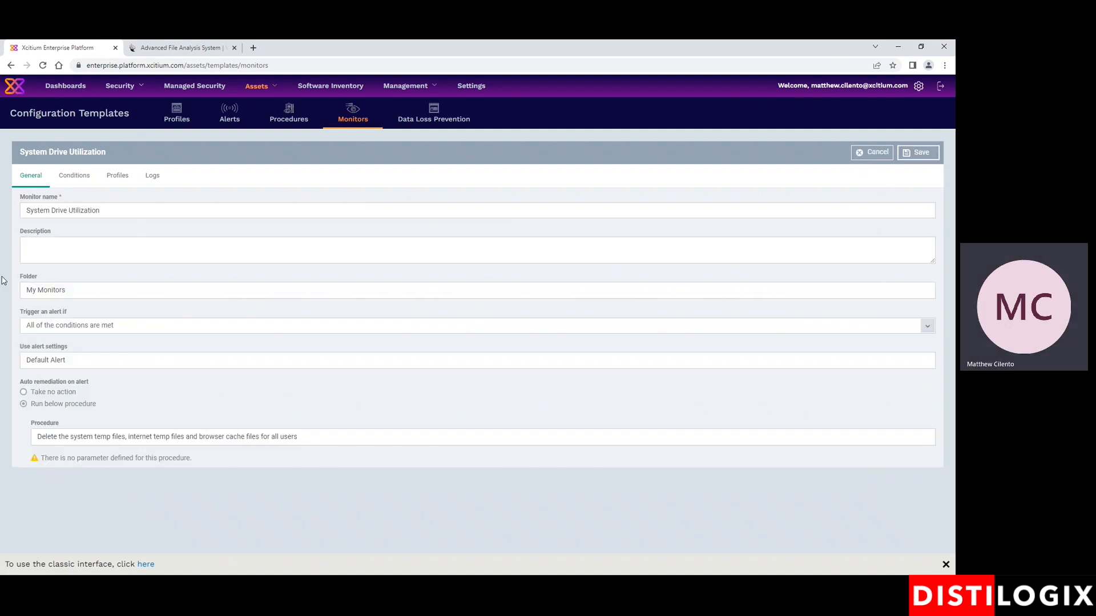
pyautogui.click(477, 325)
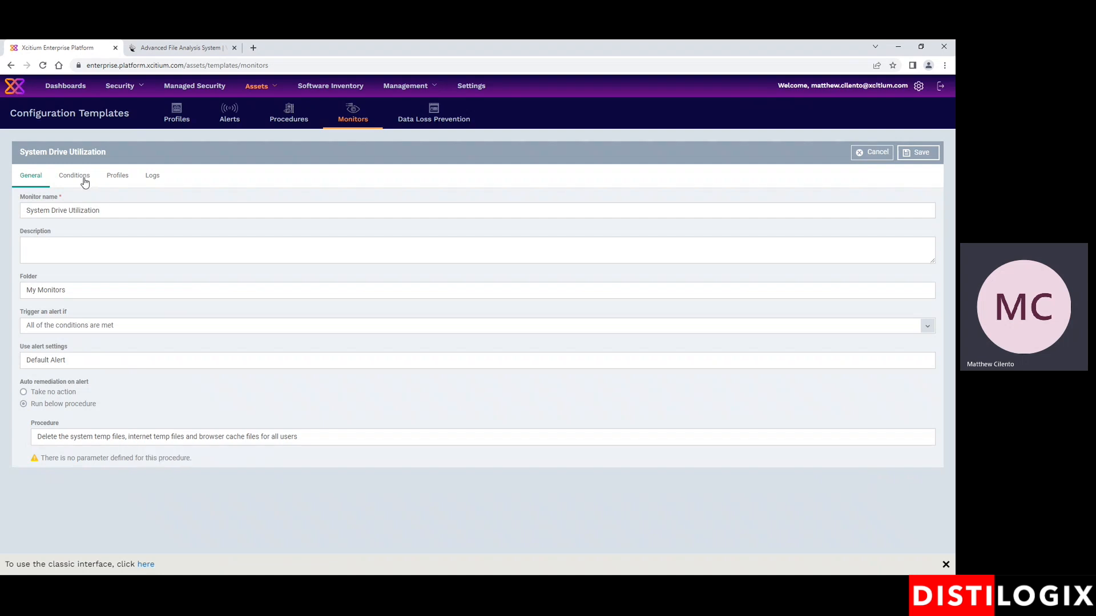
# - Inspect the free-space-left condition on the system drive, set to less than 10%
pyautogui.click(74, 176)
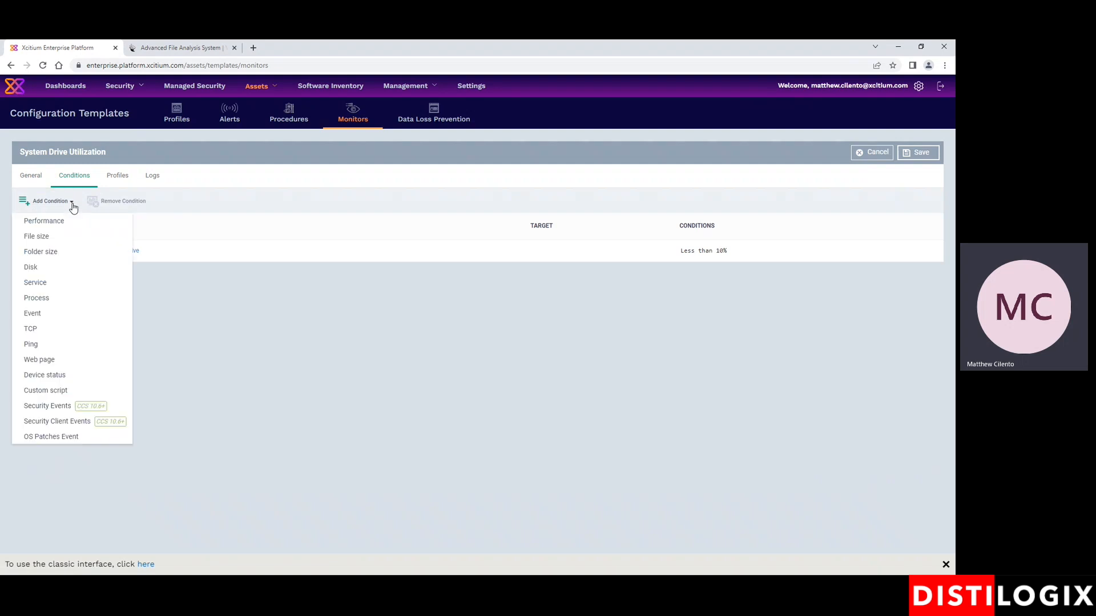
pyautogui.moveTo(33, 313)
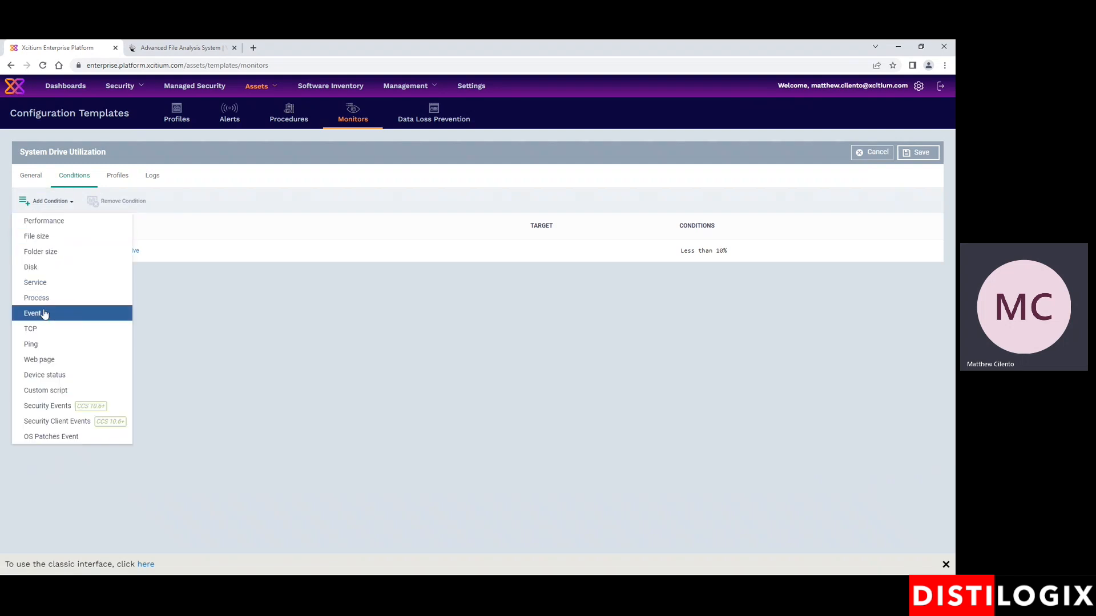
pyautogui.moveTo(31, 329)
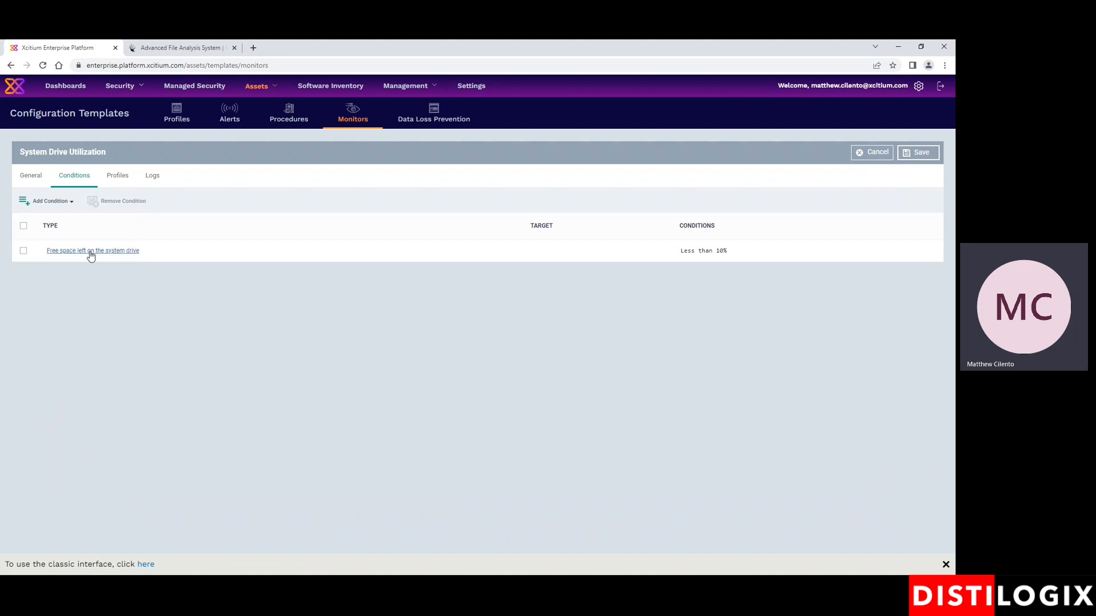
pyautogui.click(92, 251)
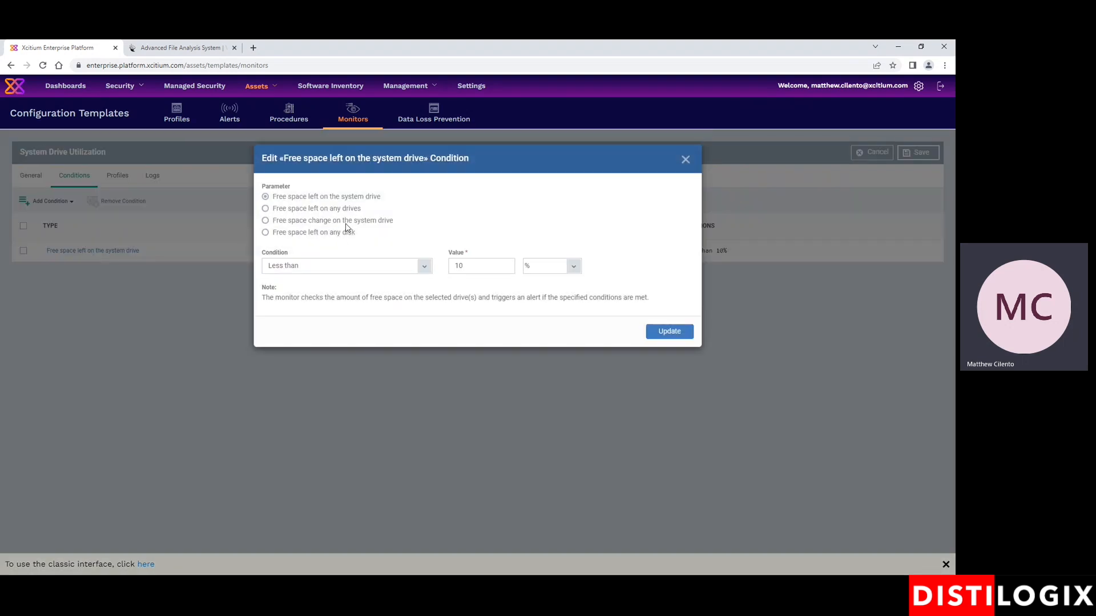
pyautogui.moveTo(374, 202)
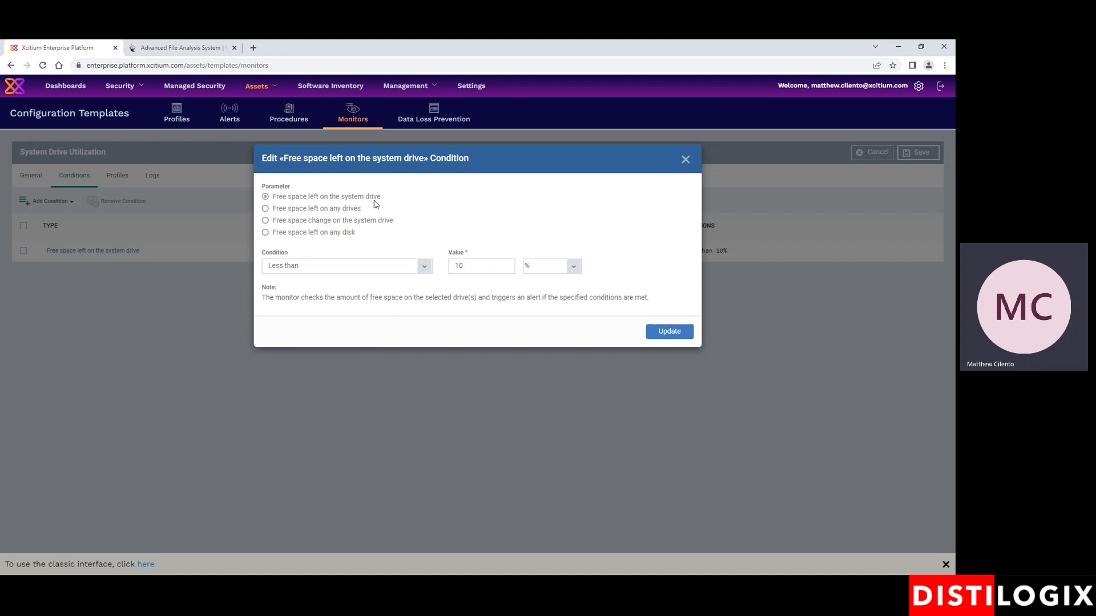
pyautogui.moveTo(445, 253)
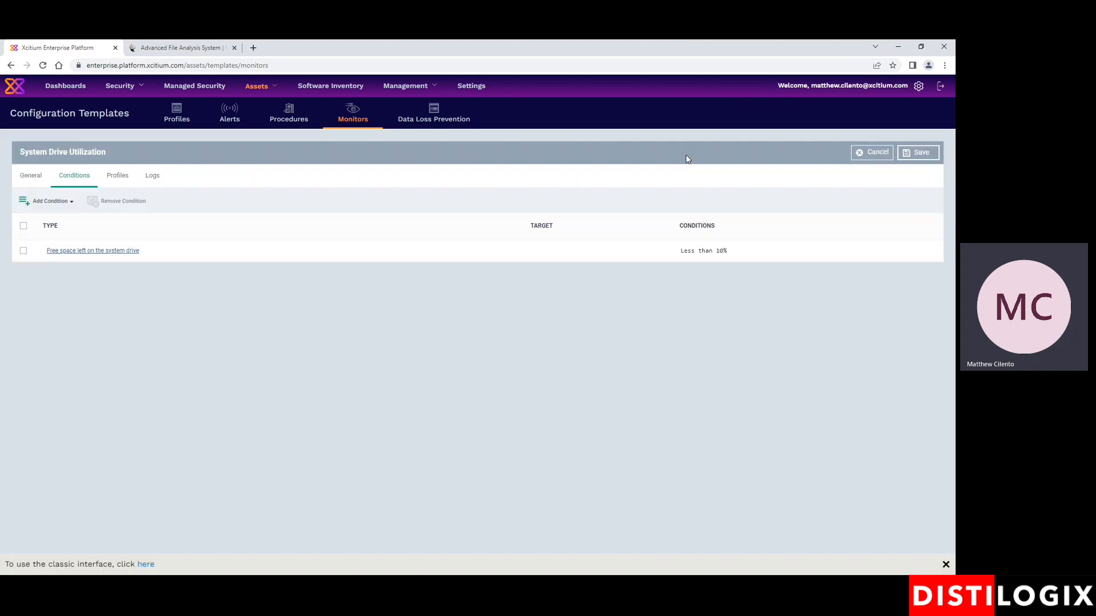
# - Return to the Device List through Assets > Devices
pyautogui.click(257, 85)
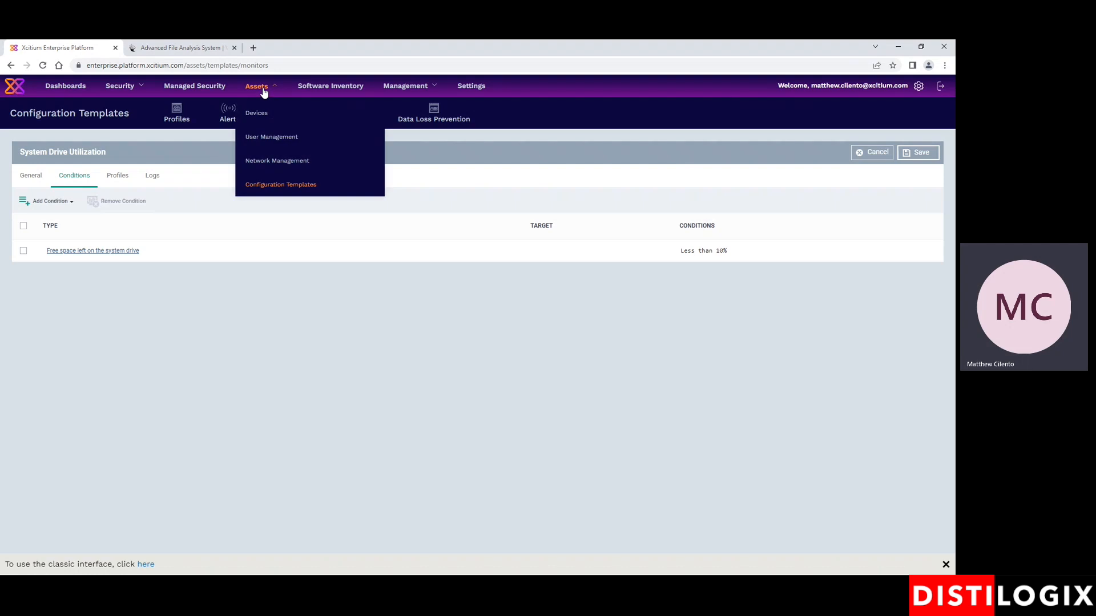
pyautogui.click(256, 112)
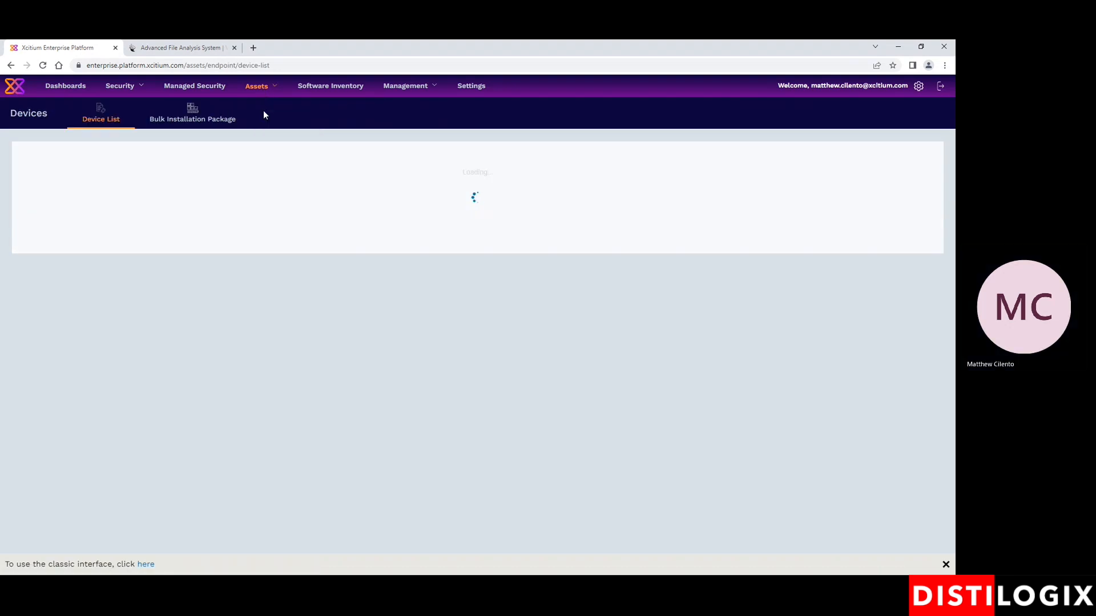
pyautogui.click(256, 85)
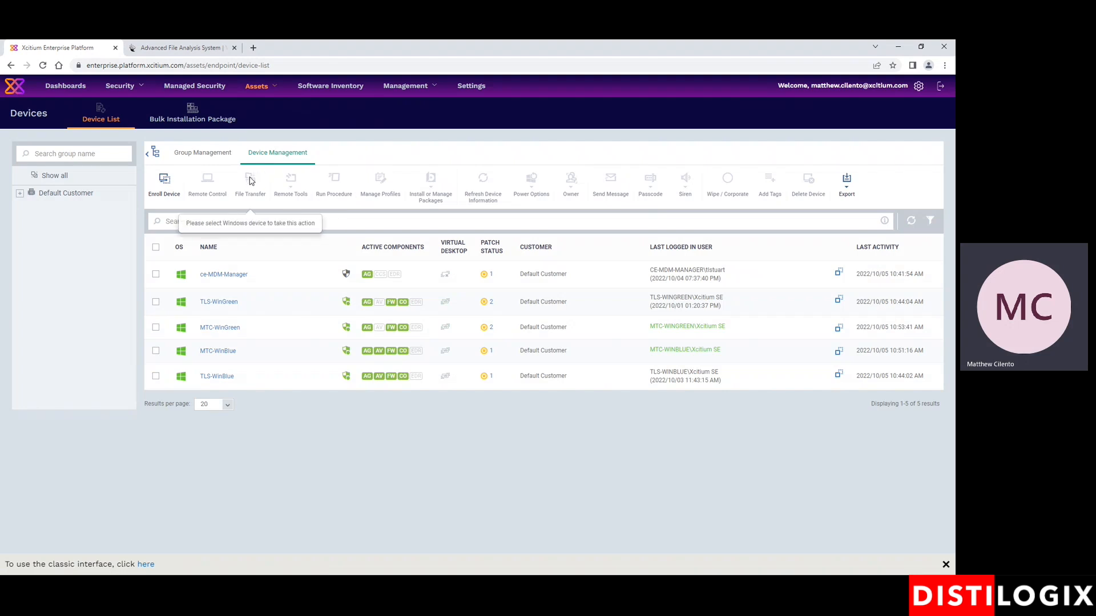
pyautogui.moveTo(212, 137)
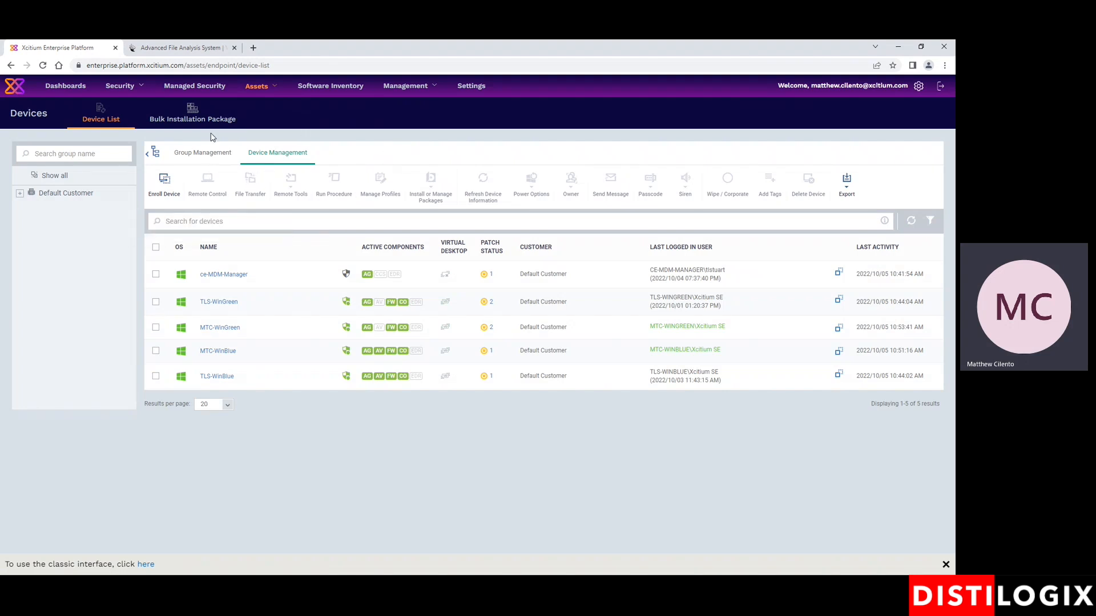
pyautogui.moveTo(192, 112)
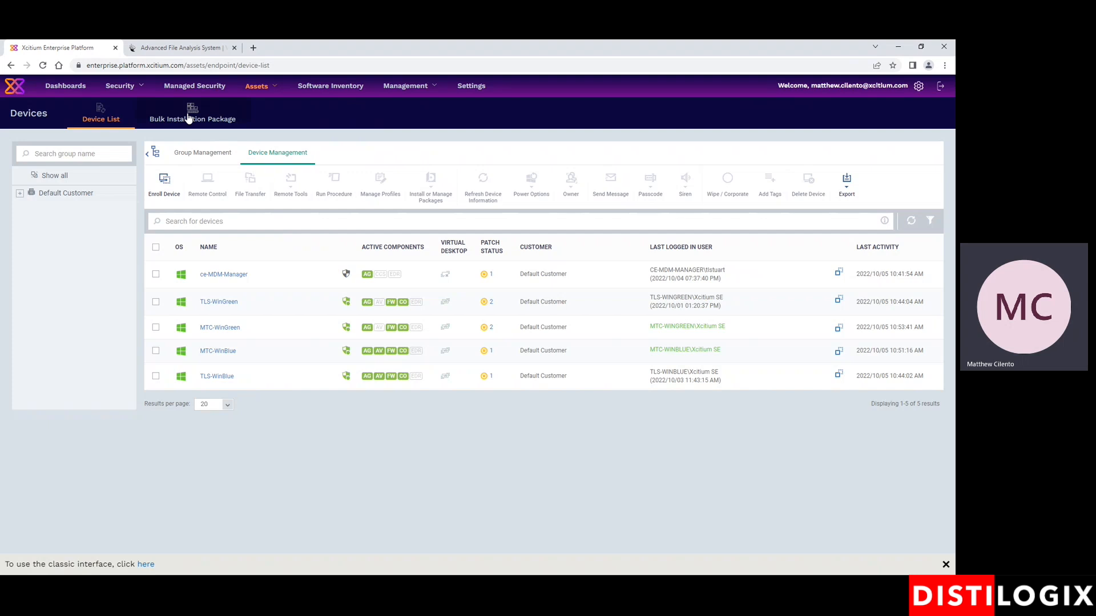
# - Download the Windows bulk installer package, close the Auto Discovery prompt, and return to devices
pyautogui.click(192, 115)
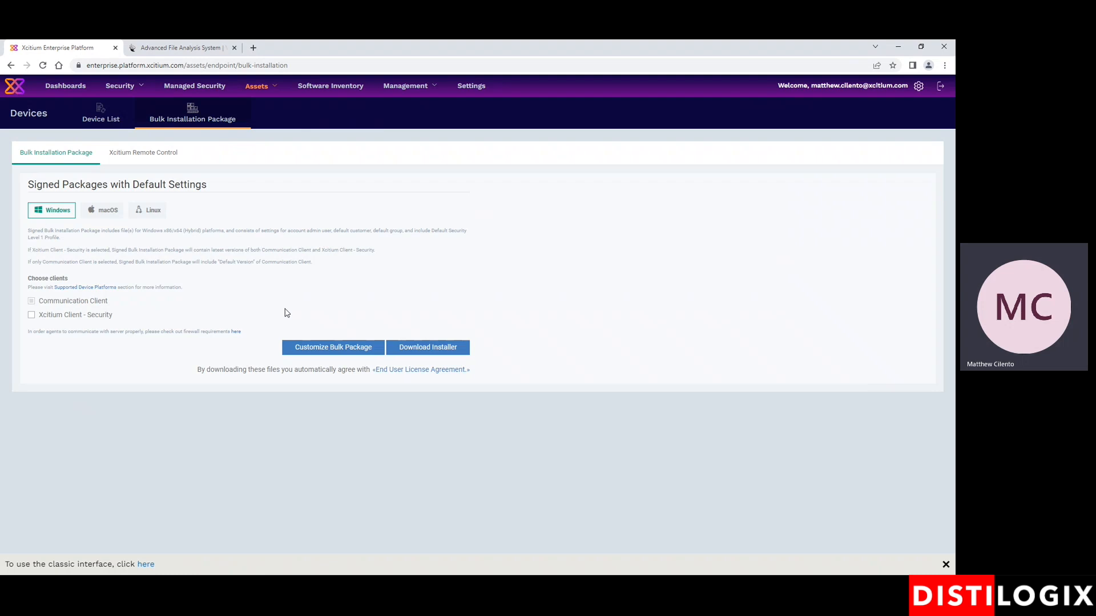
pyautogui.click(427, 348)
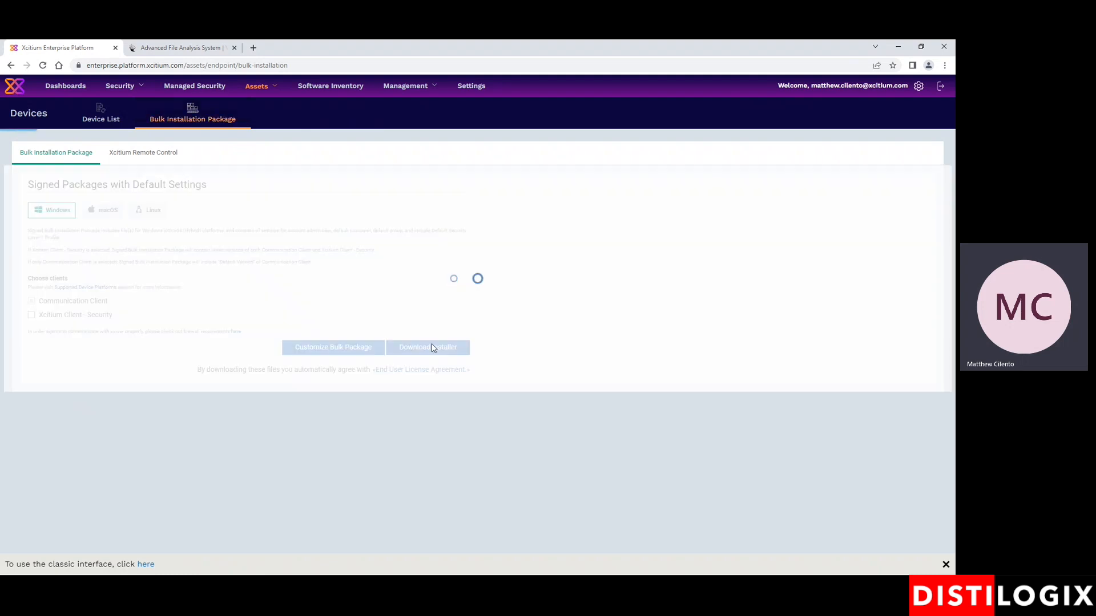
pyautogui.click(427, 348)
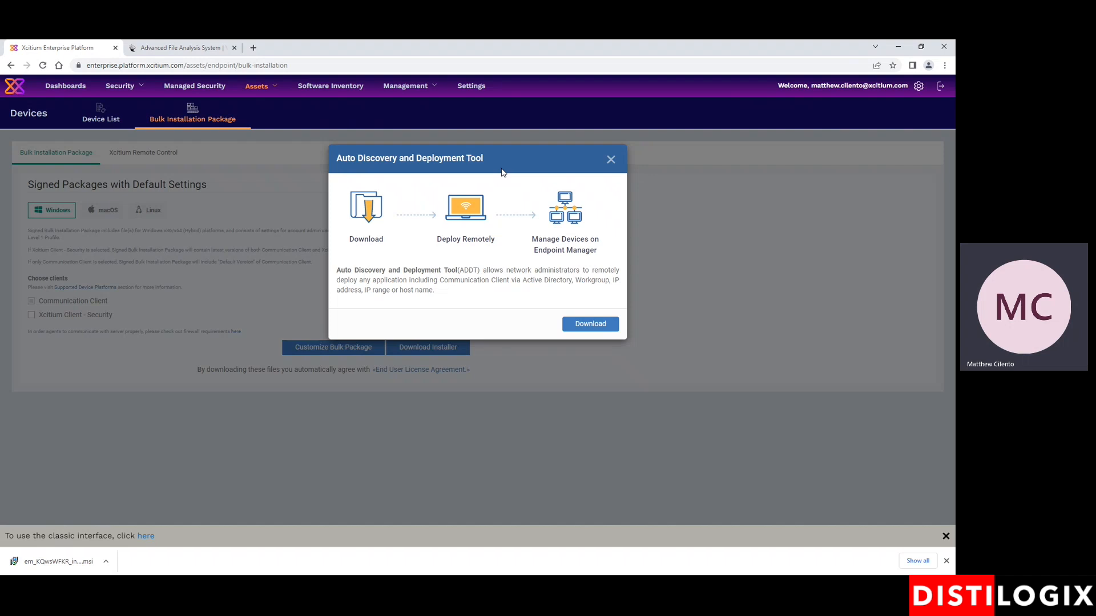
pyautogui.moveTo(583, 274)
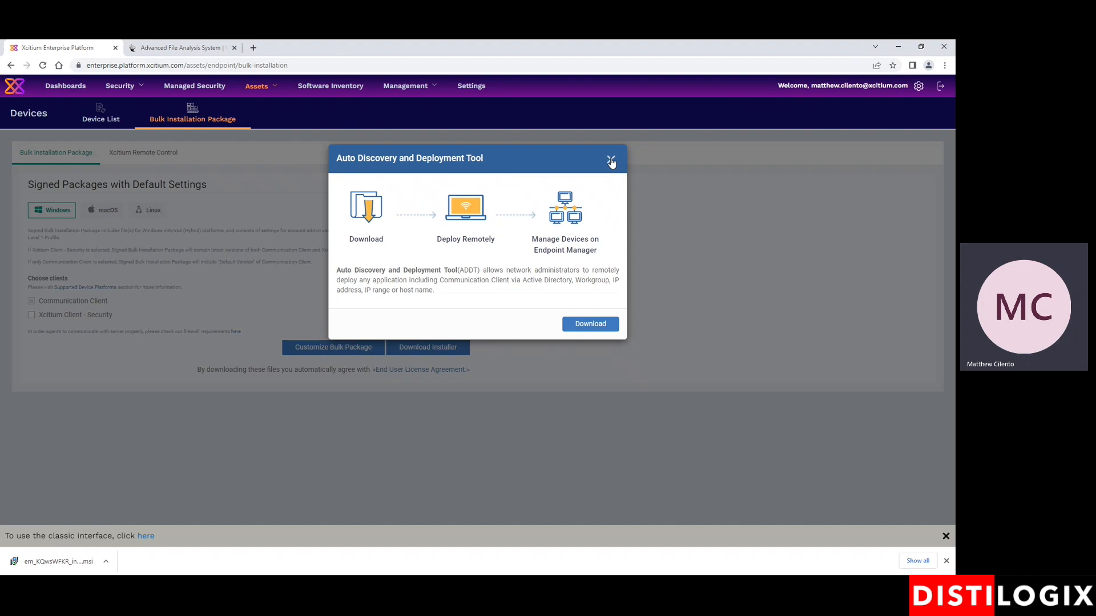
pyautogui.click(610, 160)
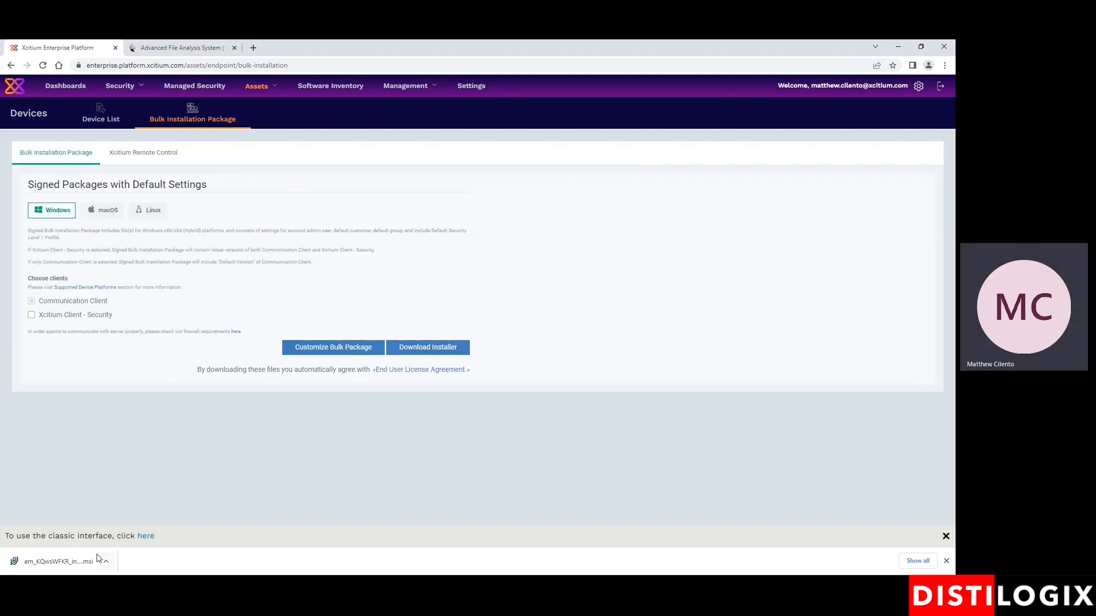
pyautogui.moveTo(63, 561)
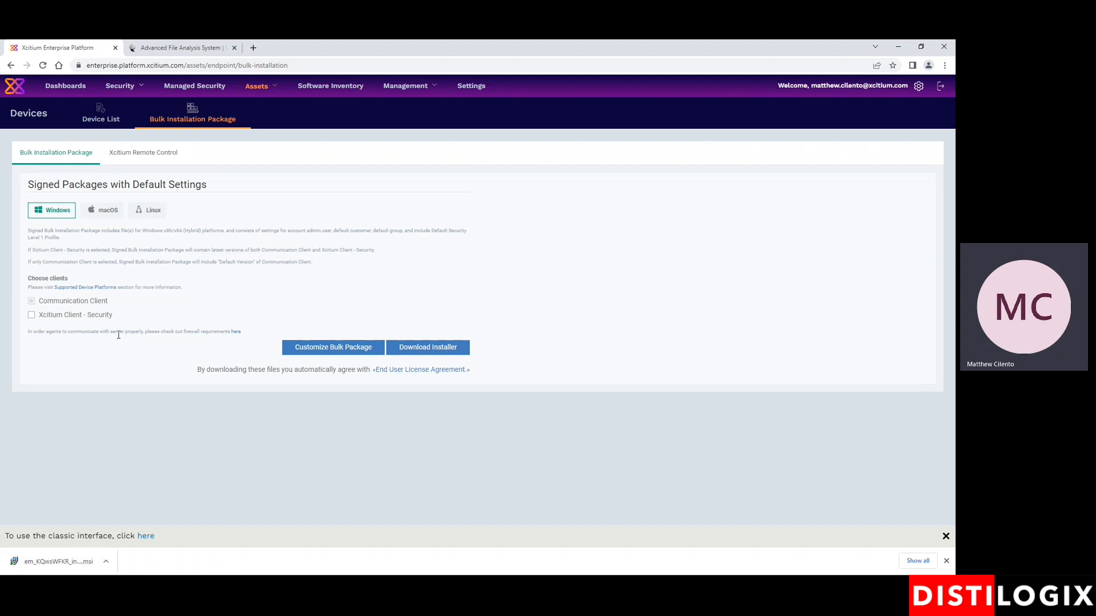
pyautogui.click(101, 115)
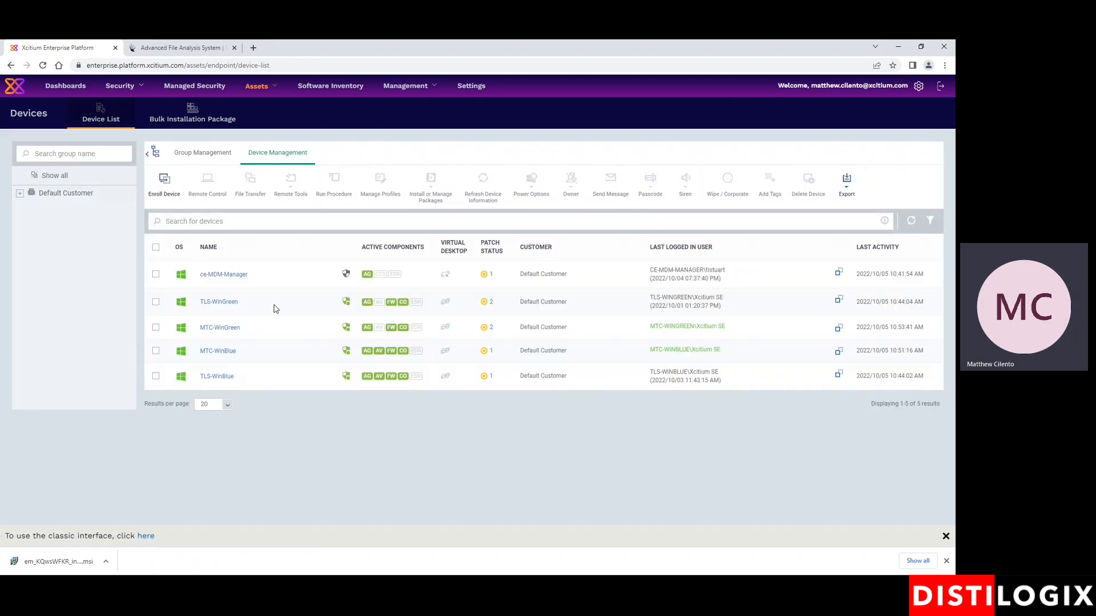
pyautogui.moveTo(356, 283)
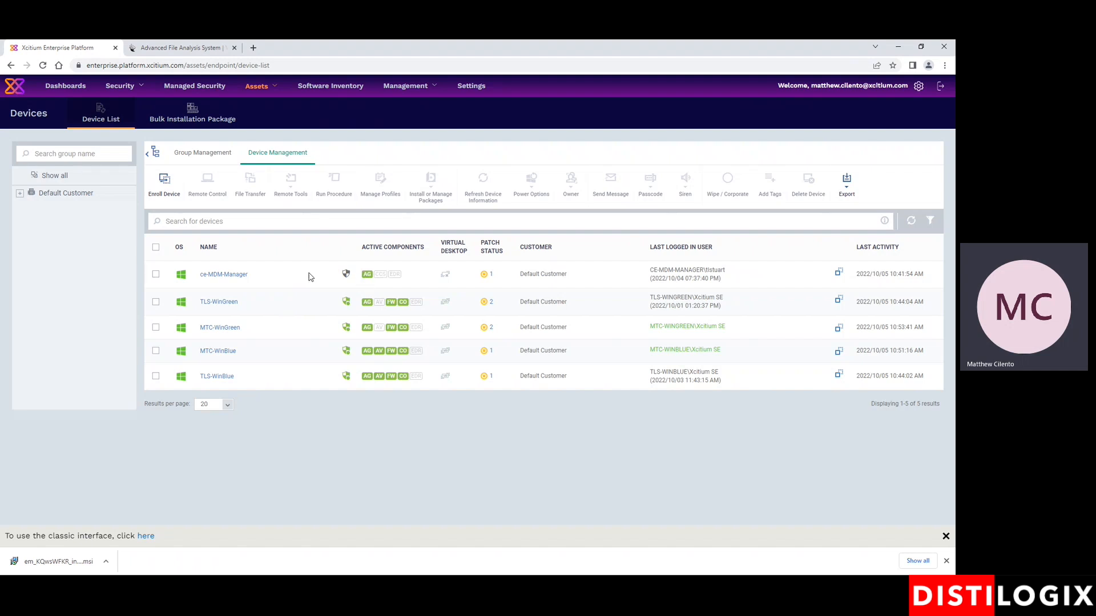
pyautogui.moveTo(353, 289)
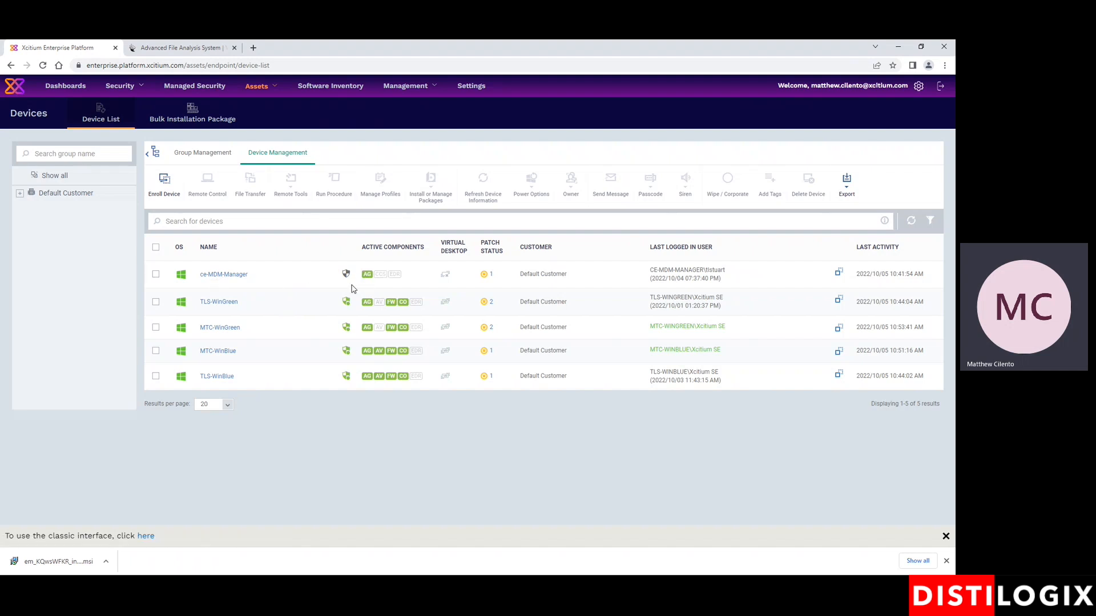
pyautogui.moveTo(504, 292)
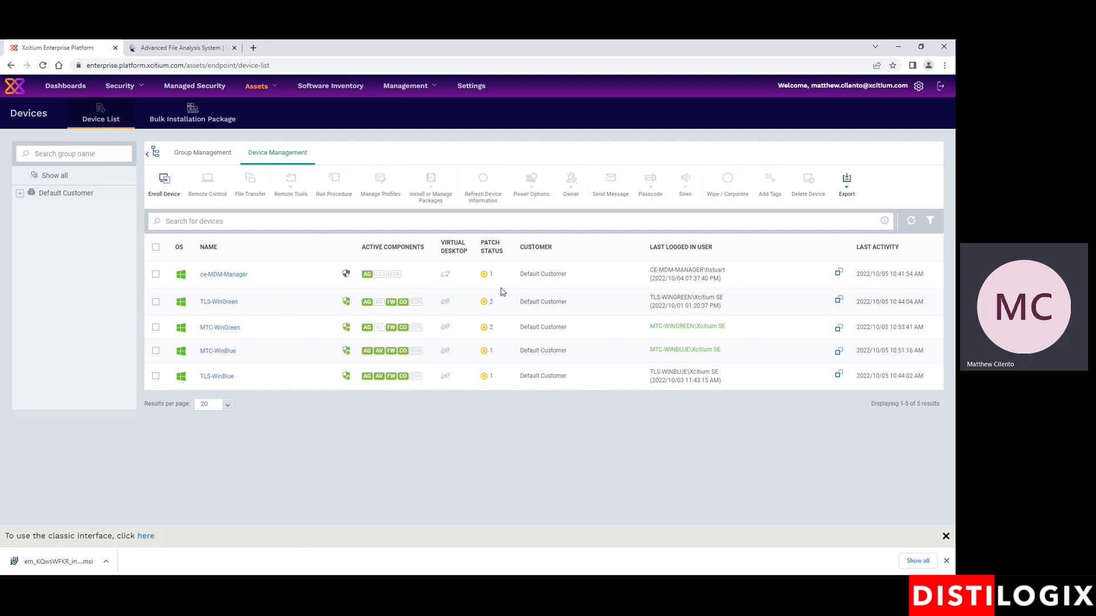
# - Select ce-MDM-Manager and close the Install Additional Xcitium Packages form without installing
pyautogui.click(156, 274)
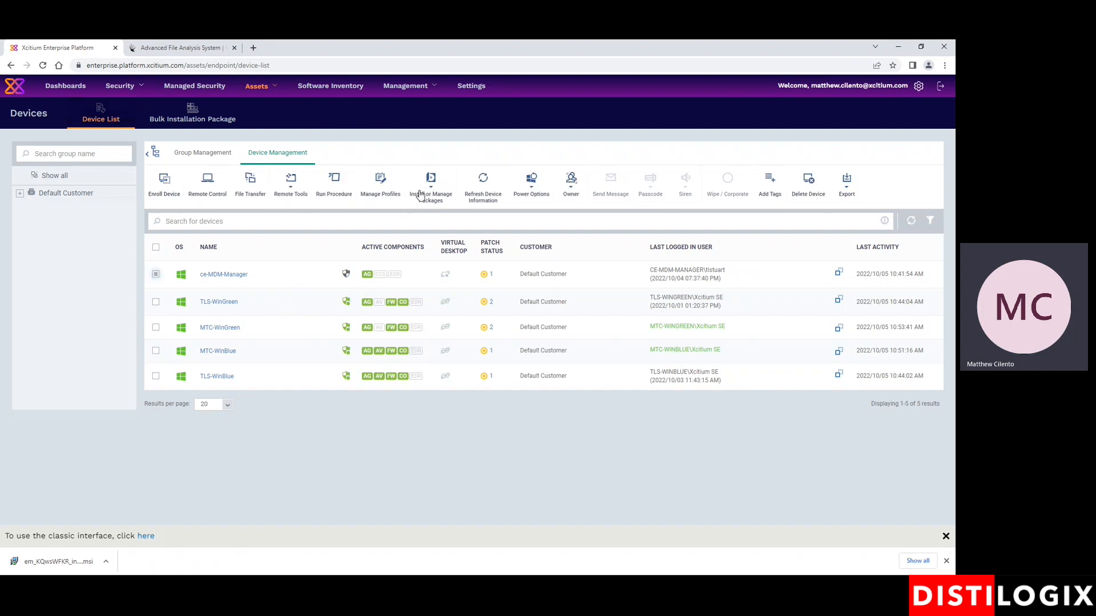
pyautogui.click(430, 182)
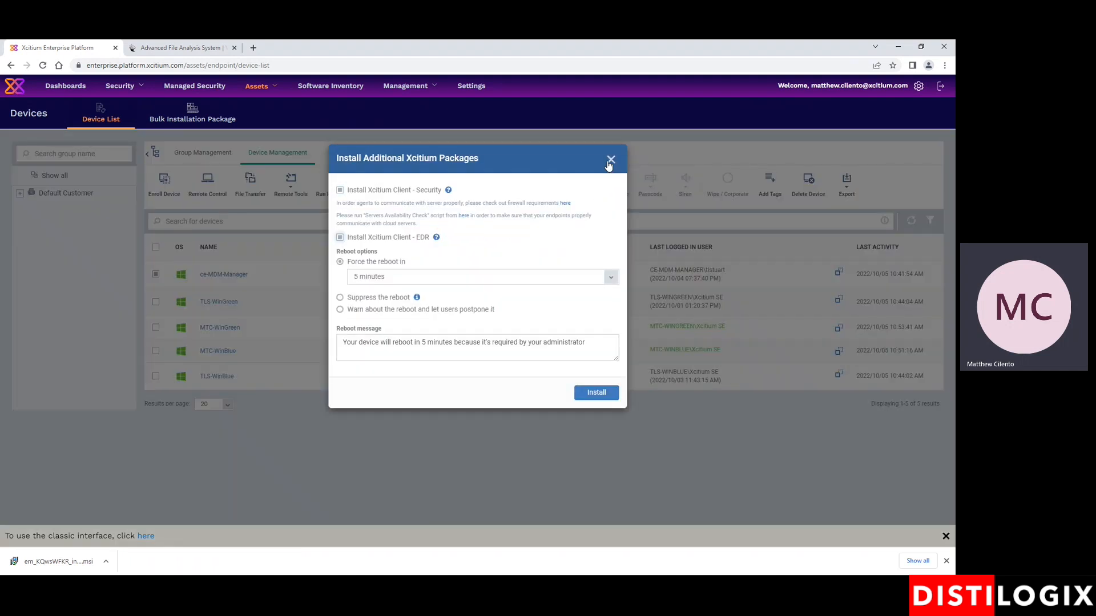
pyautogui.click(610, 159)
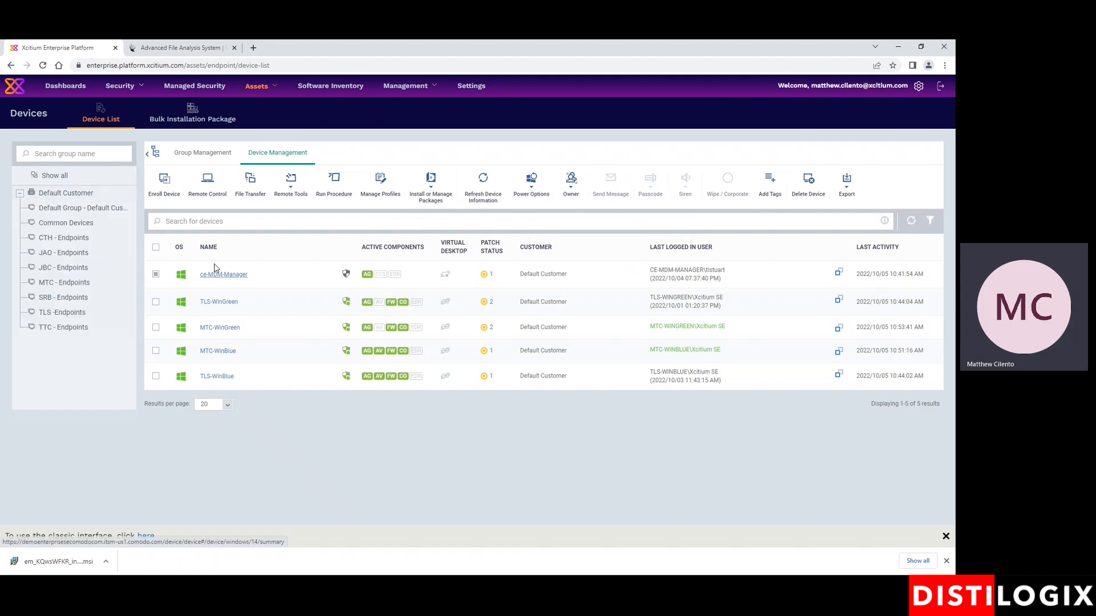
pyautogui.moveTo(2, 356)
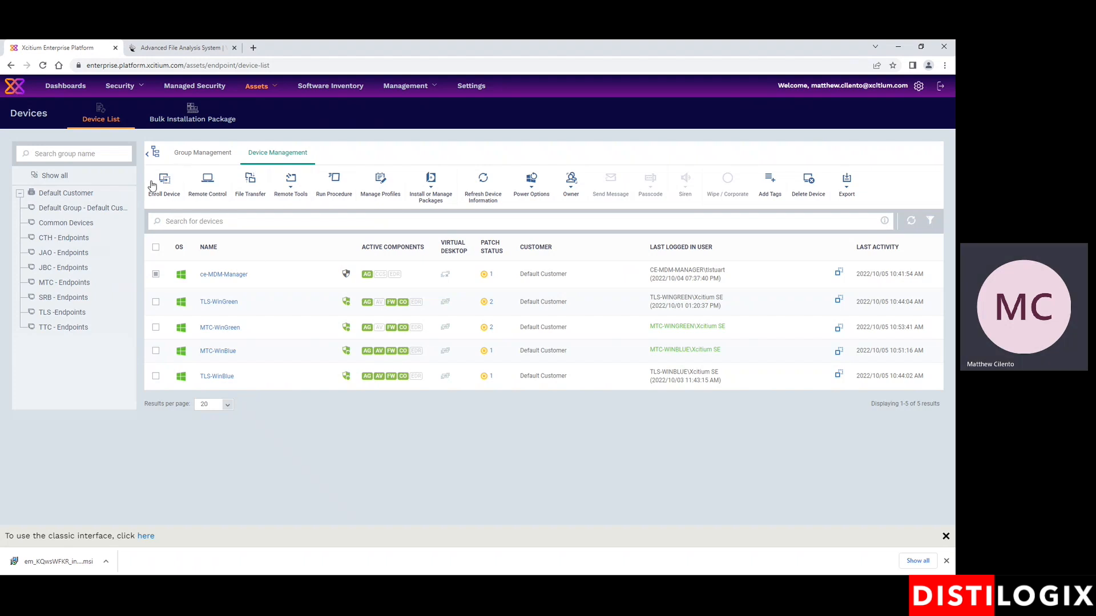
# - Run the Enrollment Wizard with Windows, Enroll and Protect, and Windows x64 to get a link
pyautogui.click(163, 182)
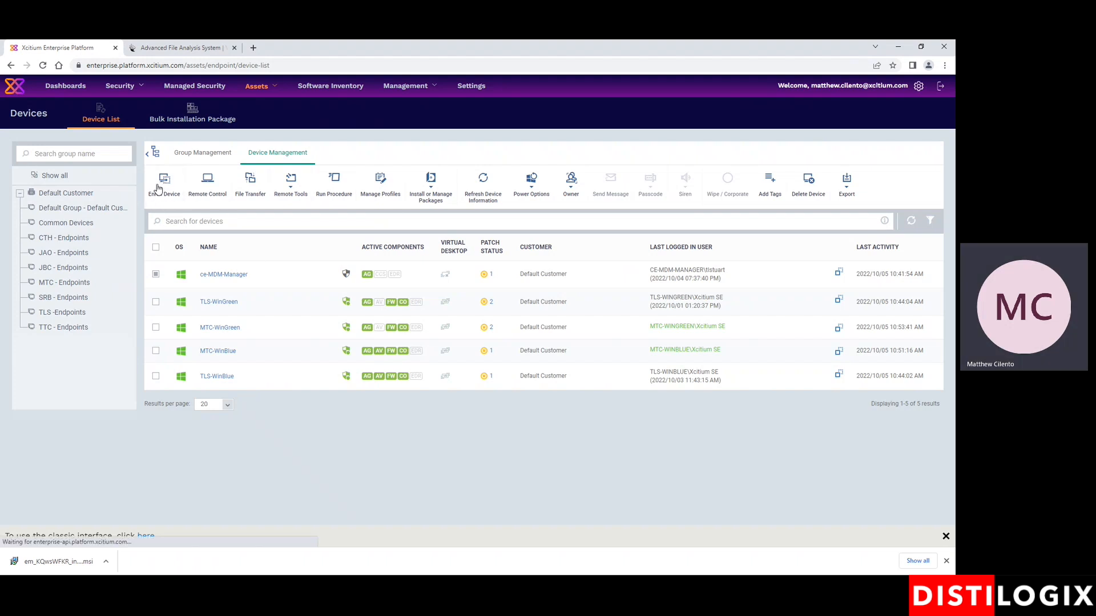
pyautogui.click(165, 185)
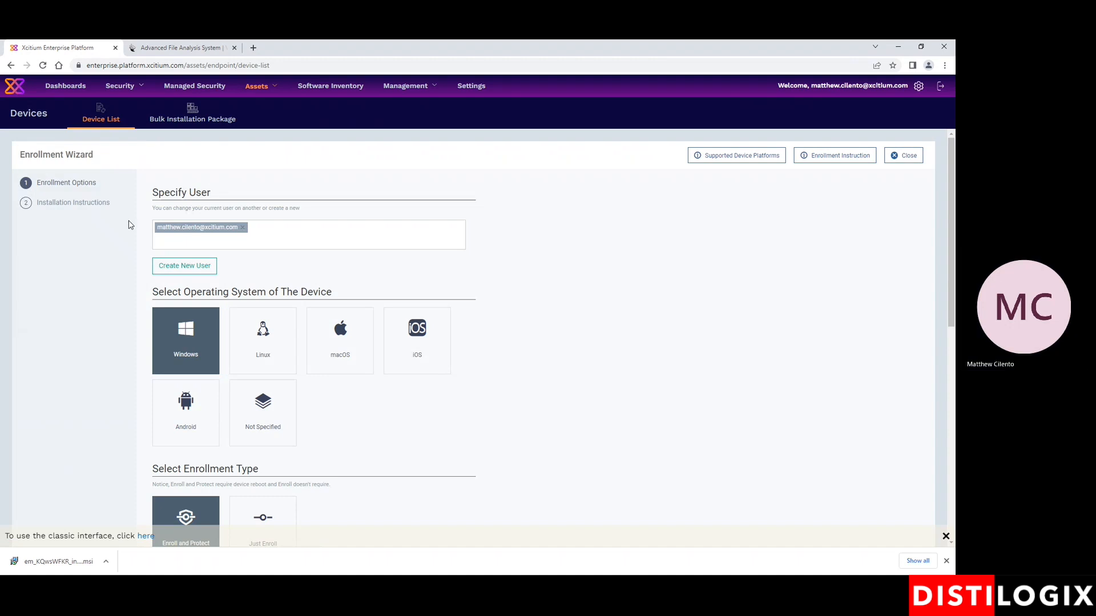
pyautogui.scroll(-3)
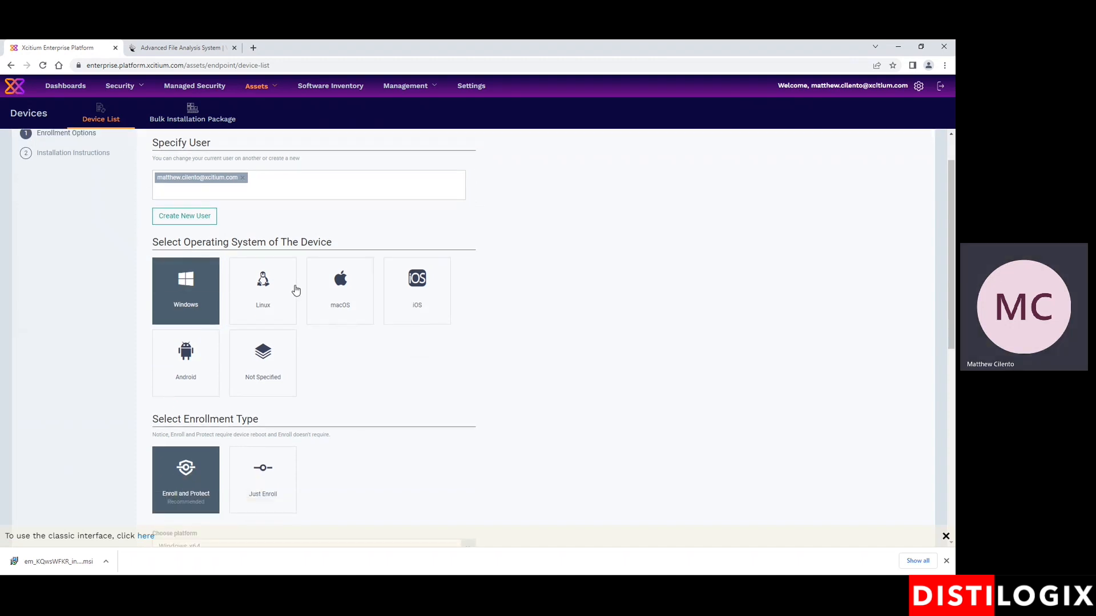
pyautogui.scroll(-3)
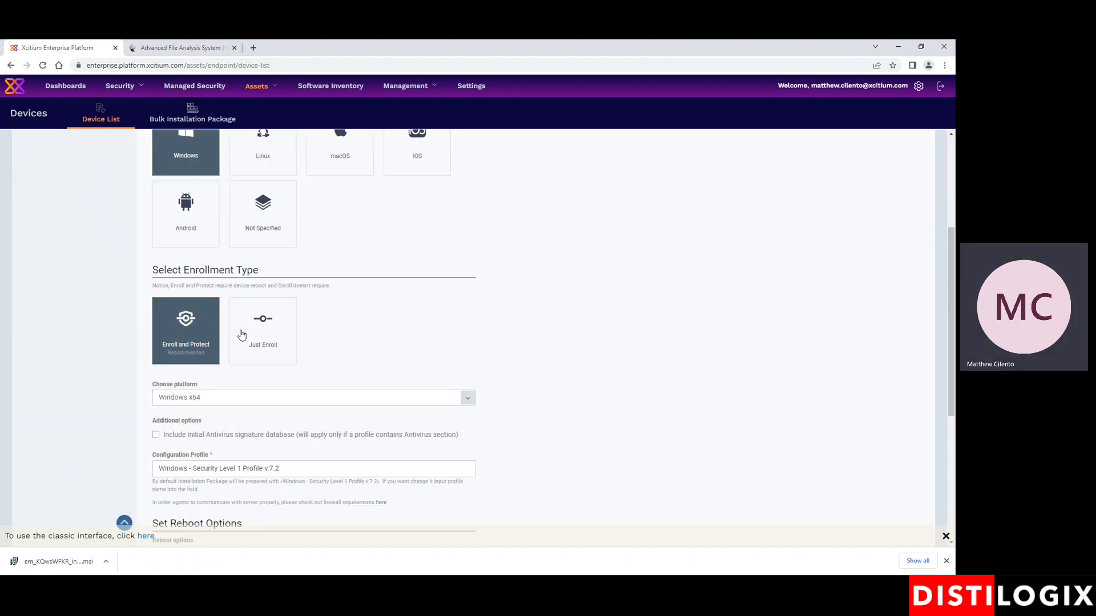
pyautogui.click(263, 331)
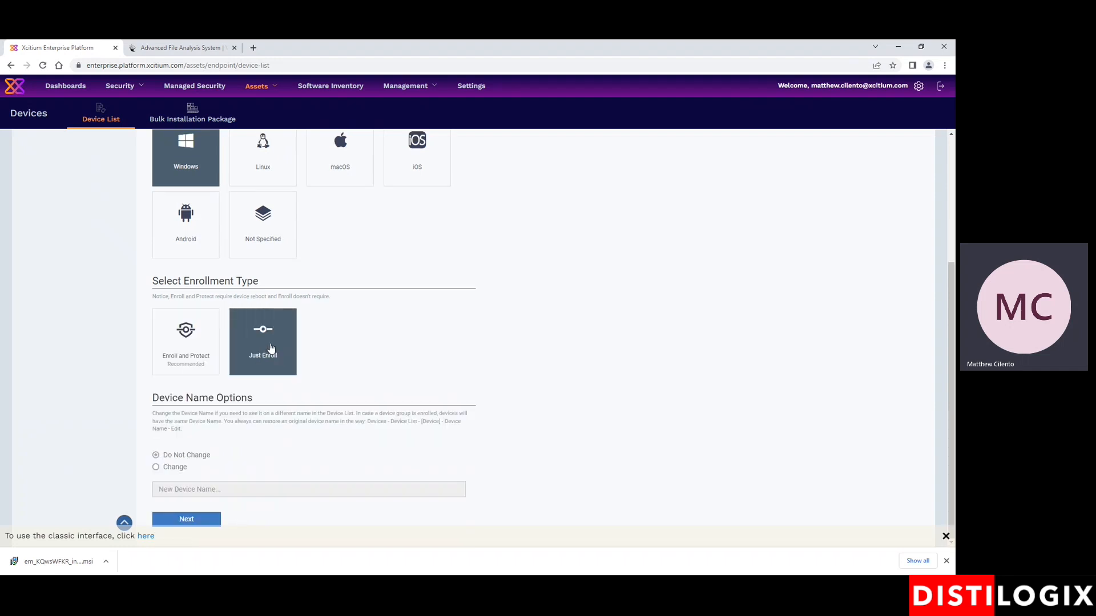
pyautogui.click(185, 341)
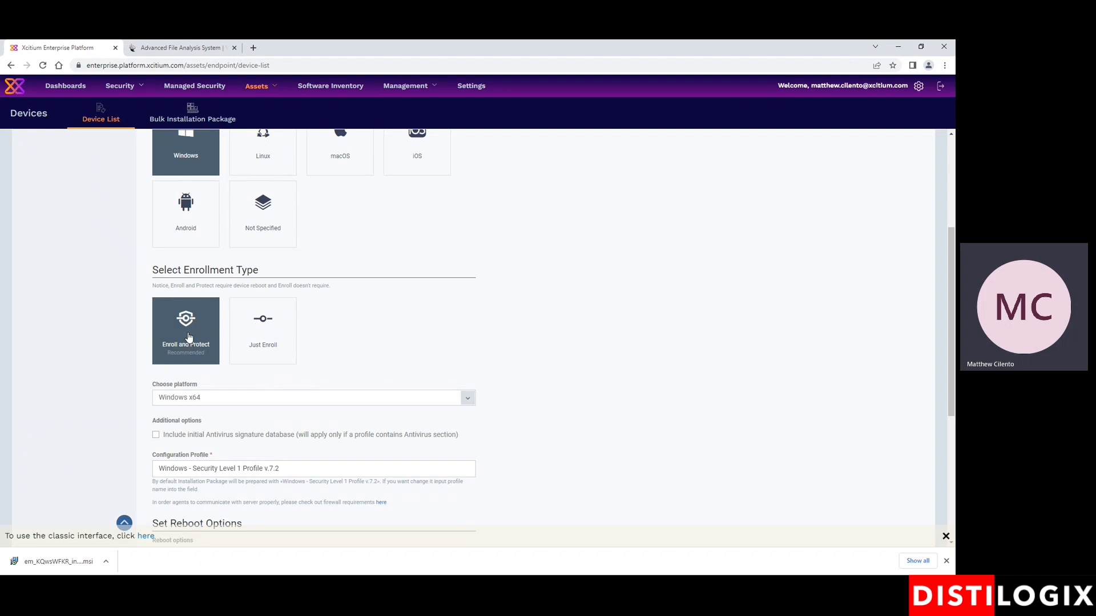
pyautogui.scroll(-3)
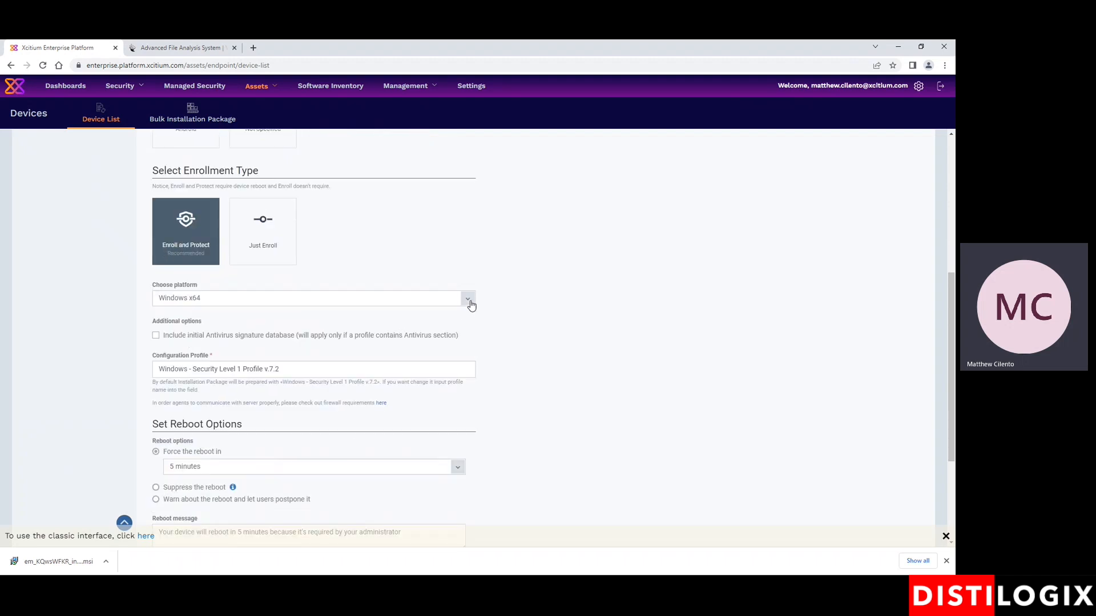
pyautogui.click(467, 298)
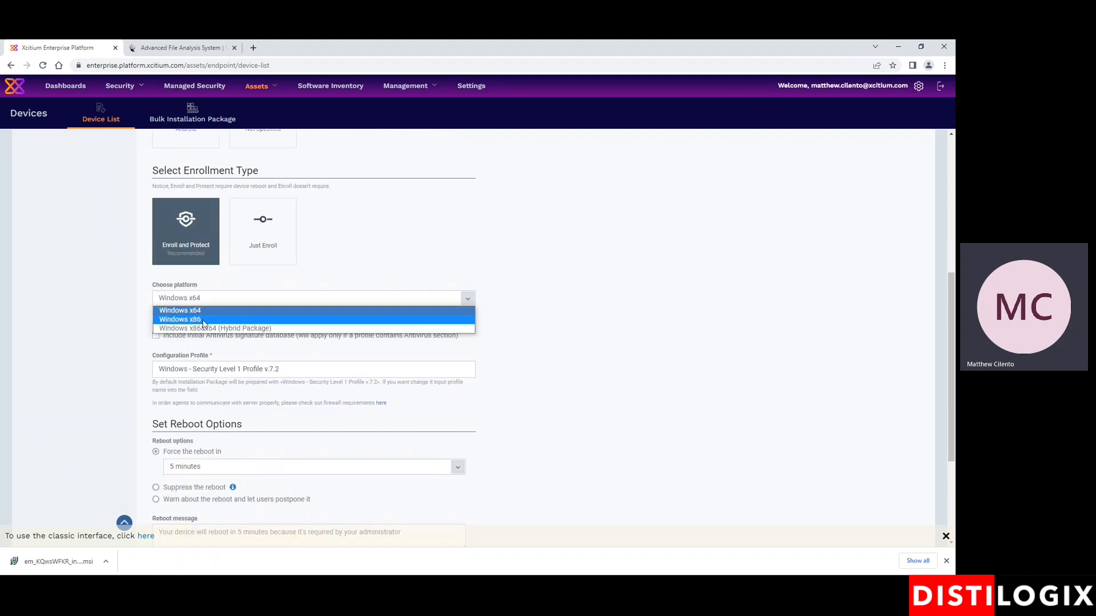
pyautogui.click(180, 309)
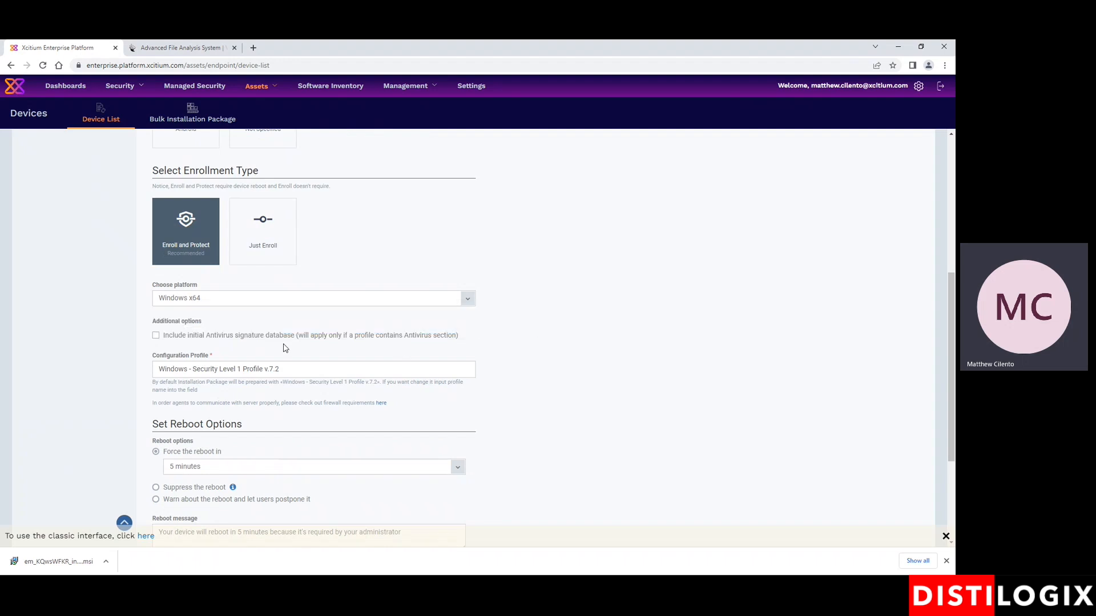
pyautogui.moveTo(133, 367)
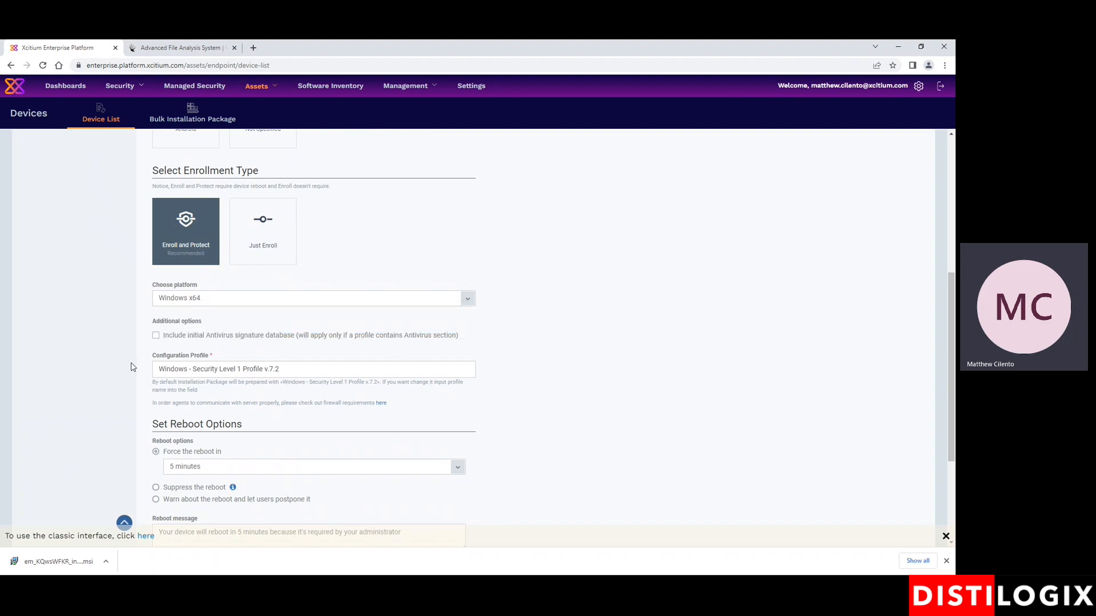
pyautogui.scroll(-3)
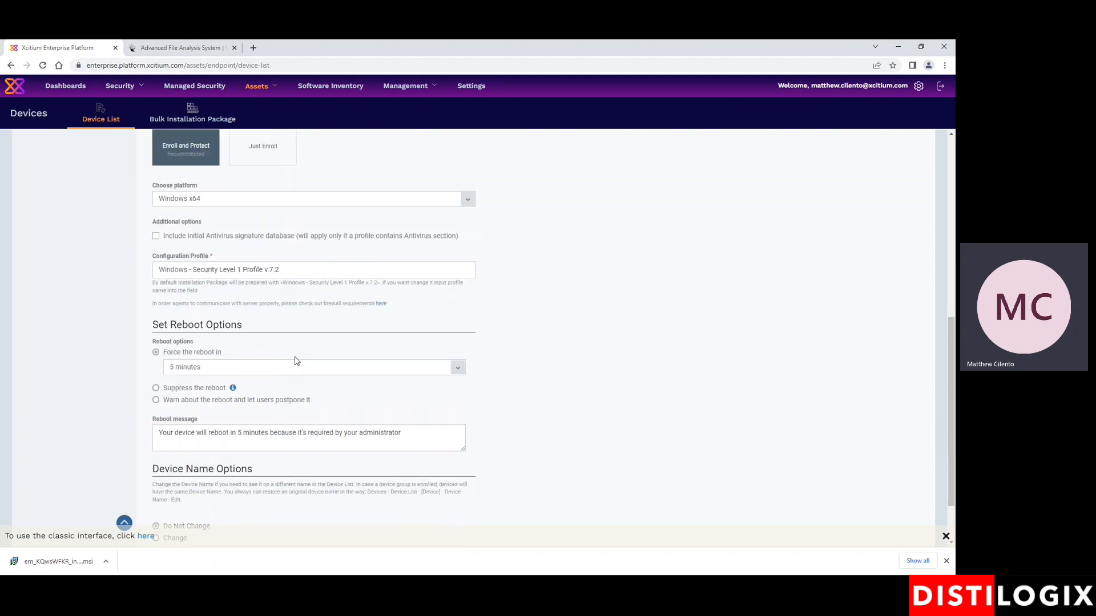
pyautogui.scroll(-3)
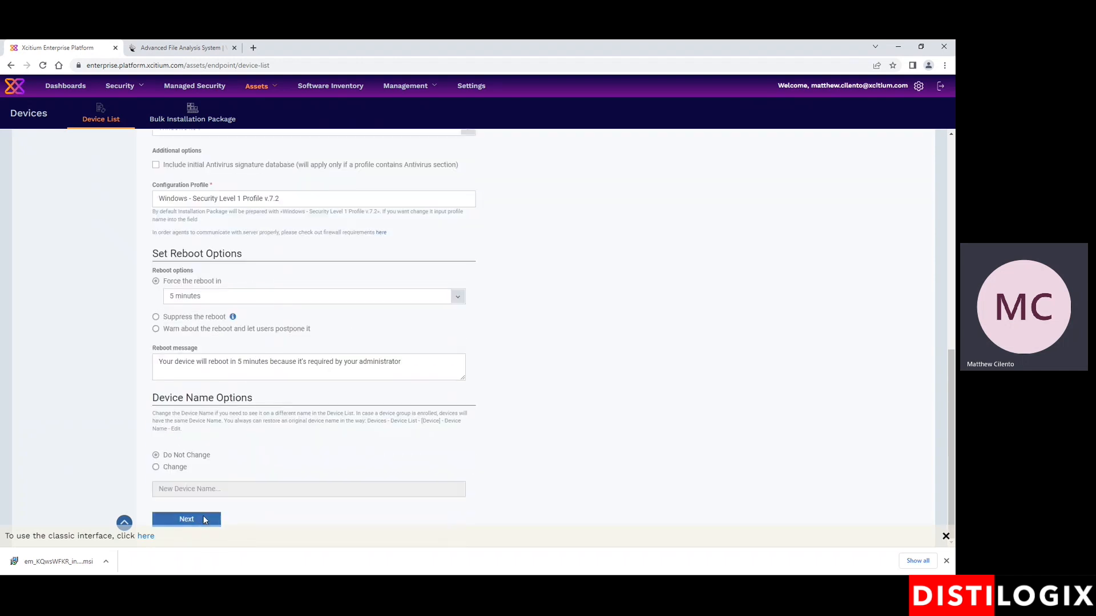
pyautogui.click(186, 520)
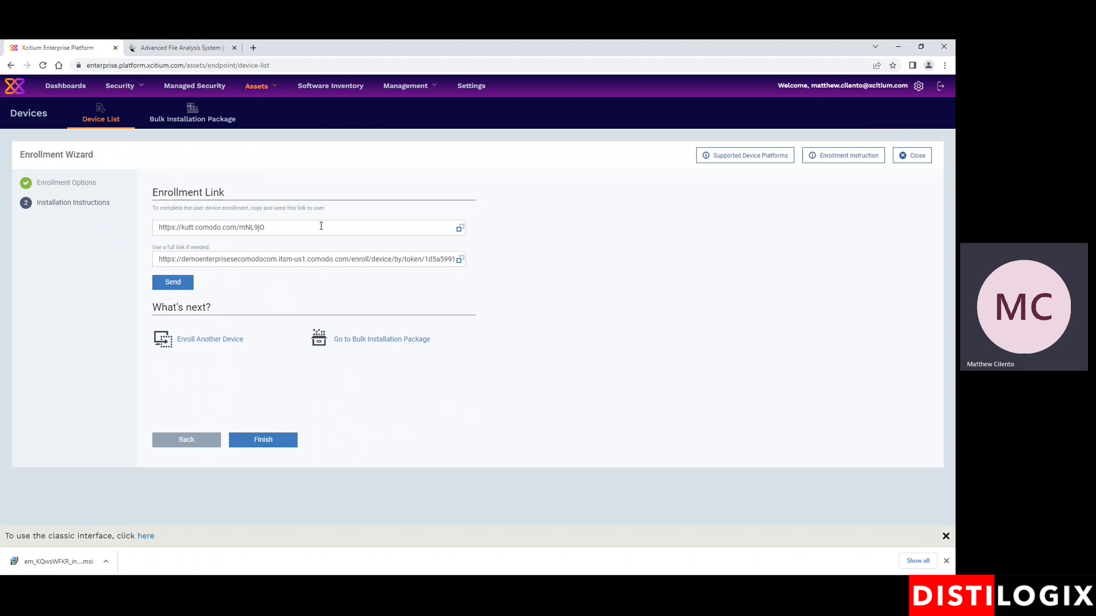
pyautogui.moveTo(193, 119)
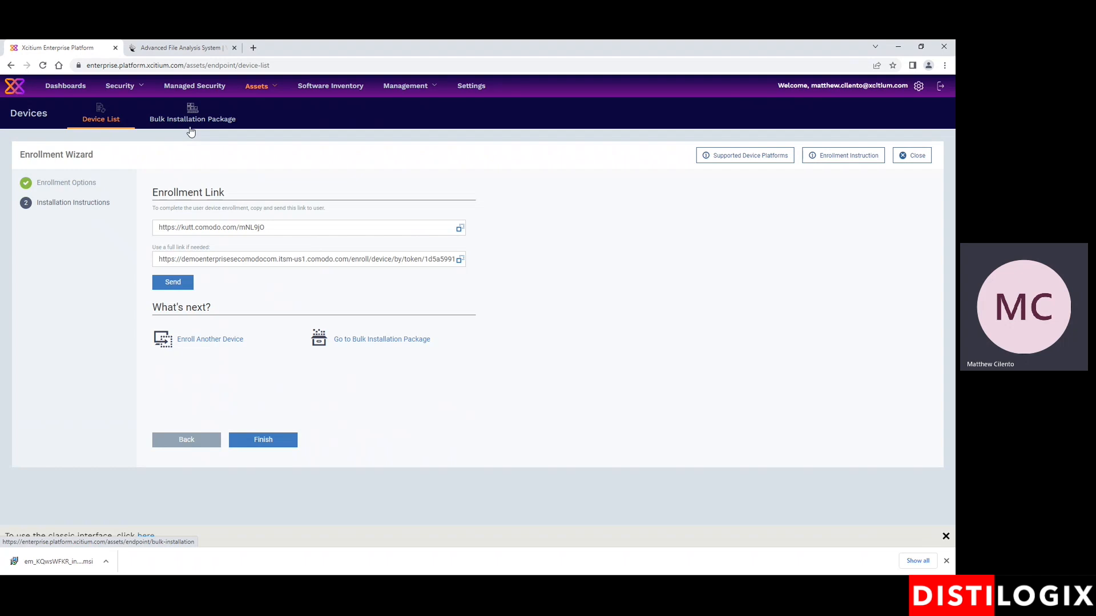
pyautogui.moveTo(729, 162)
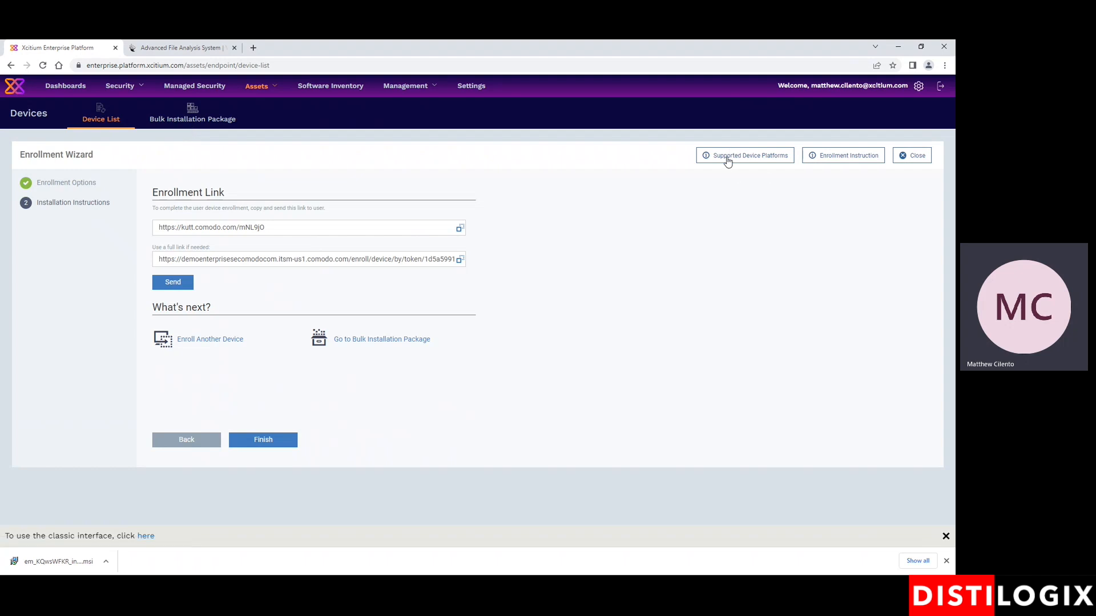
# - Open Supported Device Platforms and scroll through the Android, iOS, macOS, Windows and Linux versions
pyautogui.click(744, 155)
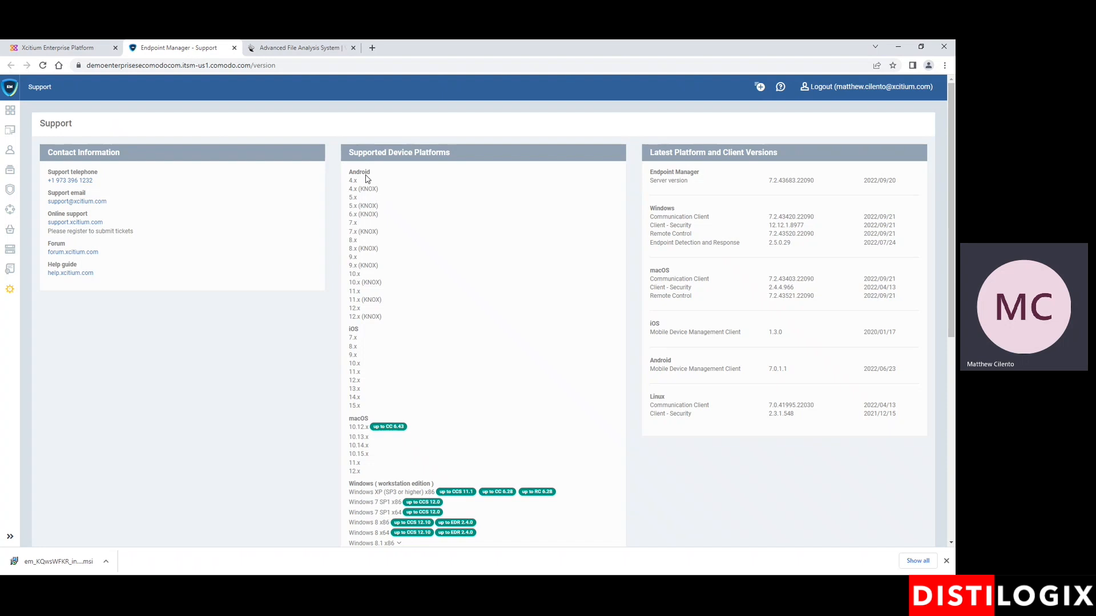
pyautogui.scroll(-3)
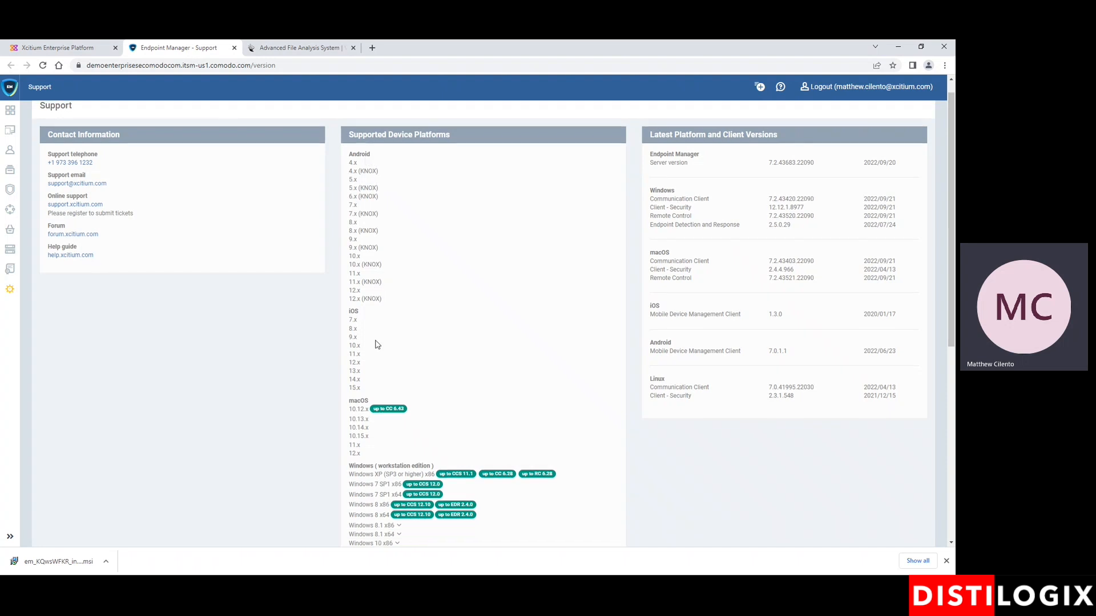
pyautogui.scroll(-3)
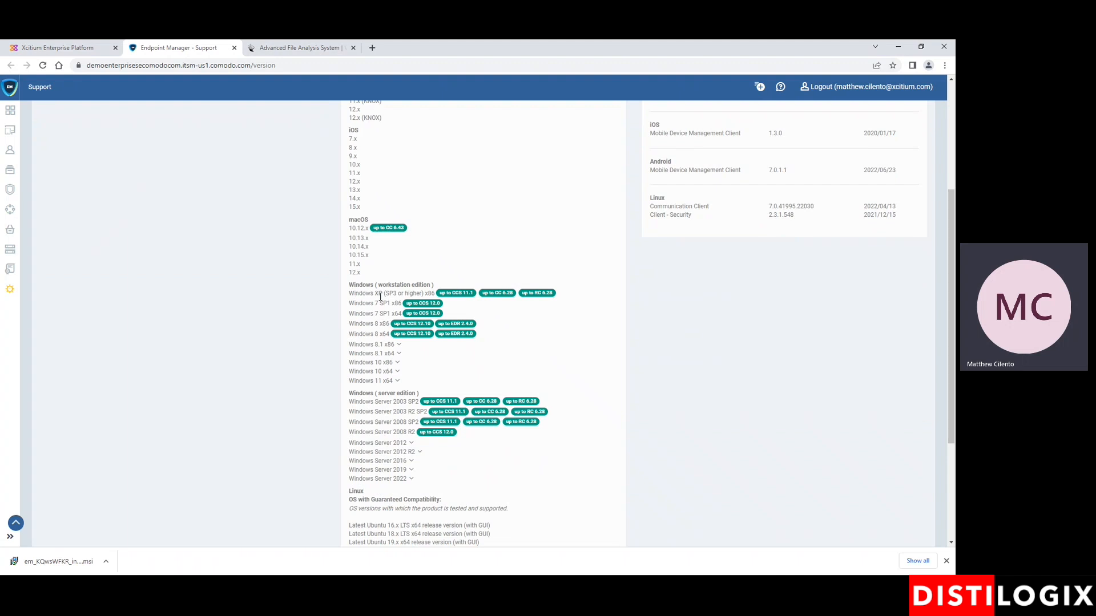
pyautogui.scroll(-3)
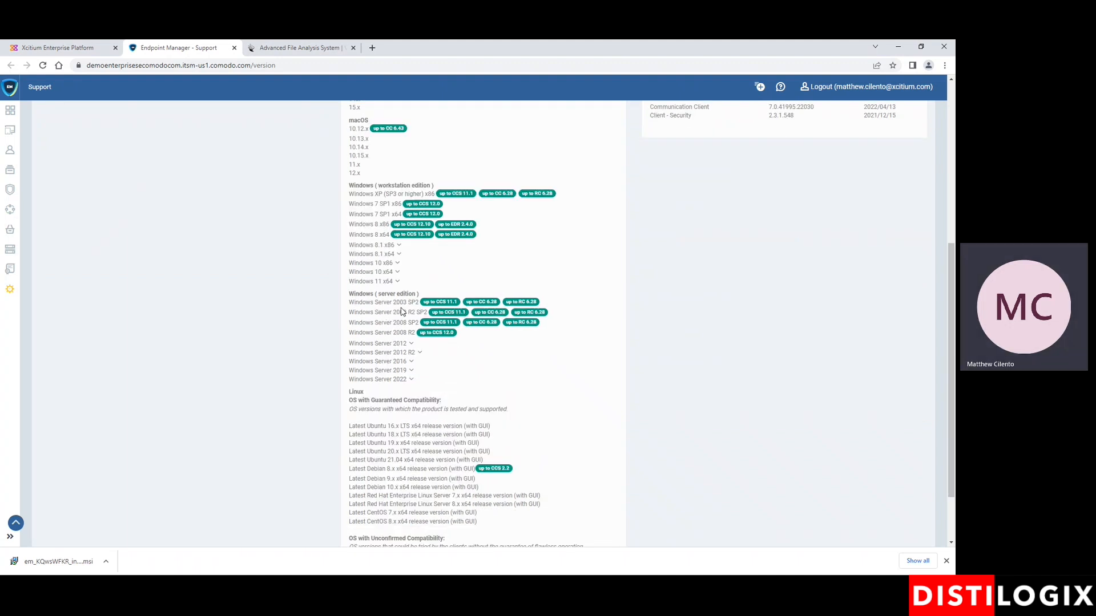
pyautogui.scroll(-3)
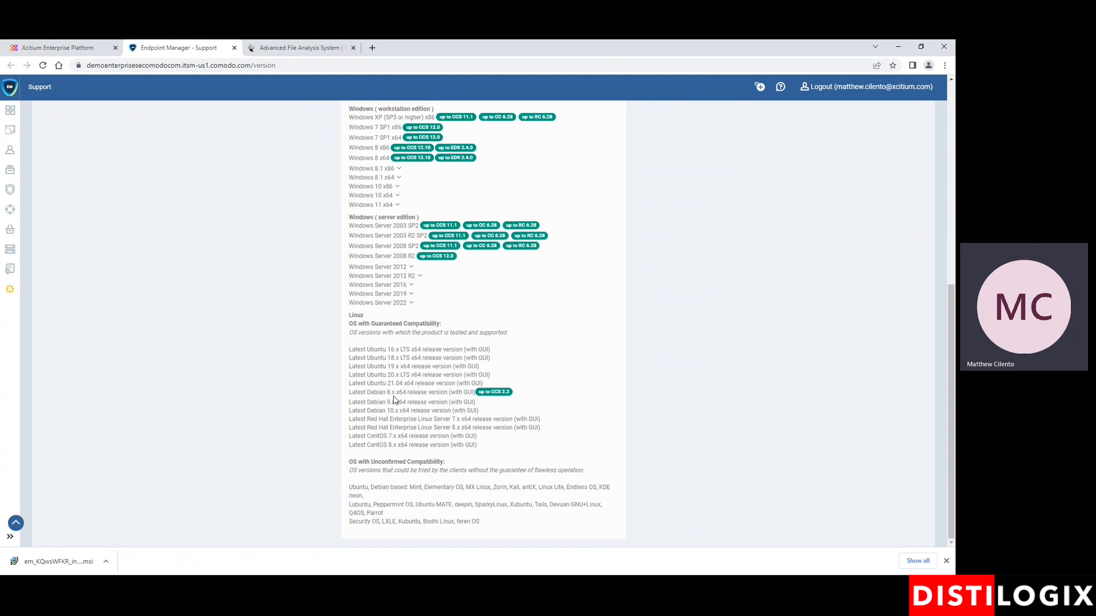
pyautogui.scroll(-3)
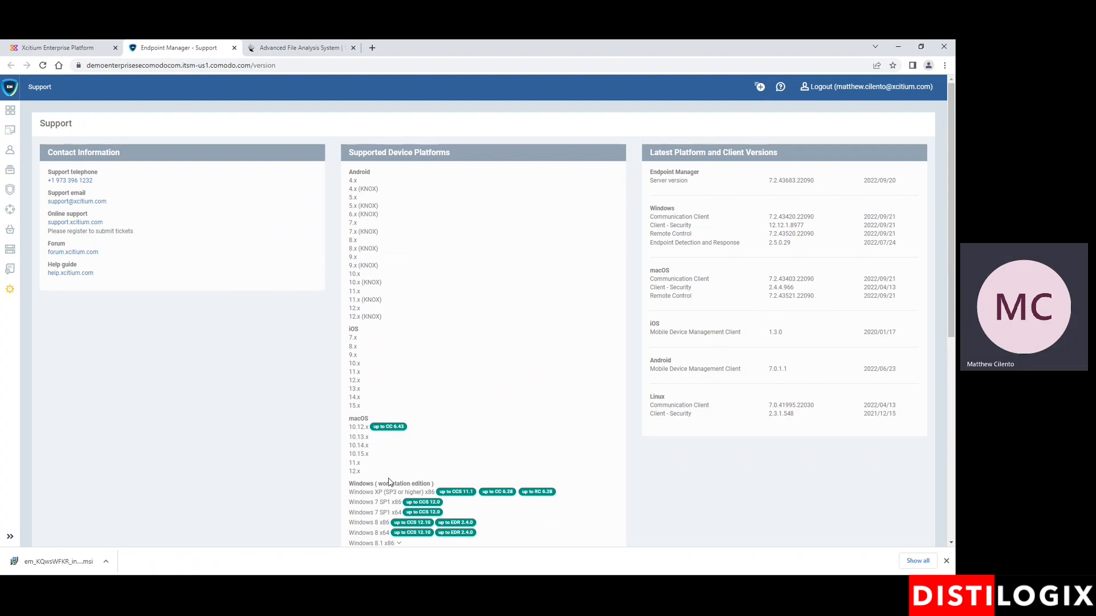
pyautogui.moveTo(220, 418)
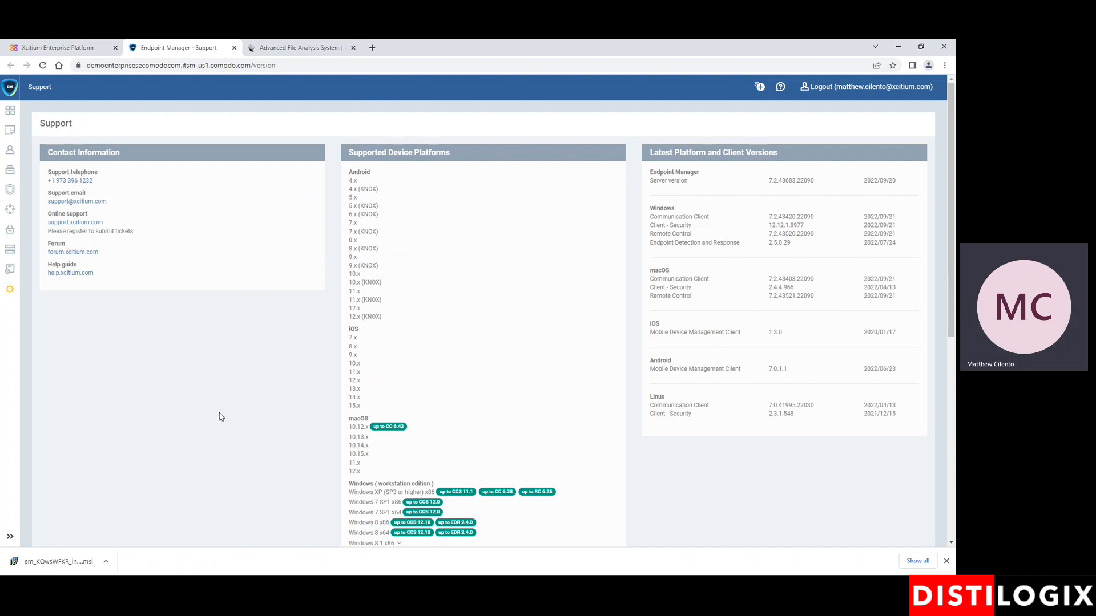